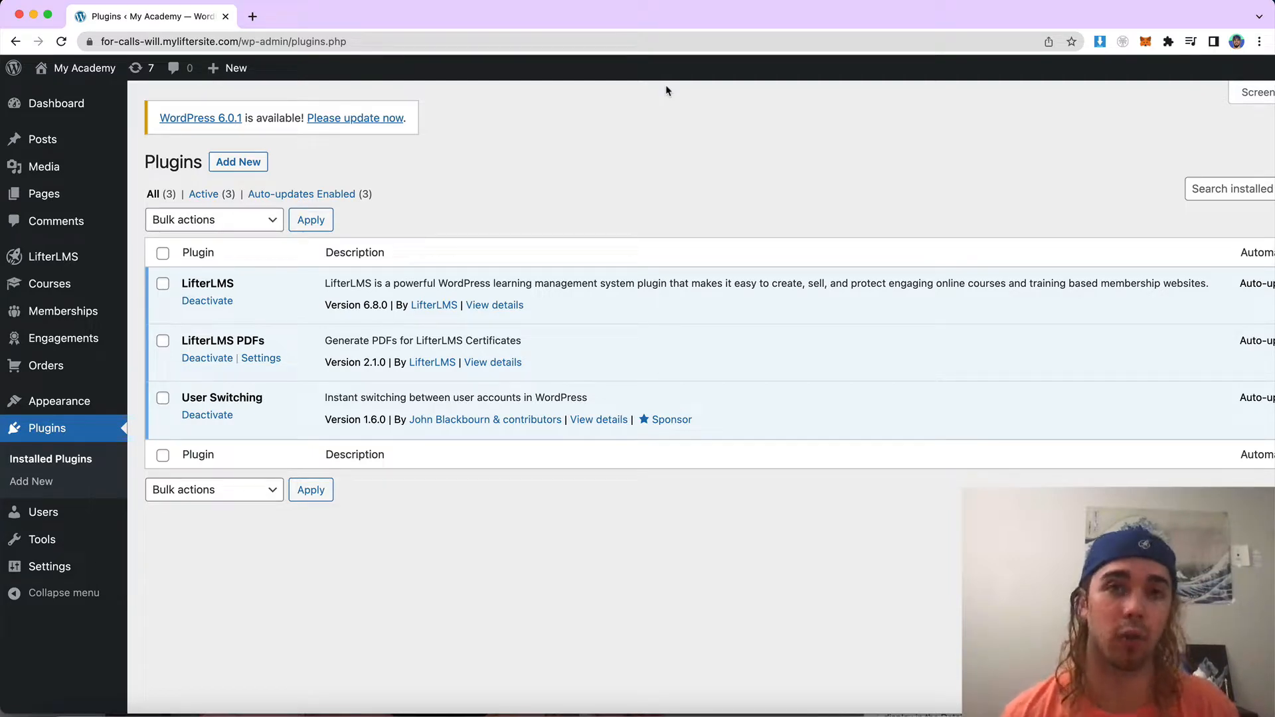
mouse_move(195, 321)
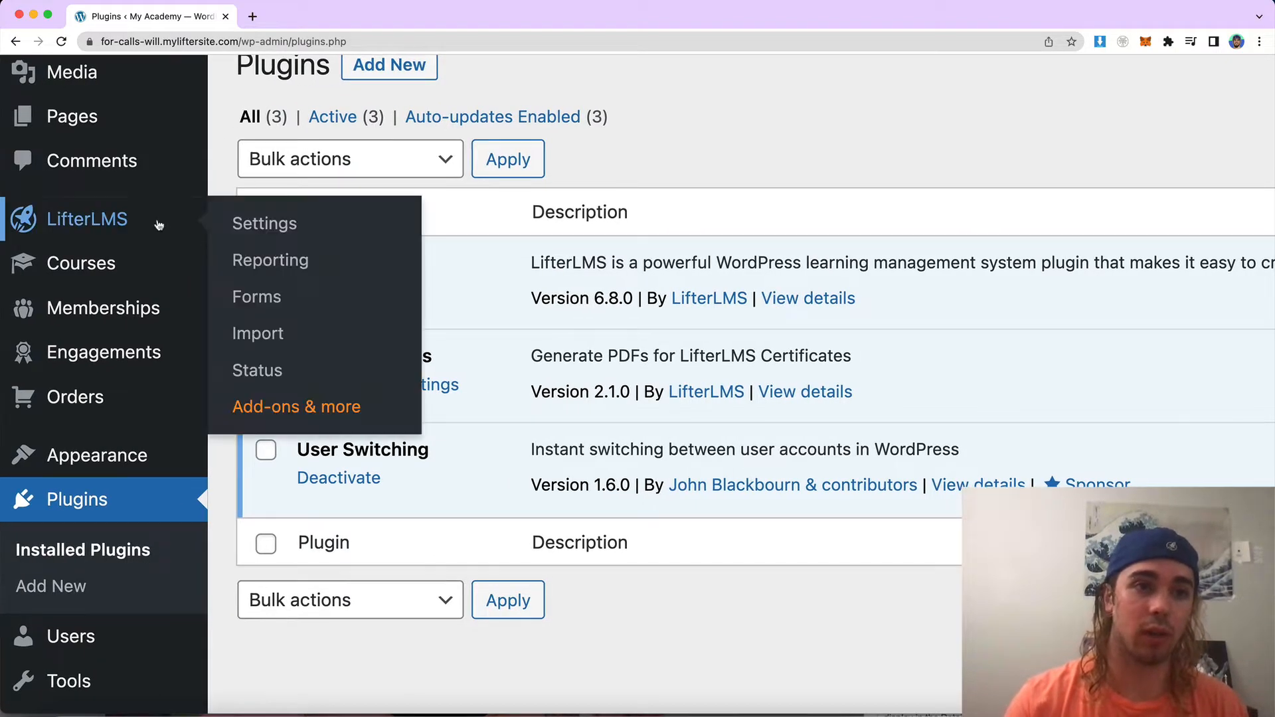
Step: Open LifterLMS Add-ons & more from the admin sidebar
click(297, 406)
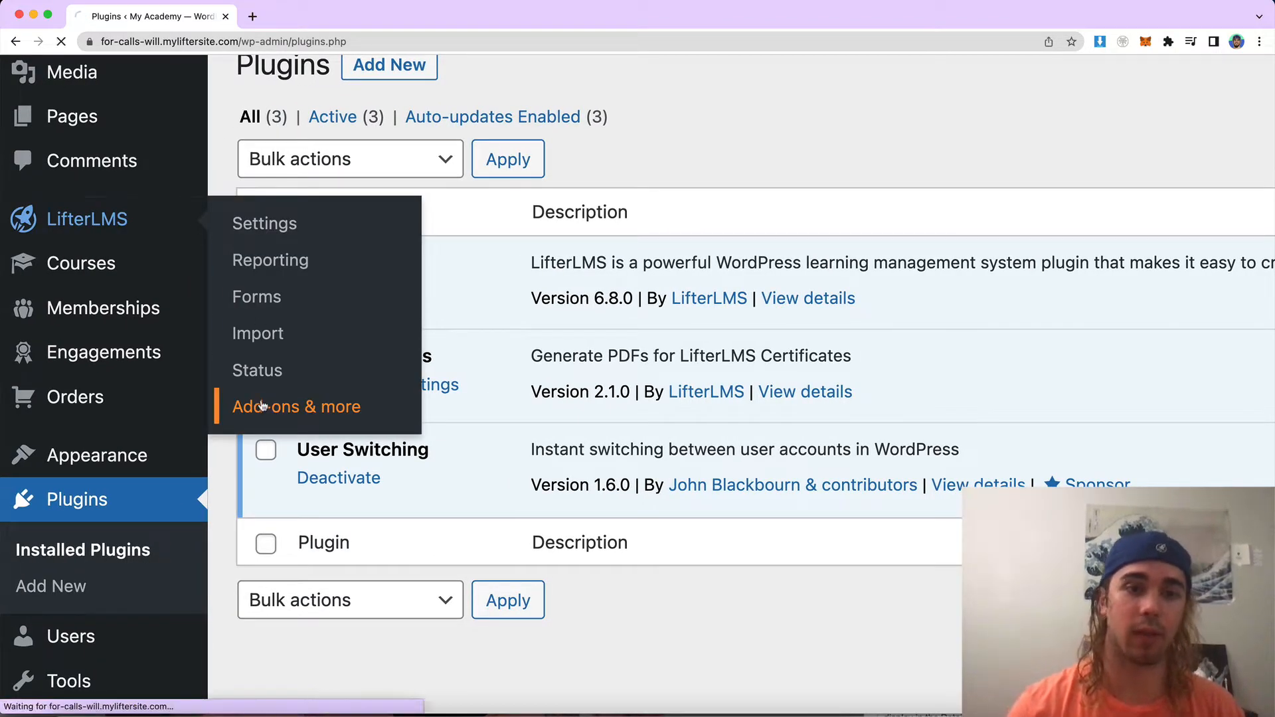
Step: Browse the LifterLMS add-ons catalog, then go back to Installed Plugins
click(296, 406)
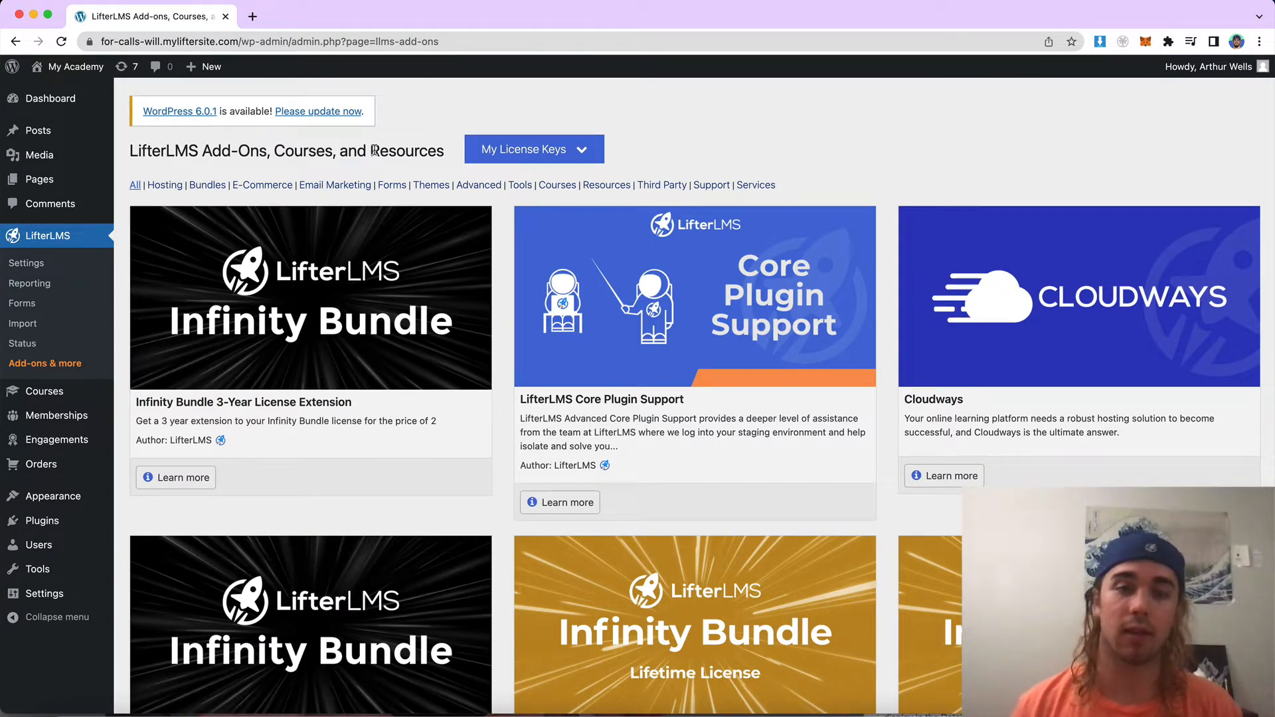
mouse_move(534, 148)
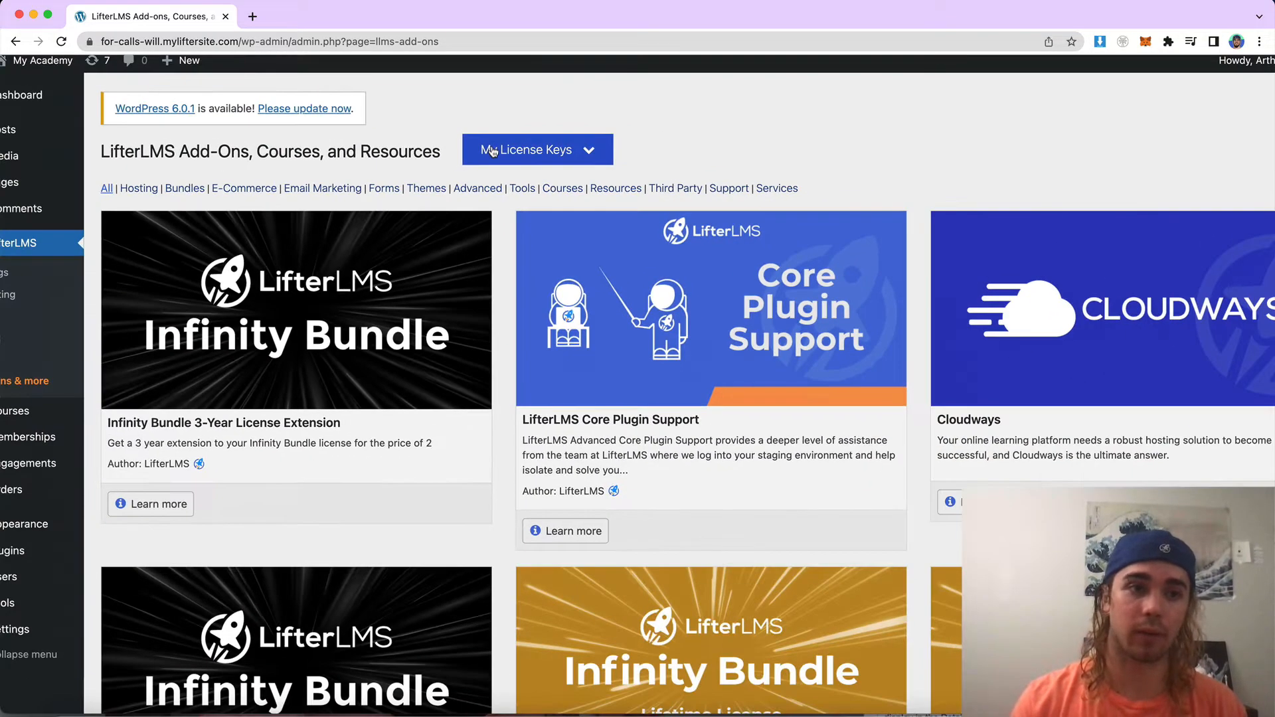
mouse_move(446, 151)
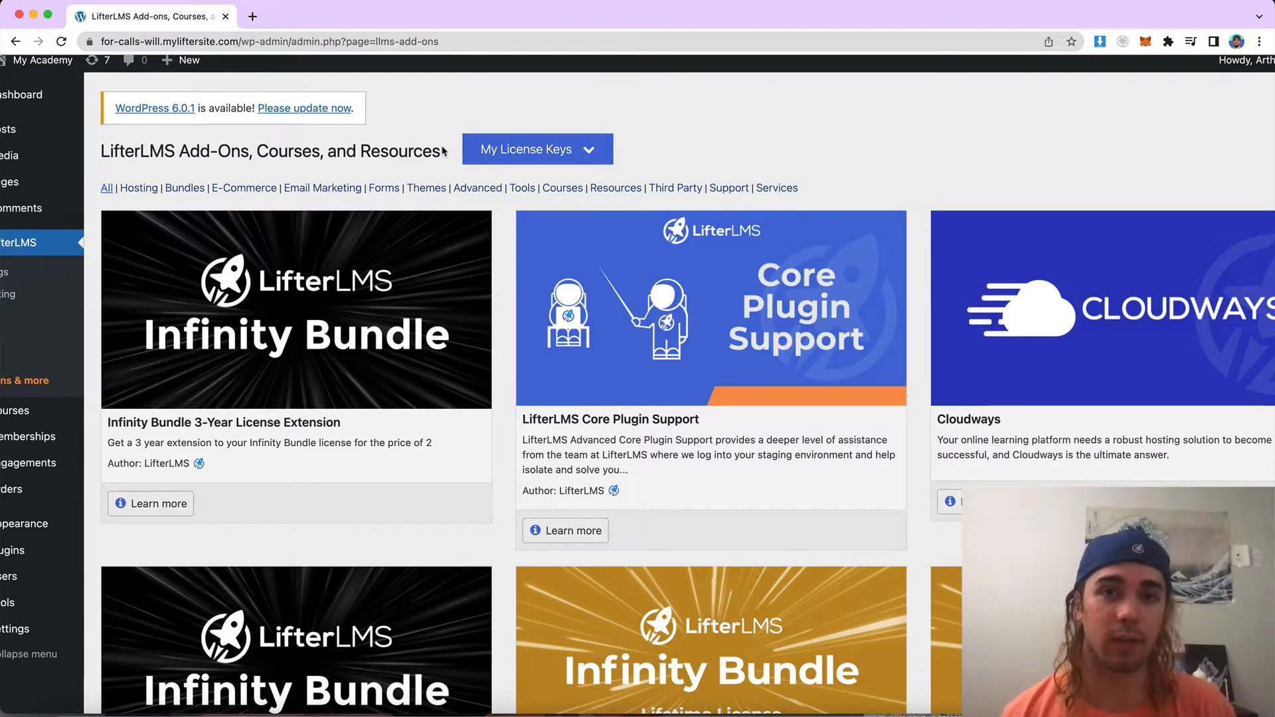
mouse_move(632, 359)
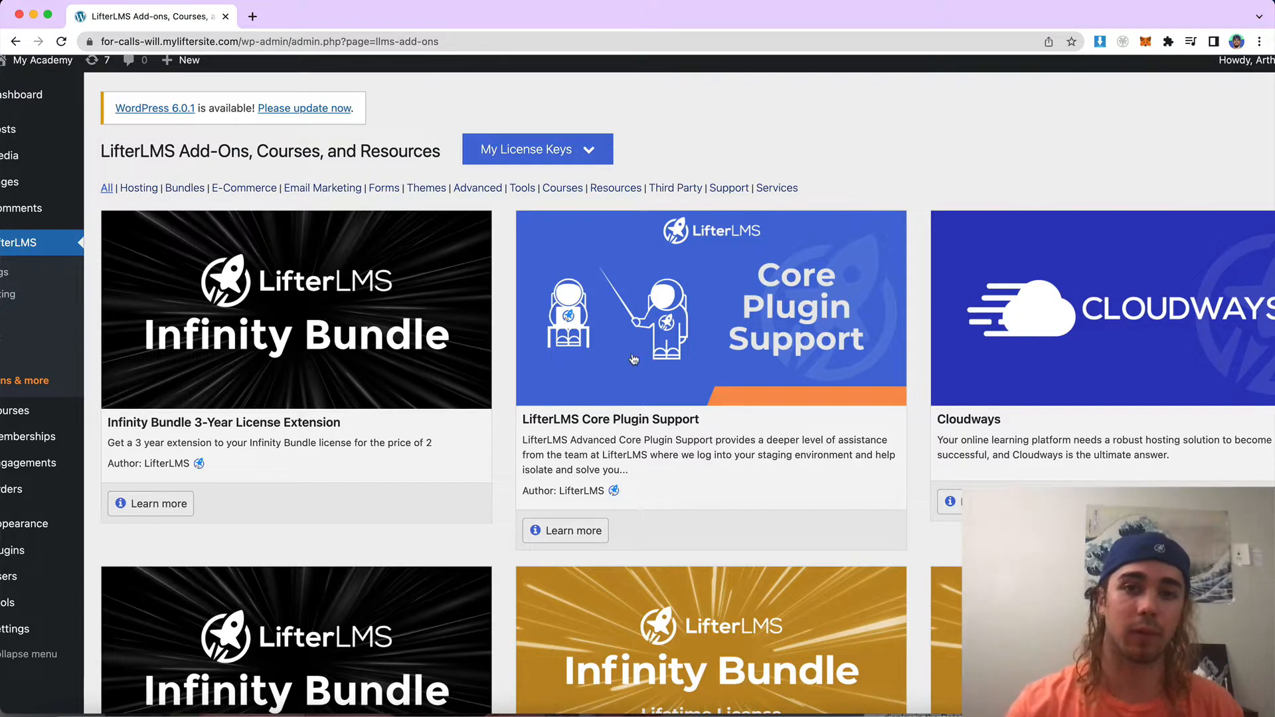
scroll(down, 3)
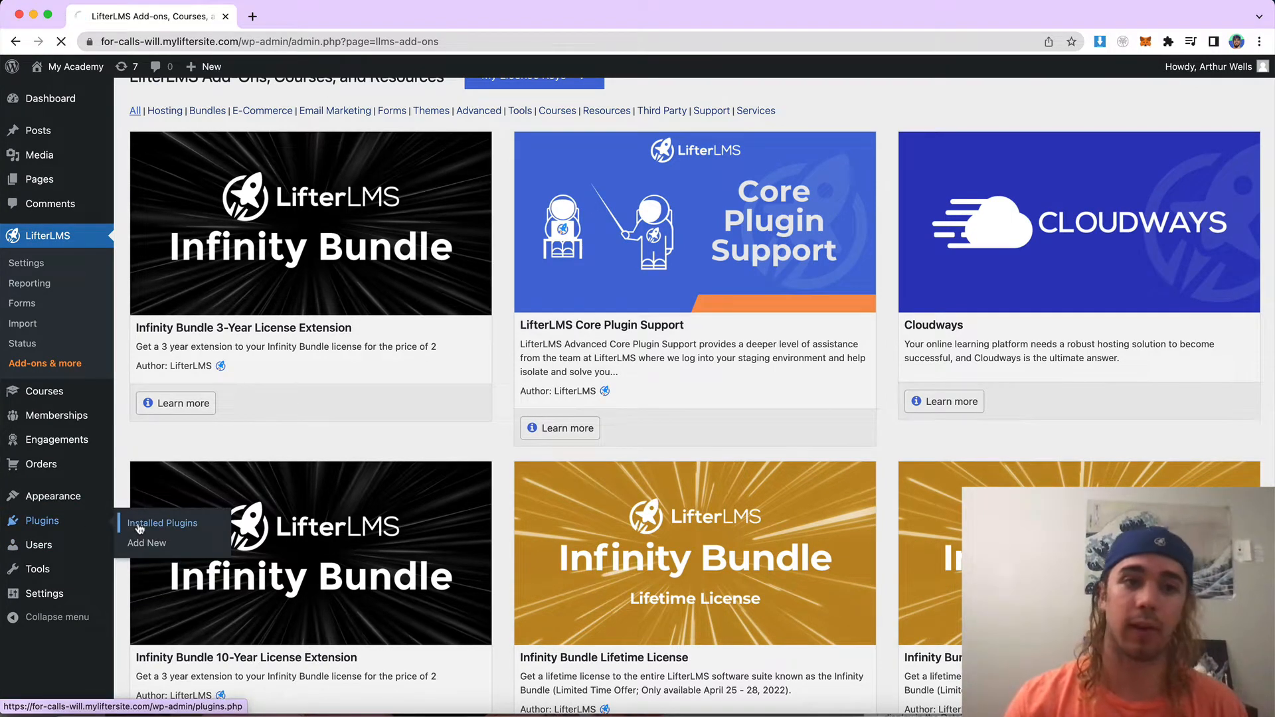
click(162, 522)
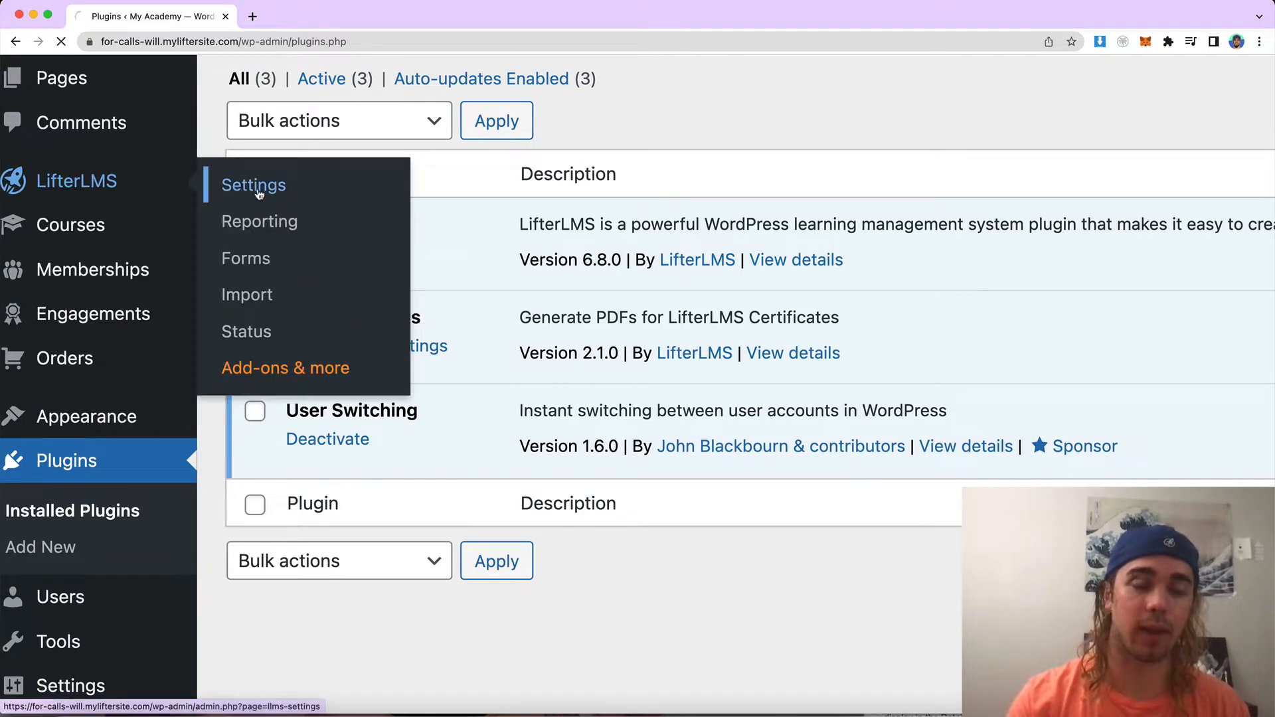
Step: Open LifterLMS Settings on the Integrations tab
click(253, 185)
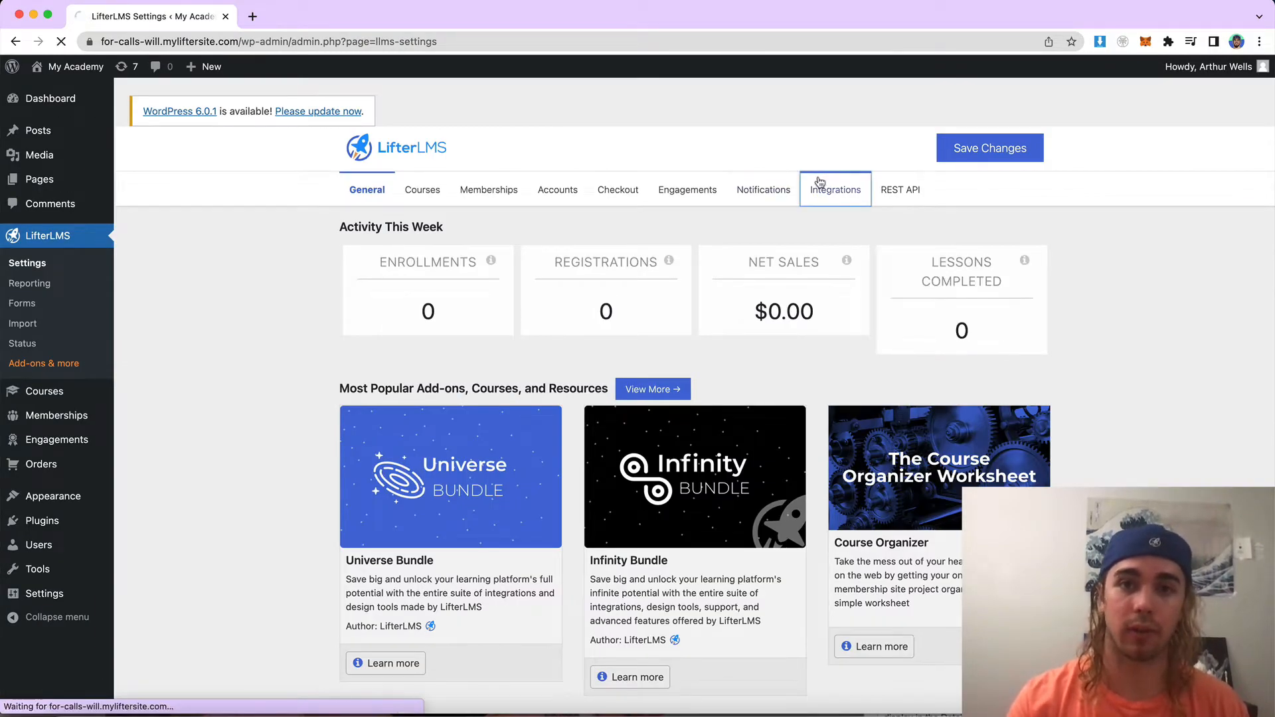
click(833, 190)
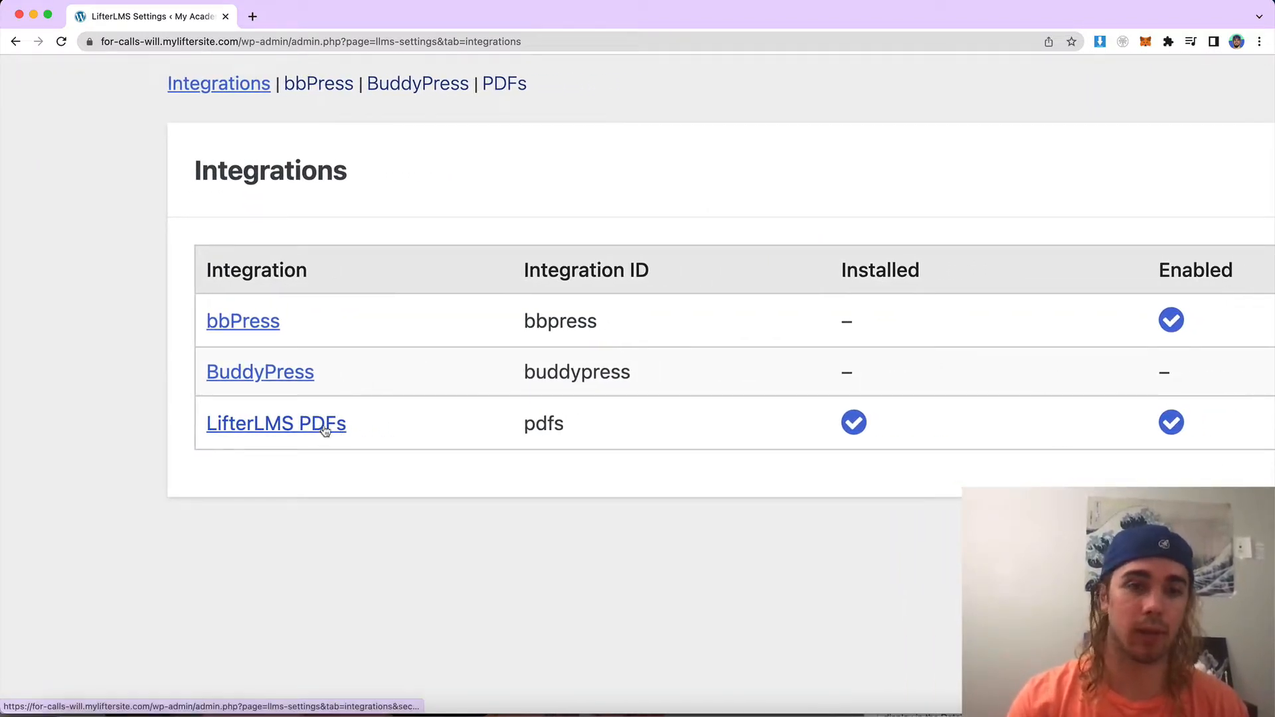
Step: Open the LifterLMS PDFs integration settings and review export header, paper size and export types
click(275, 423)
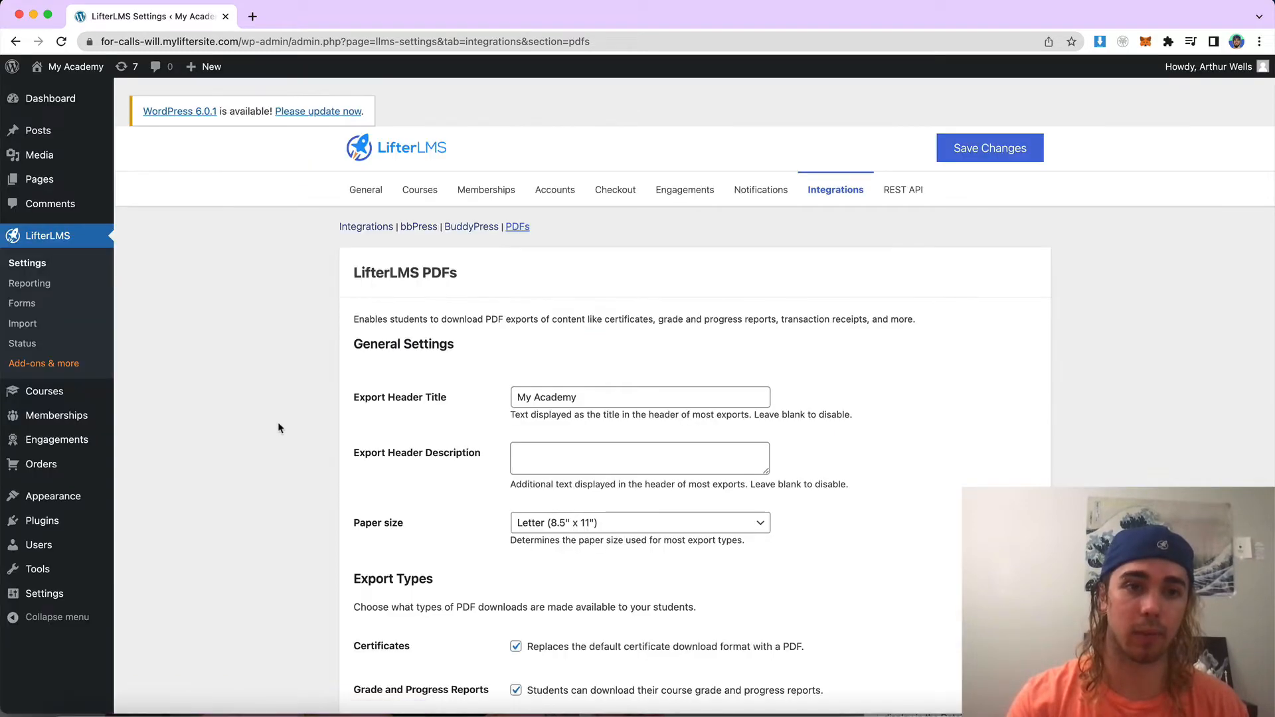
mouse_move(610, 358)
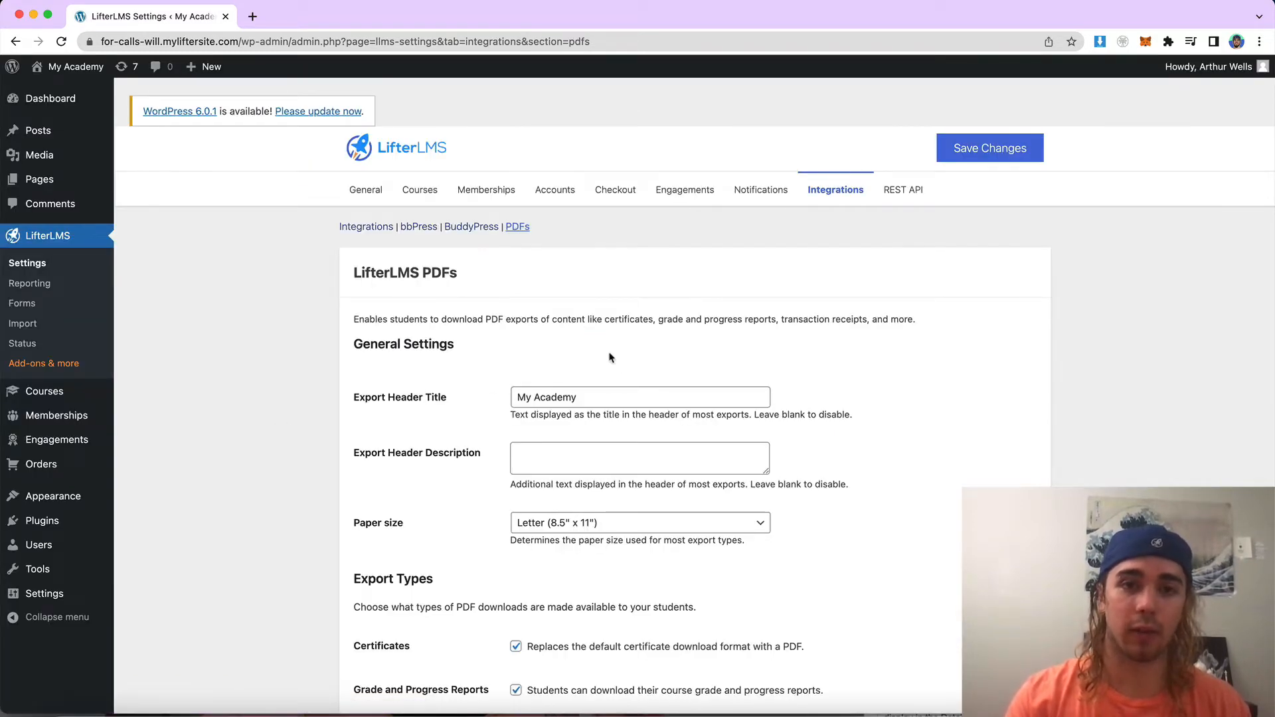
scroll(down, 3)
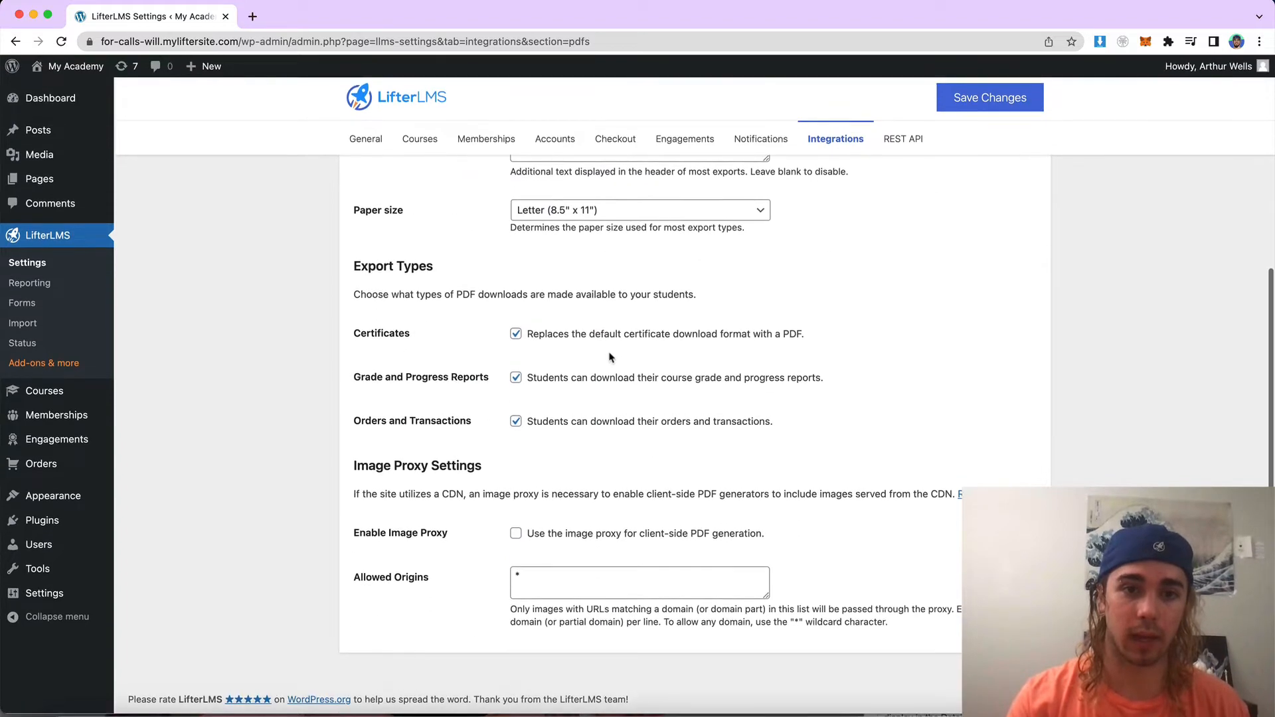
scroll(up, 3)
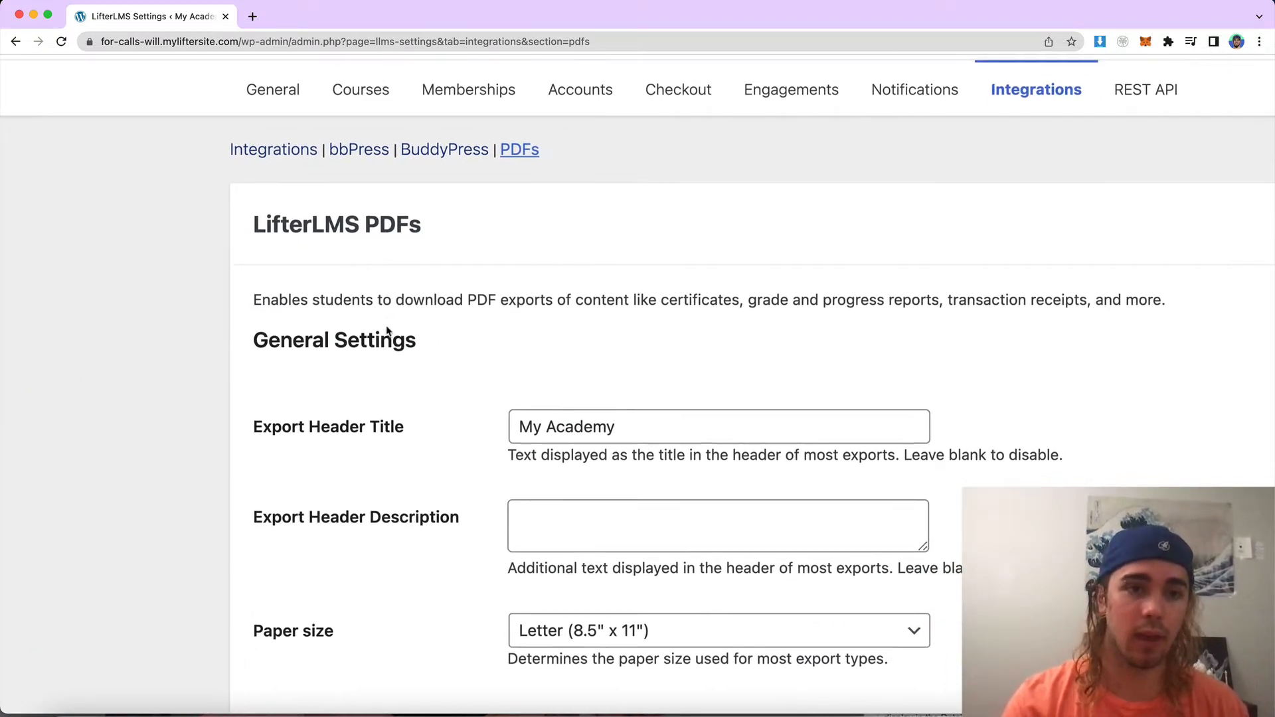
scroll(down, 3)
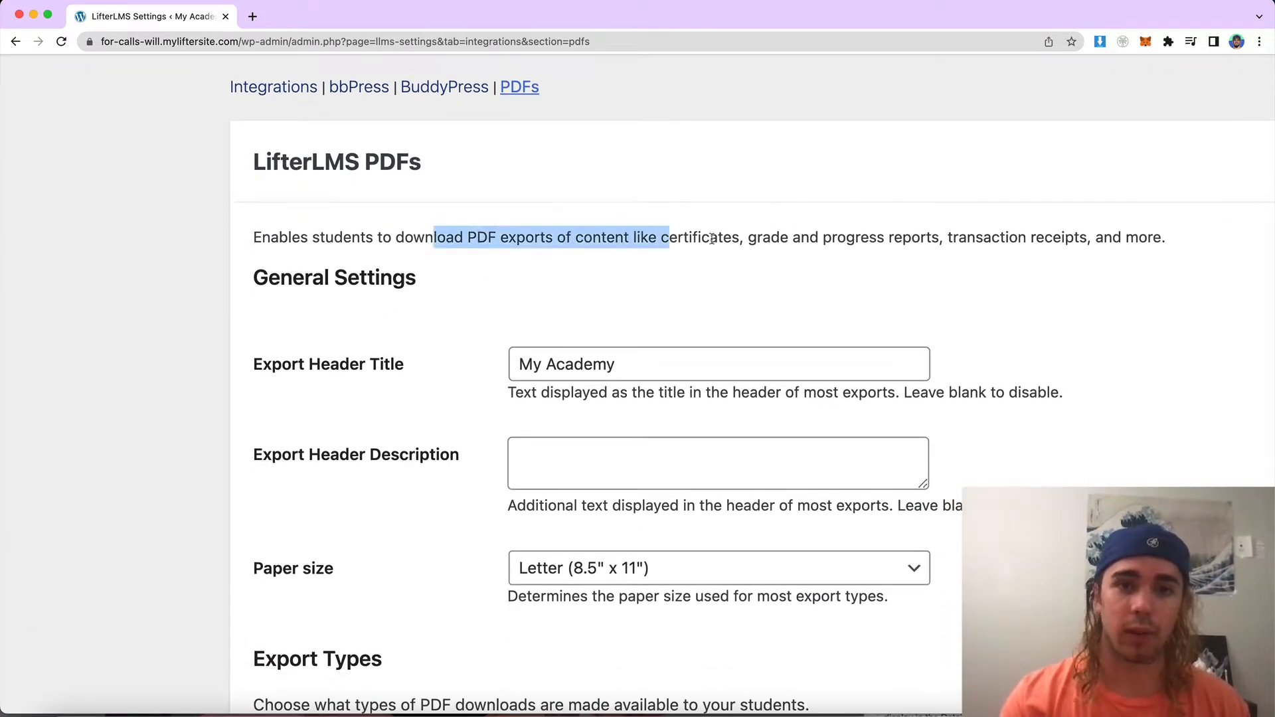
scroll(down, 3)
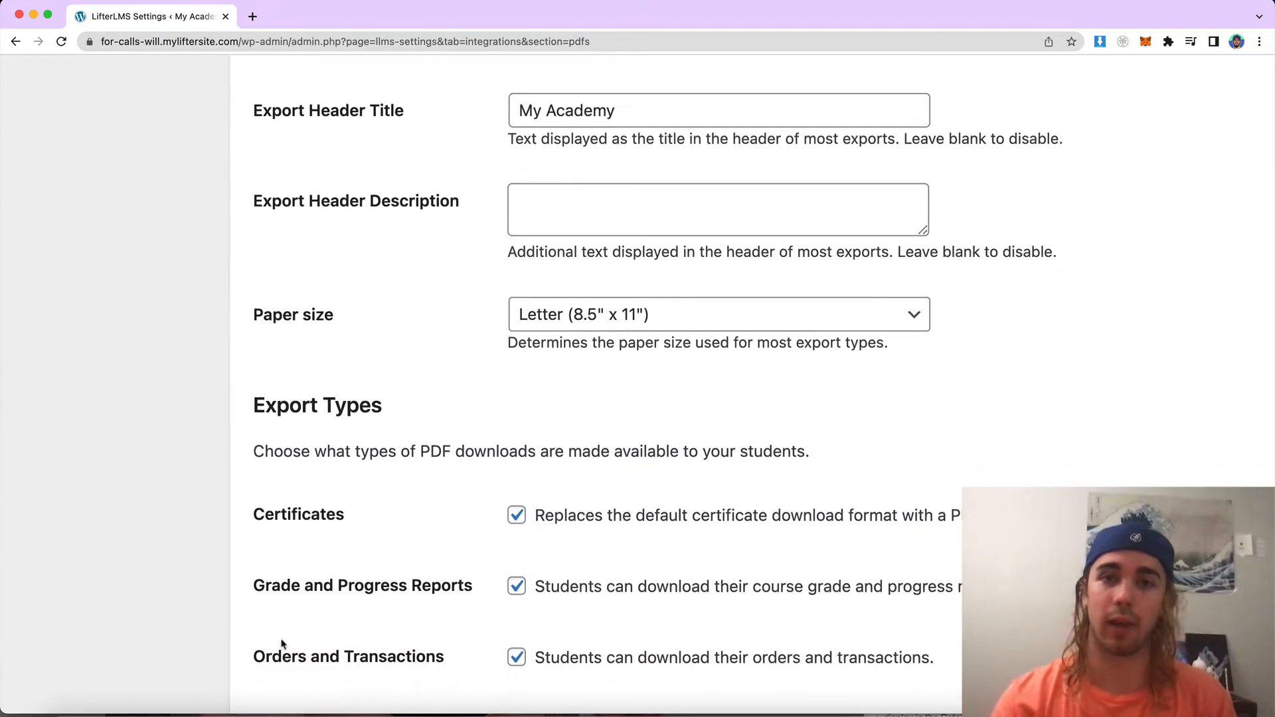
scroll(up, 3)
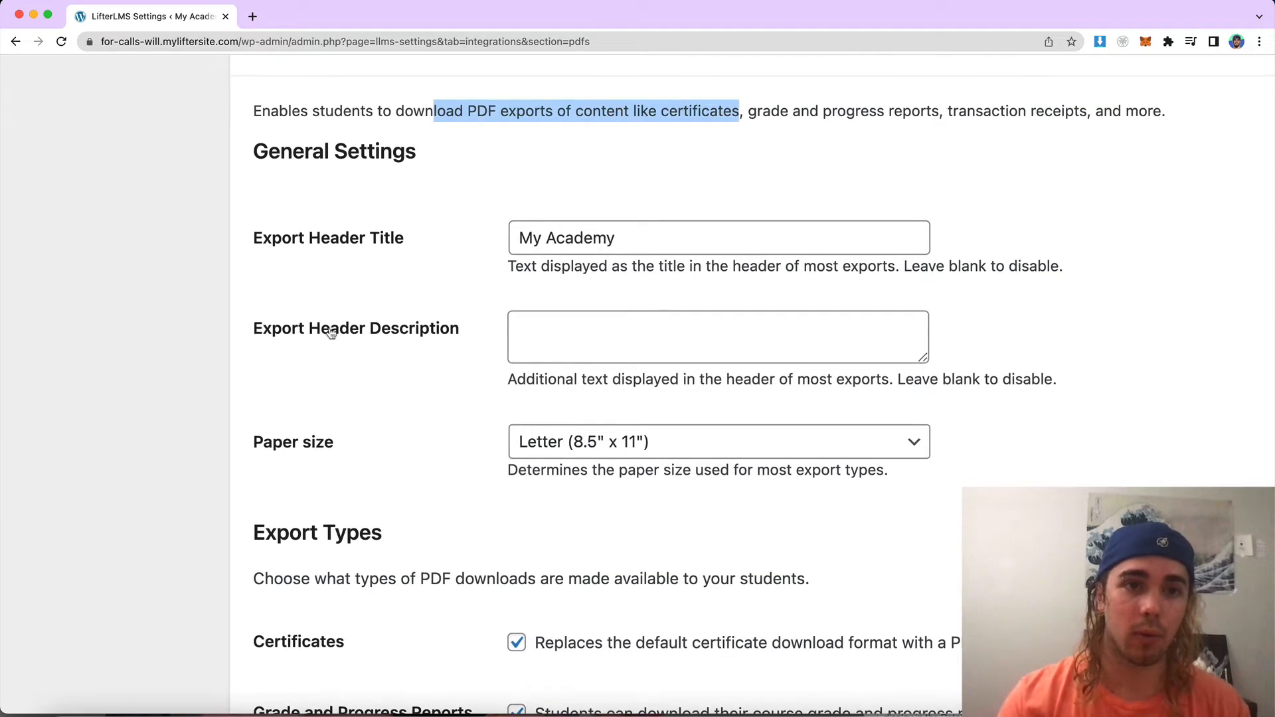
mouse_move(297, 242)
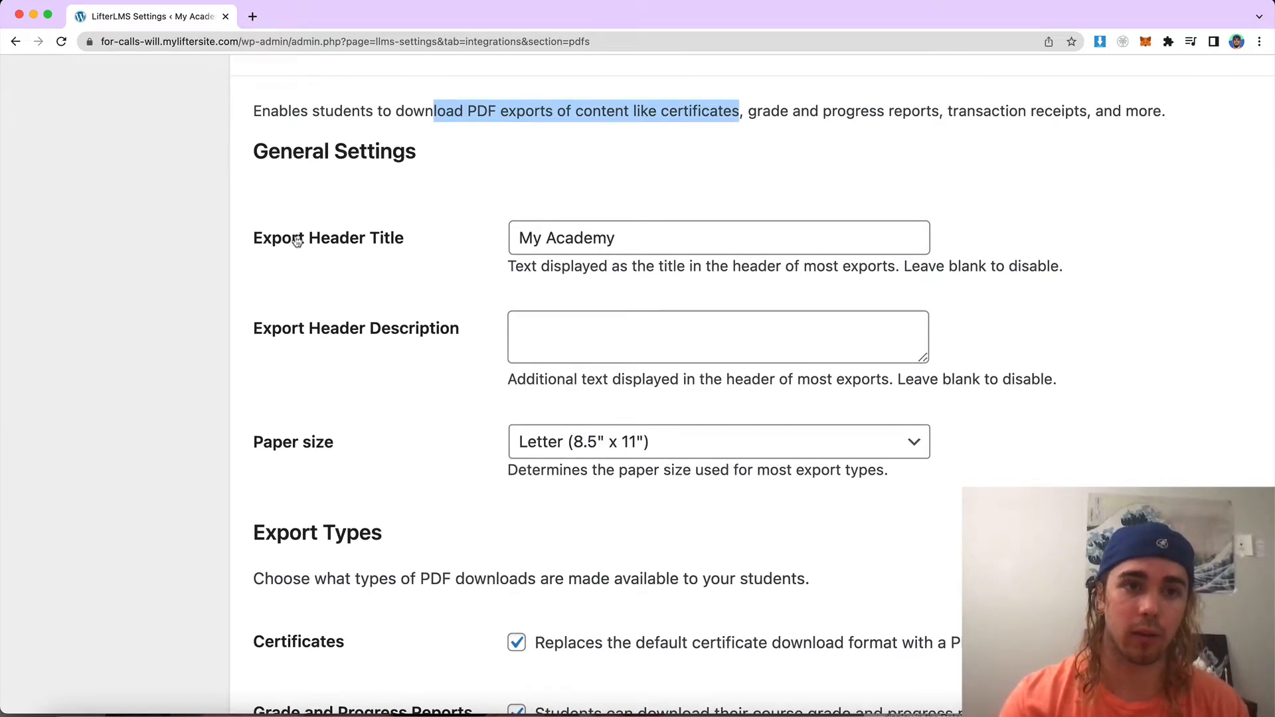
mouse_move(587, 228)
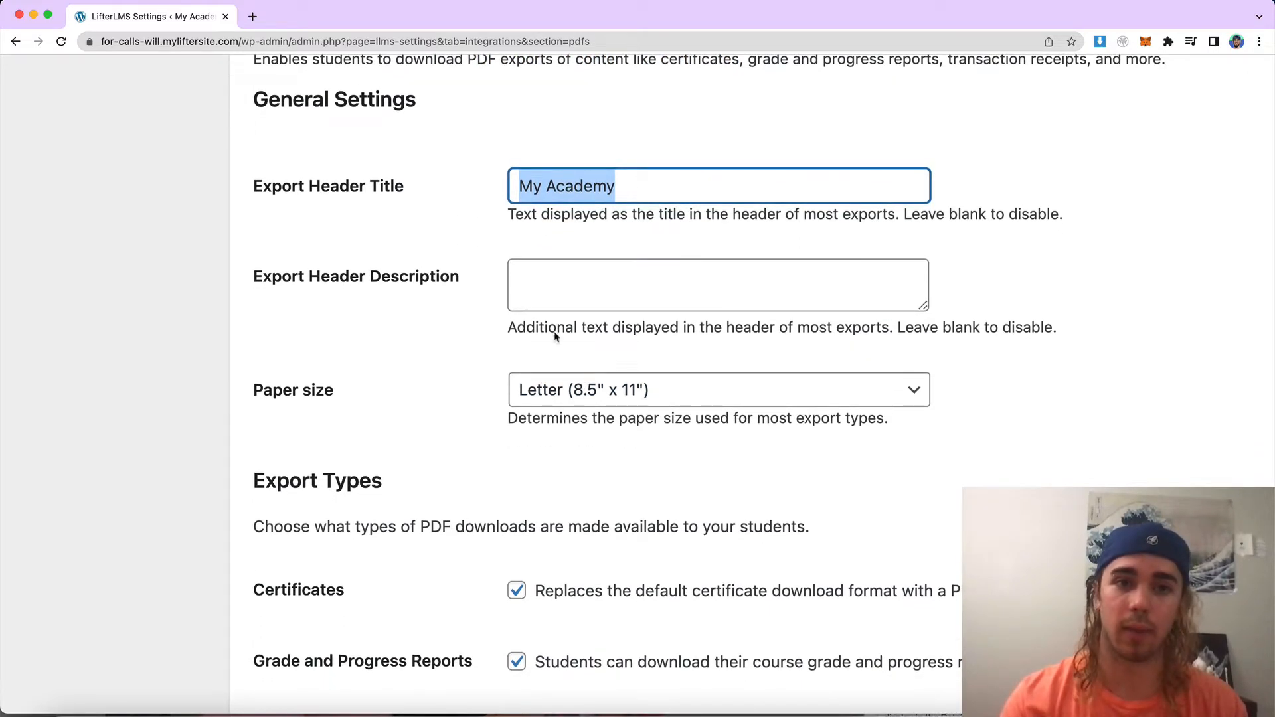
mouse_move(399, 343)
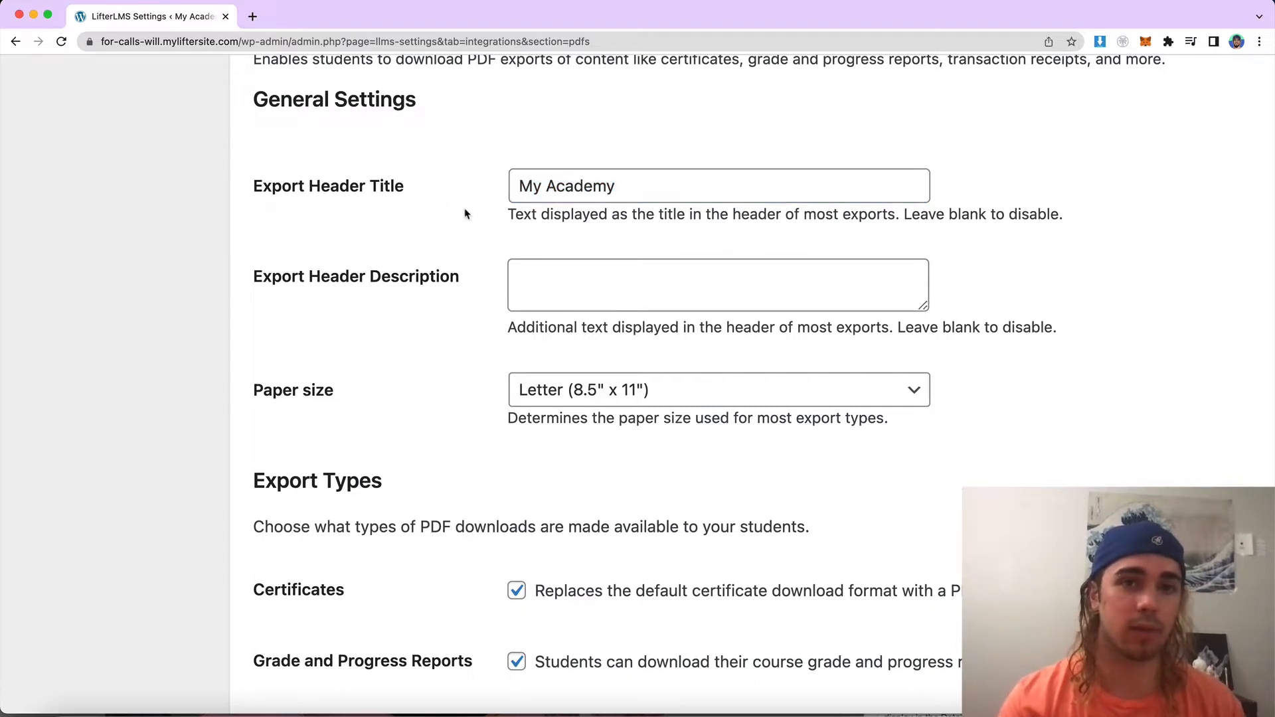
Step: Keep Certificates, Grade Reports and Orders export types enabled, re-ticking Orders and Transactions
scroll(down, 3)
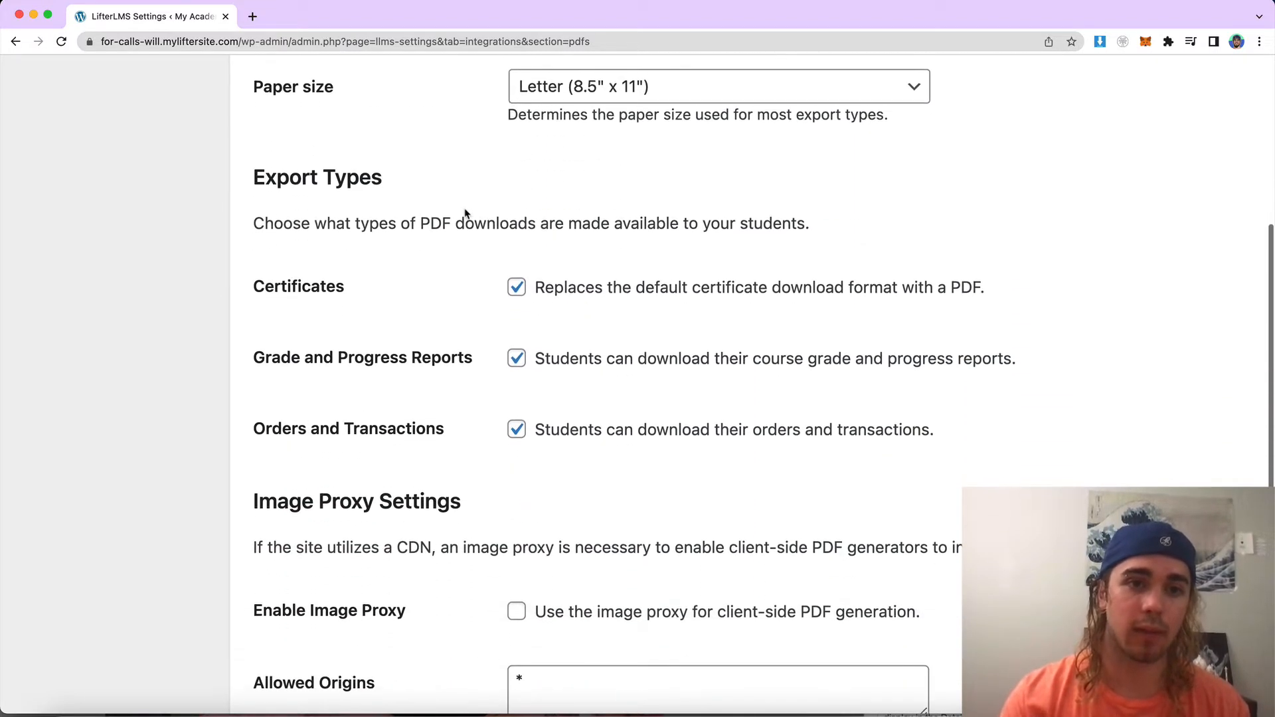
mouse_move(403, 252)
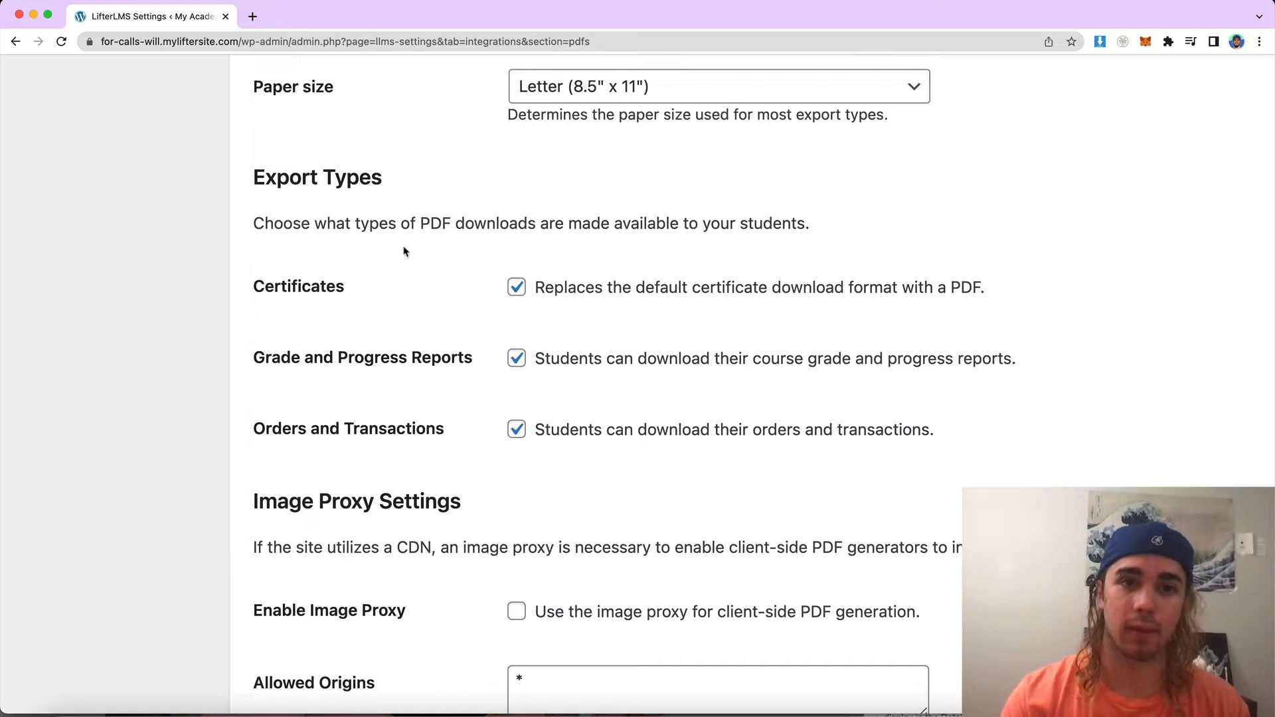
mouse_move(512, 297)
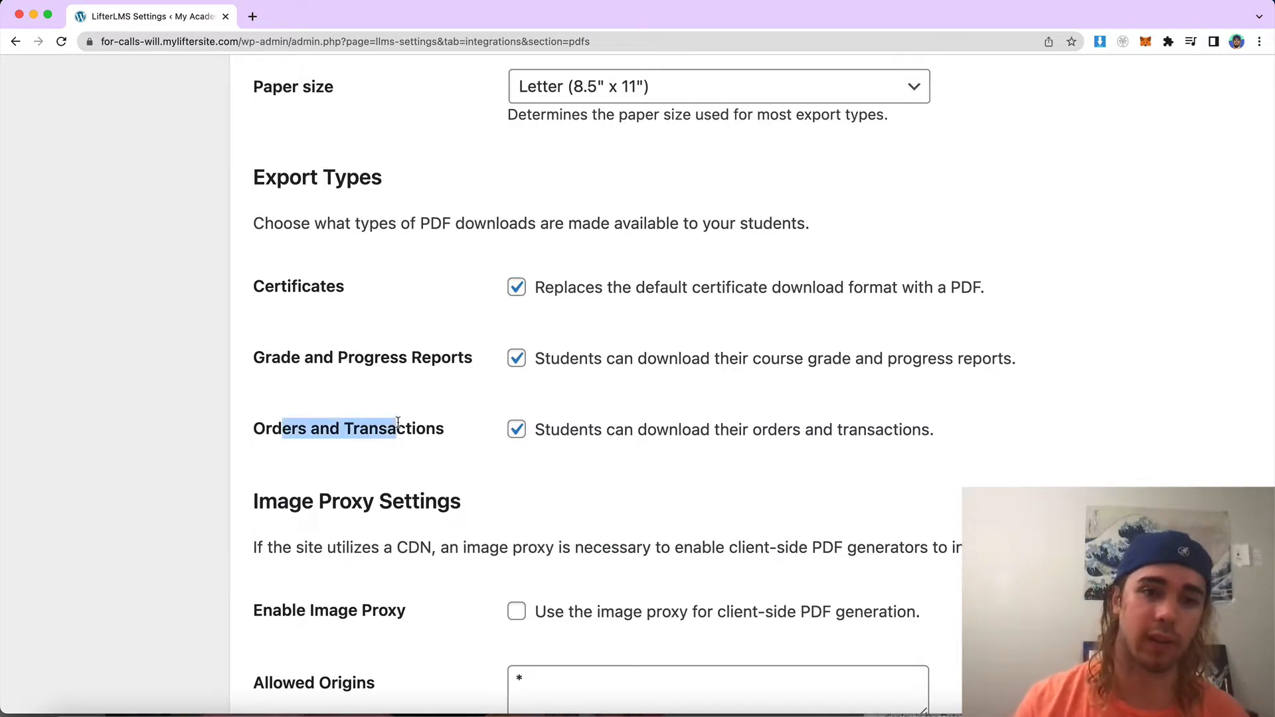
click(517, 429)
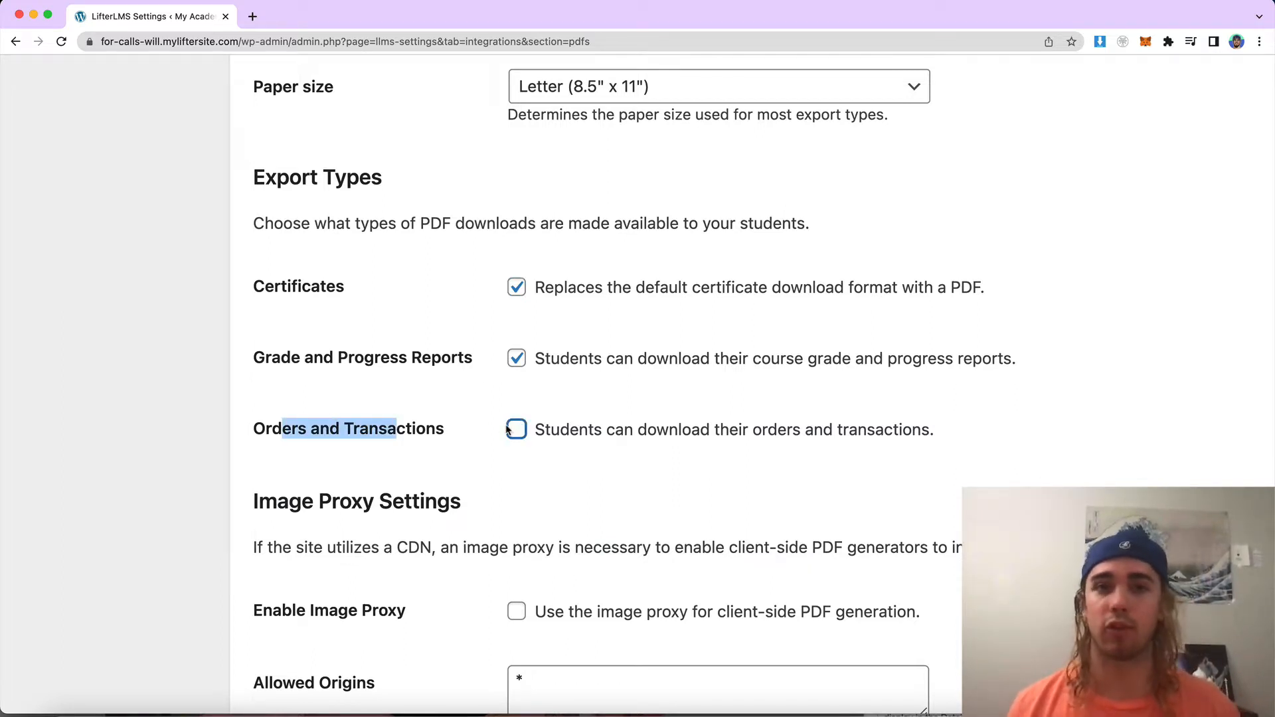
click(516, 430)
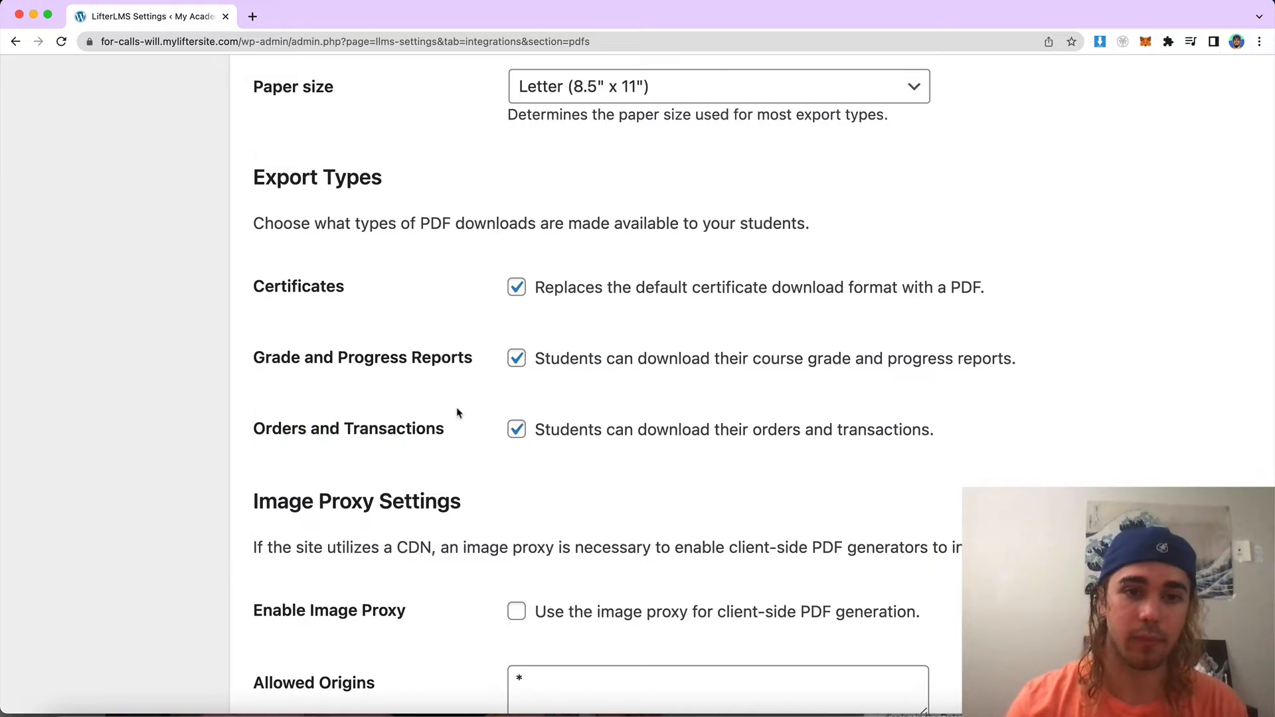
scroll(down, 3)
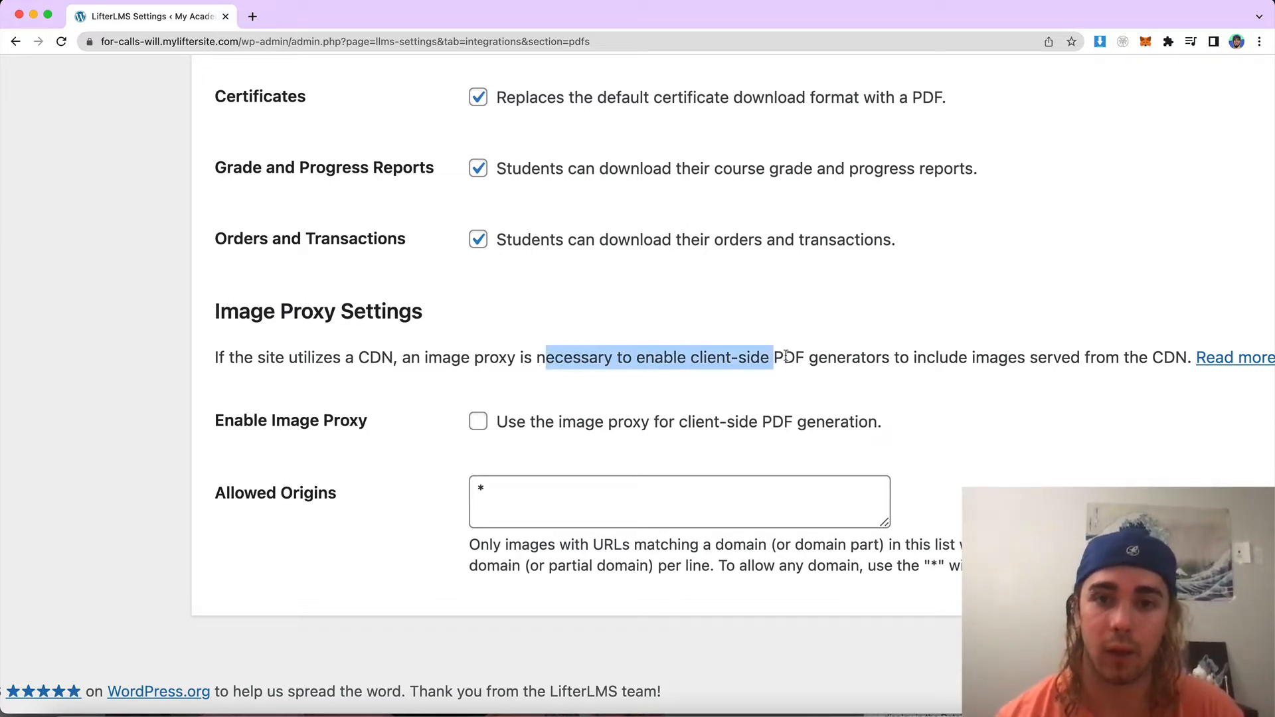
scroll(up, 3)
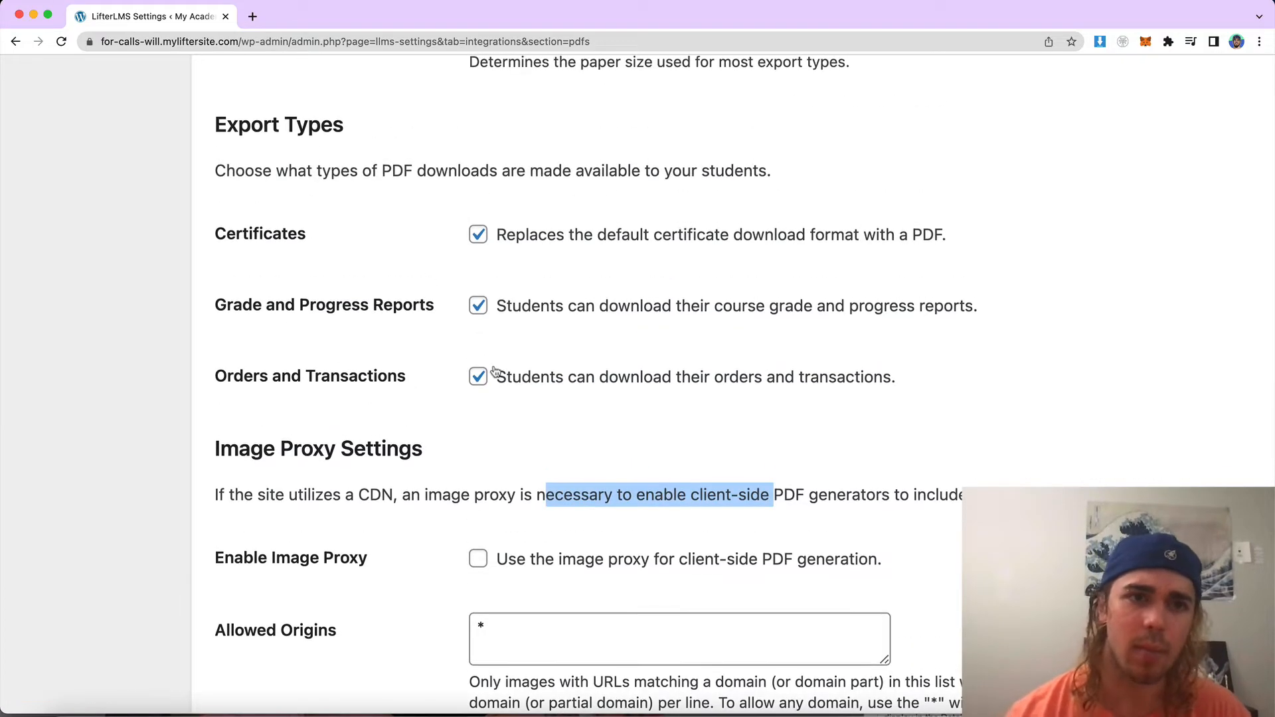
scroll(up, 3)
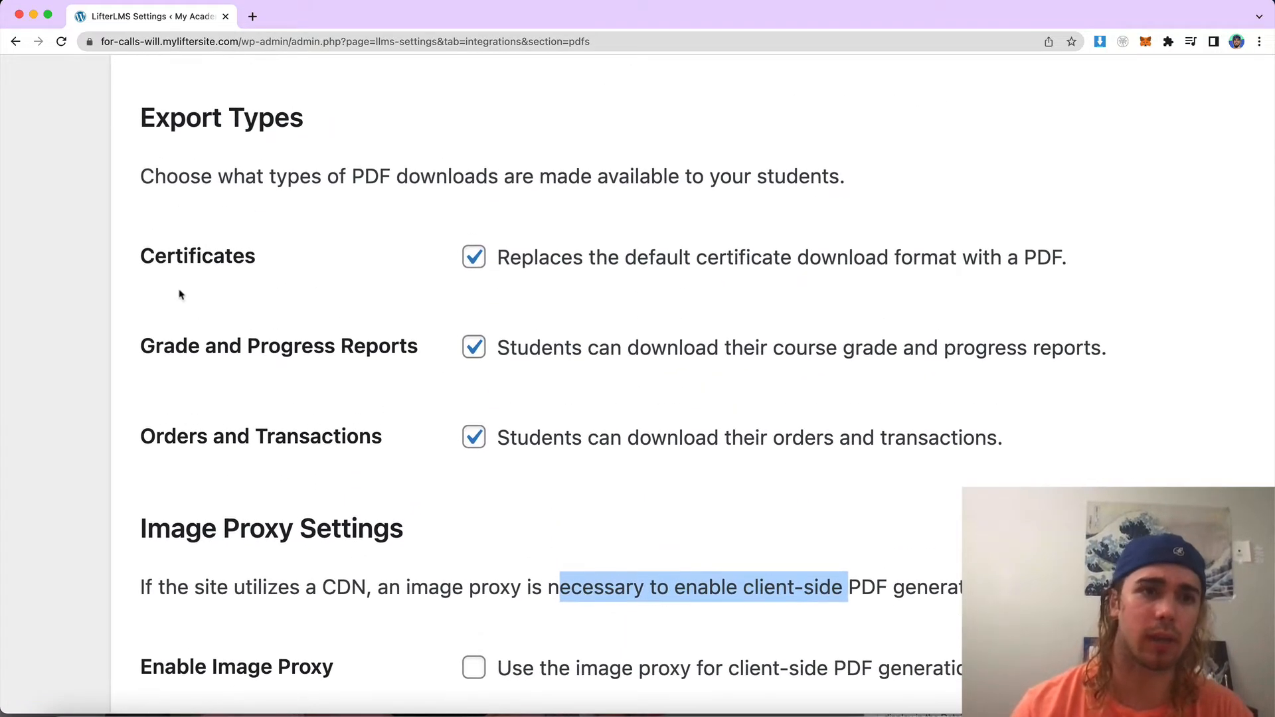
mouse_move(226, 436)
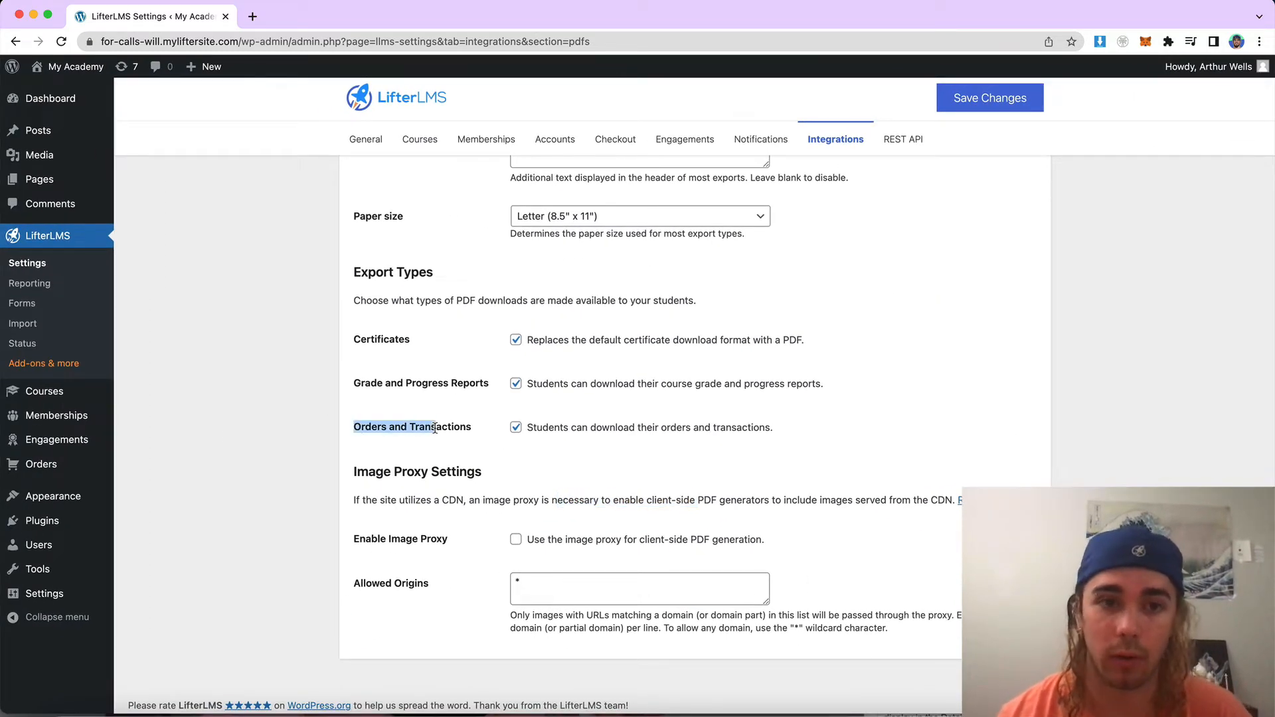
mouse_move(362, 316)
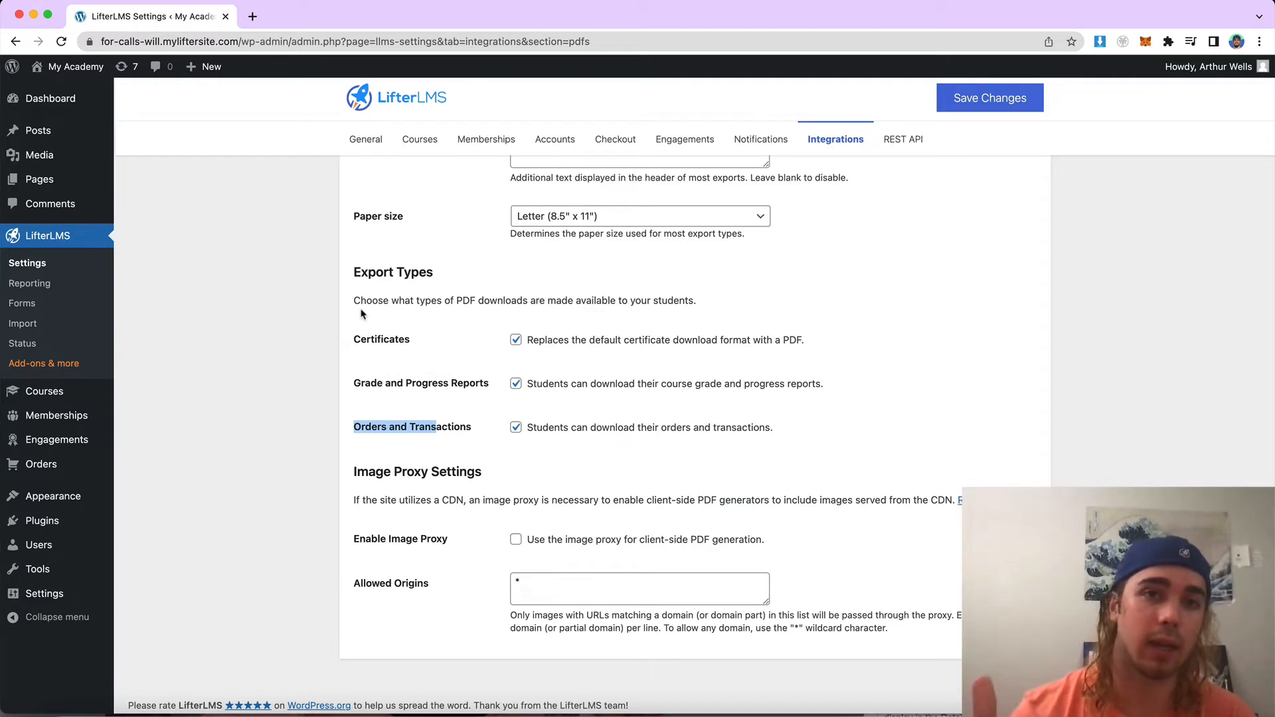
Step: Open order #3590 from Orders in a new tab, download its PDF and view it
right_click(40, 464)
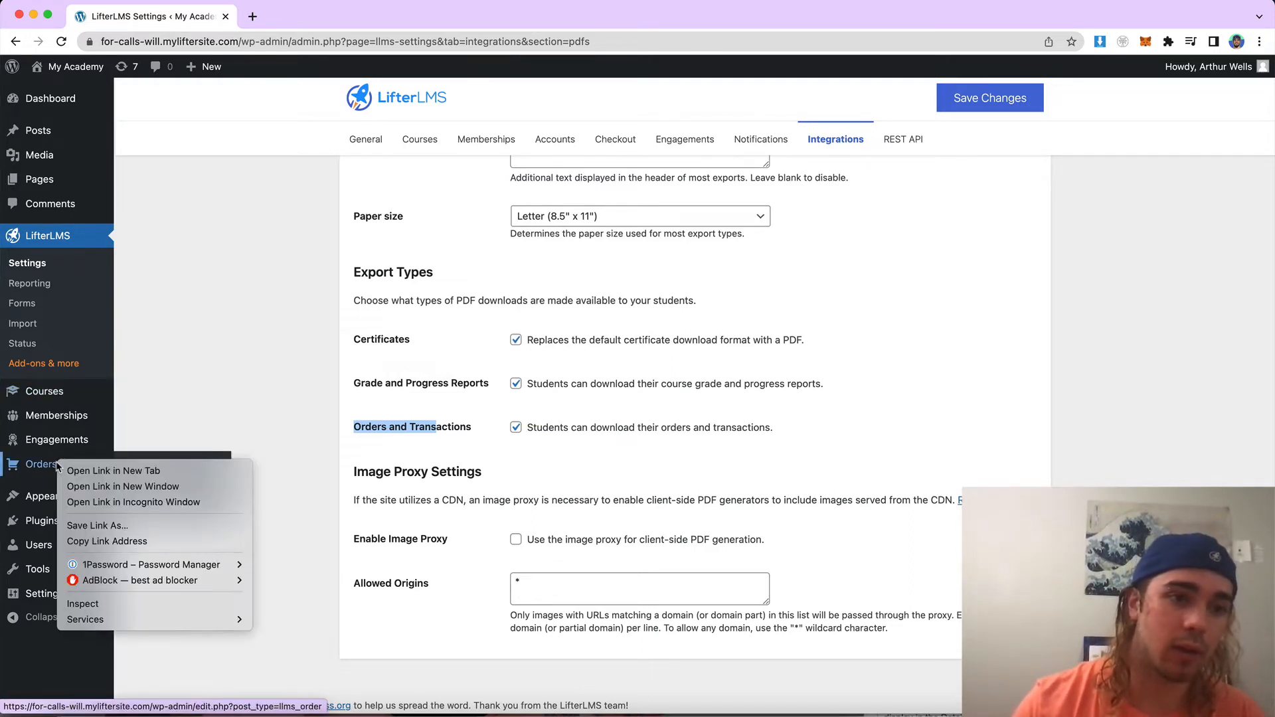
click(113, 470)
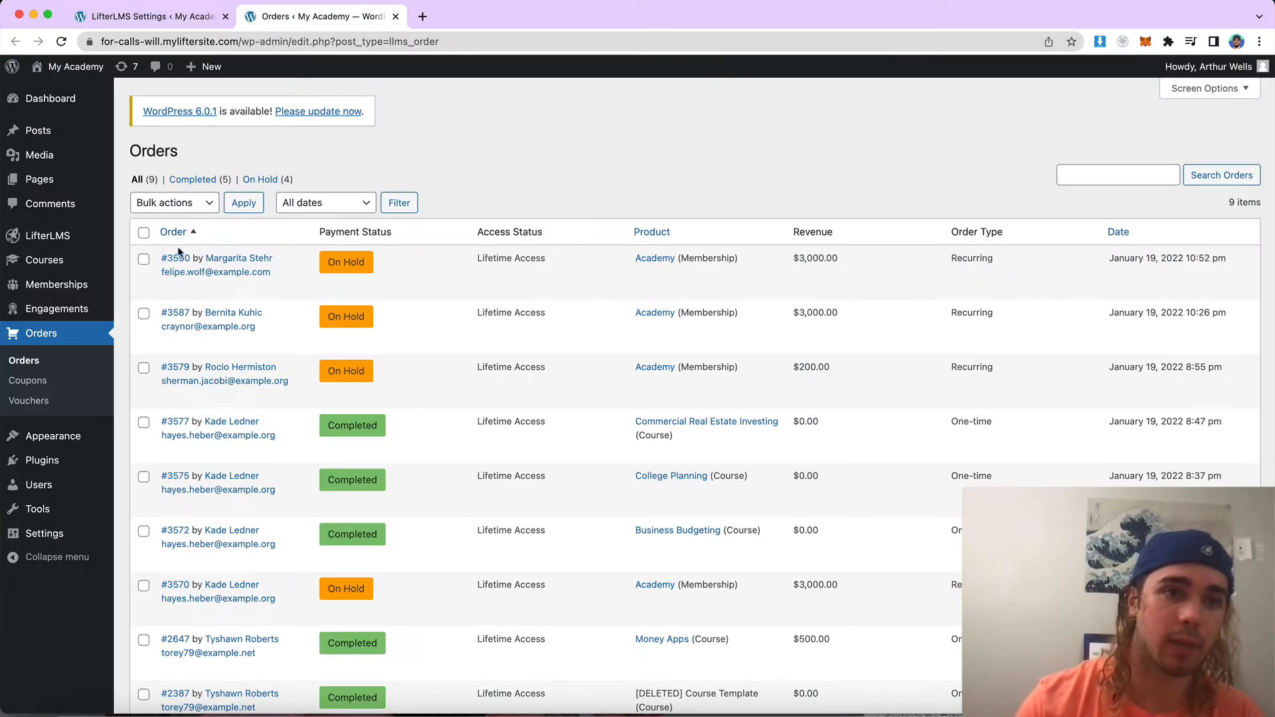
click(174, 257)
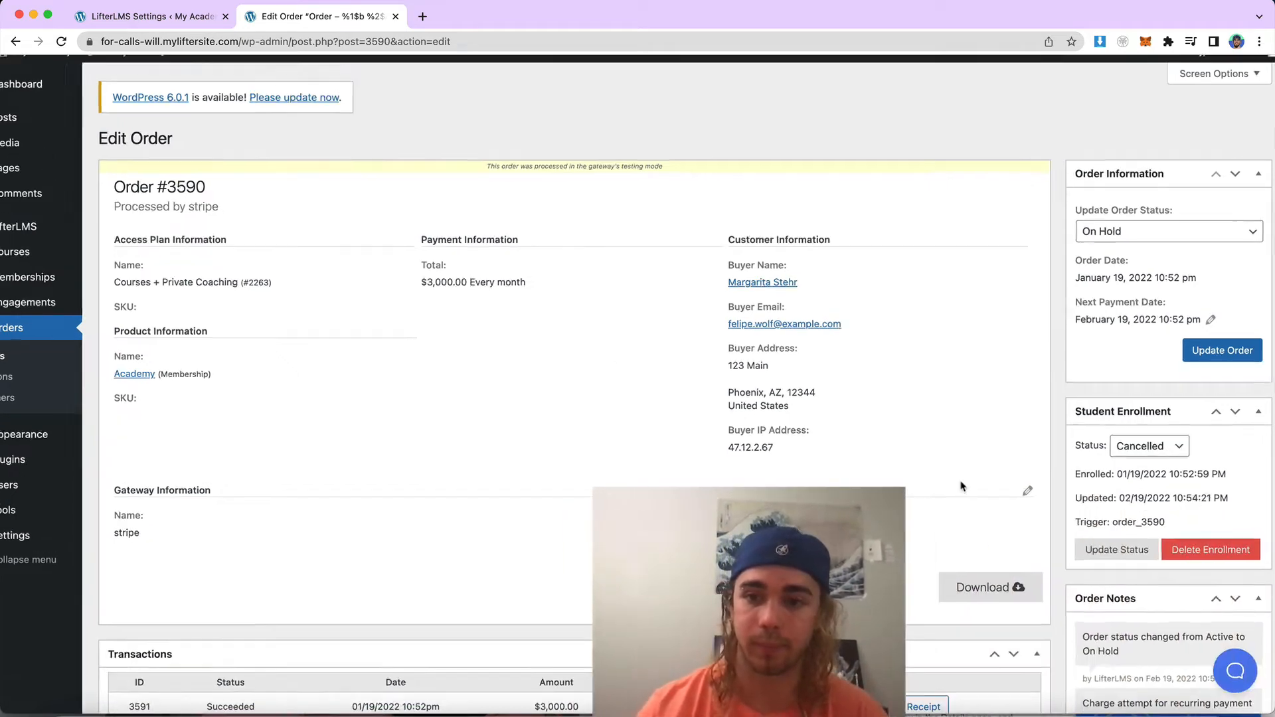
scroll(down, 3)
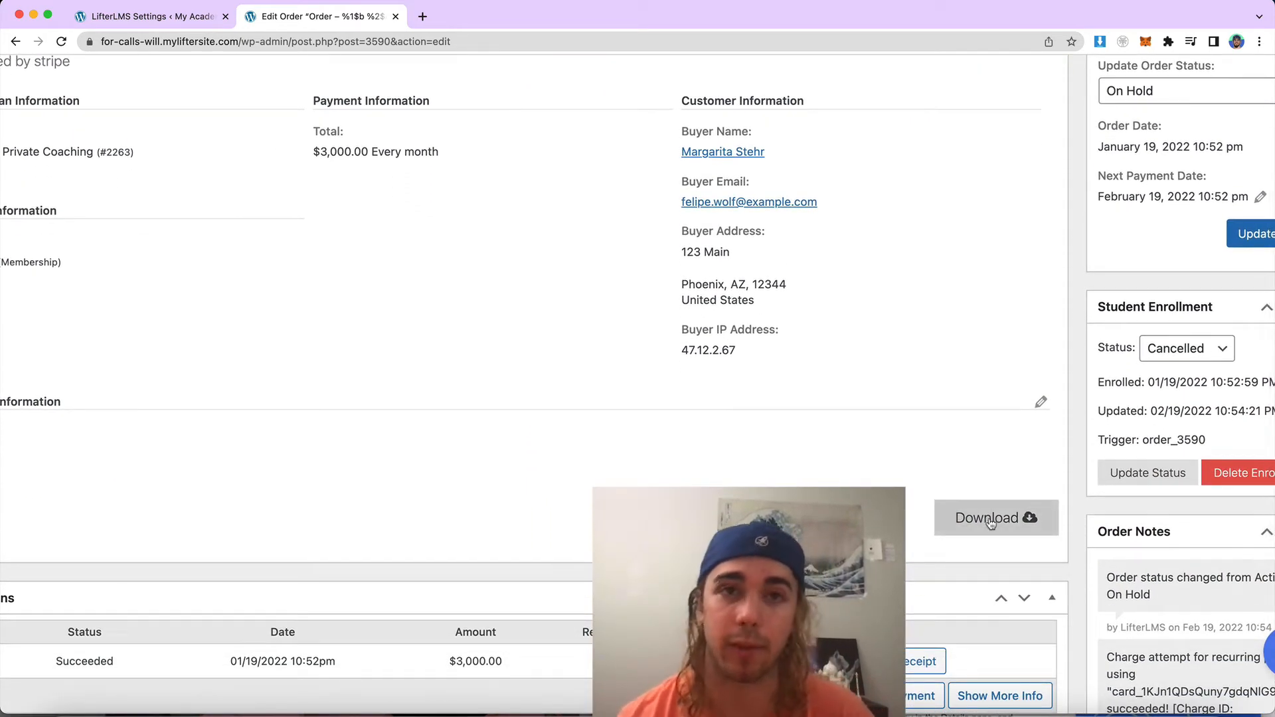
click(996, 518)
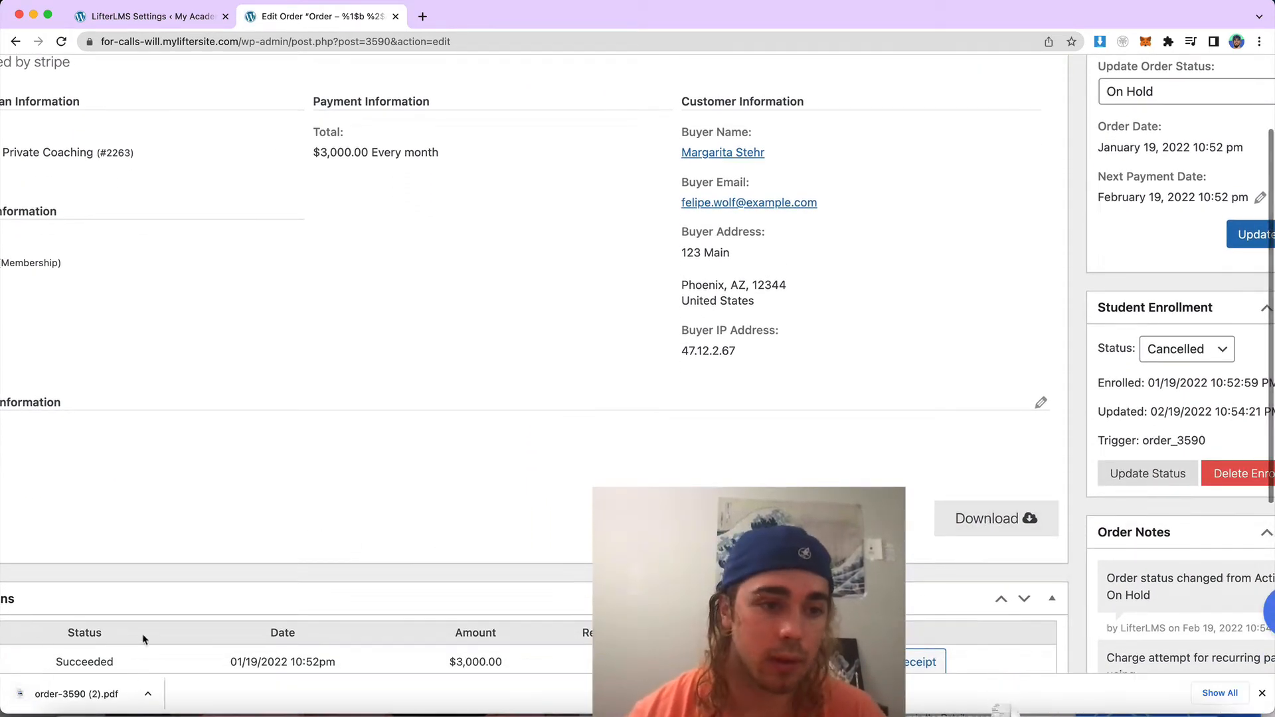
click(77, 693)
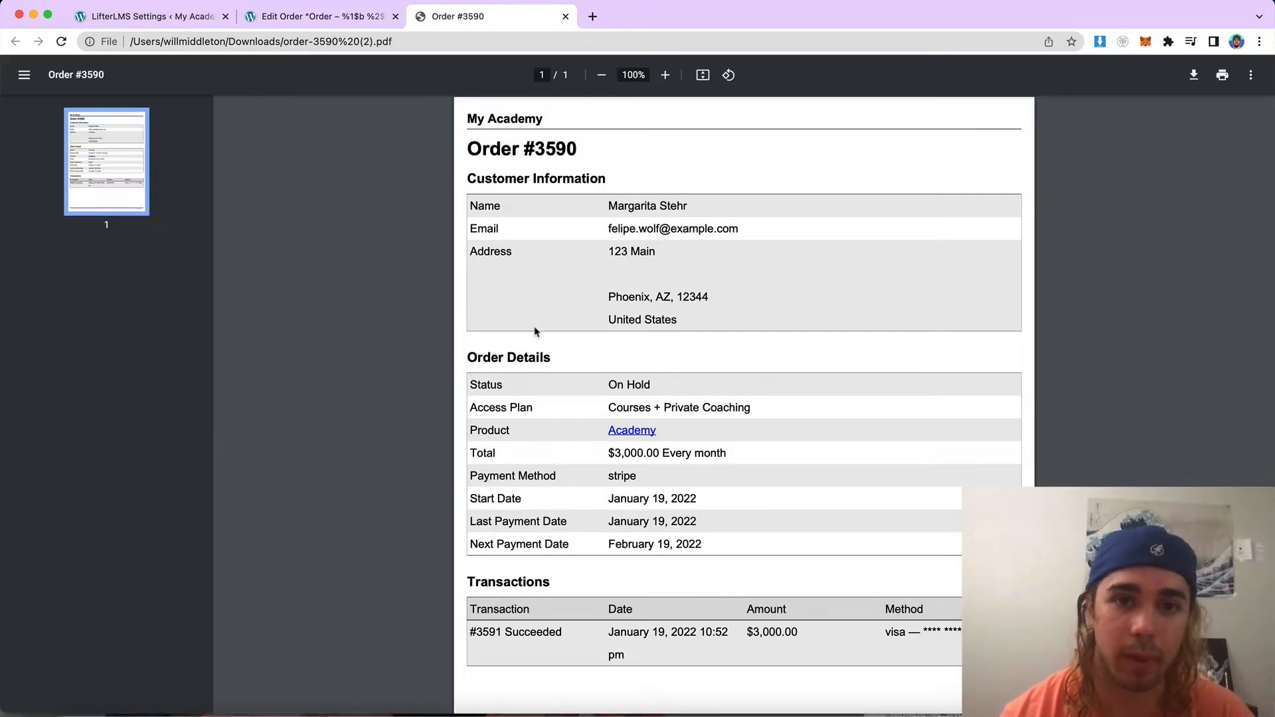
scroll(down, 3)
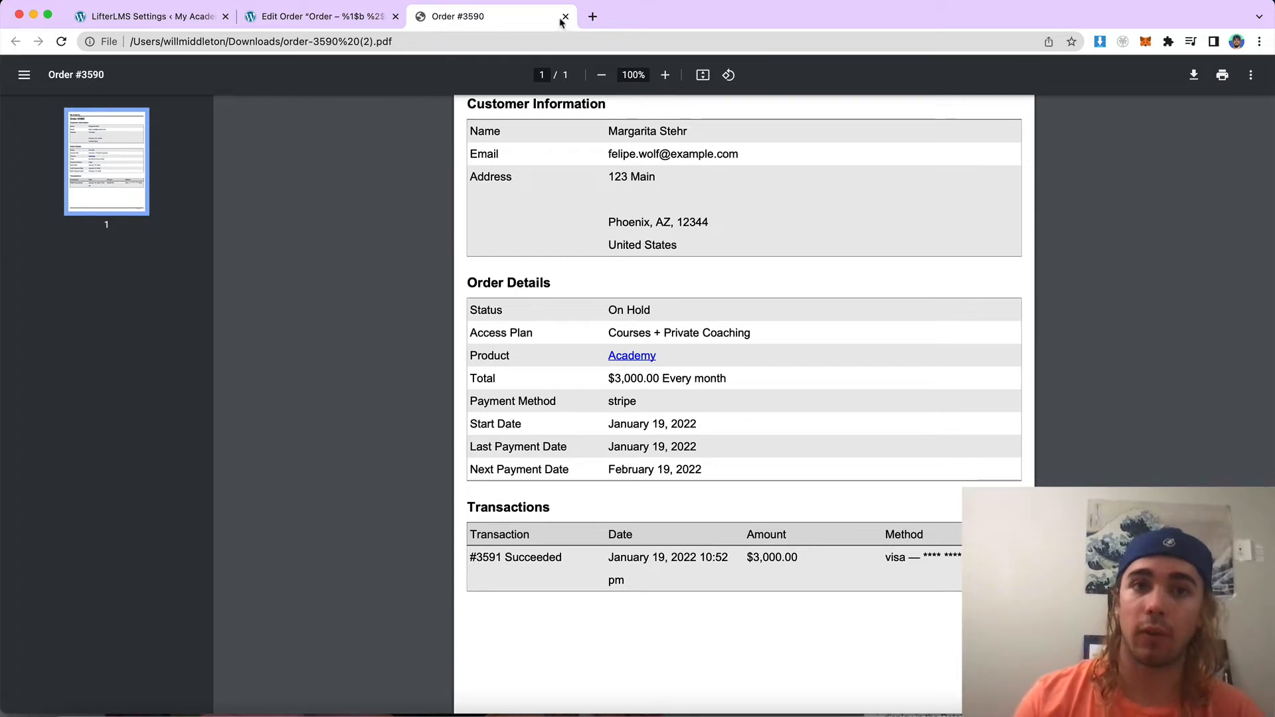
click(565, 16)
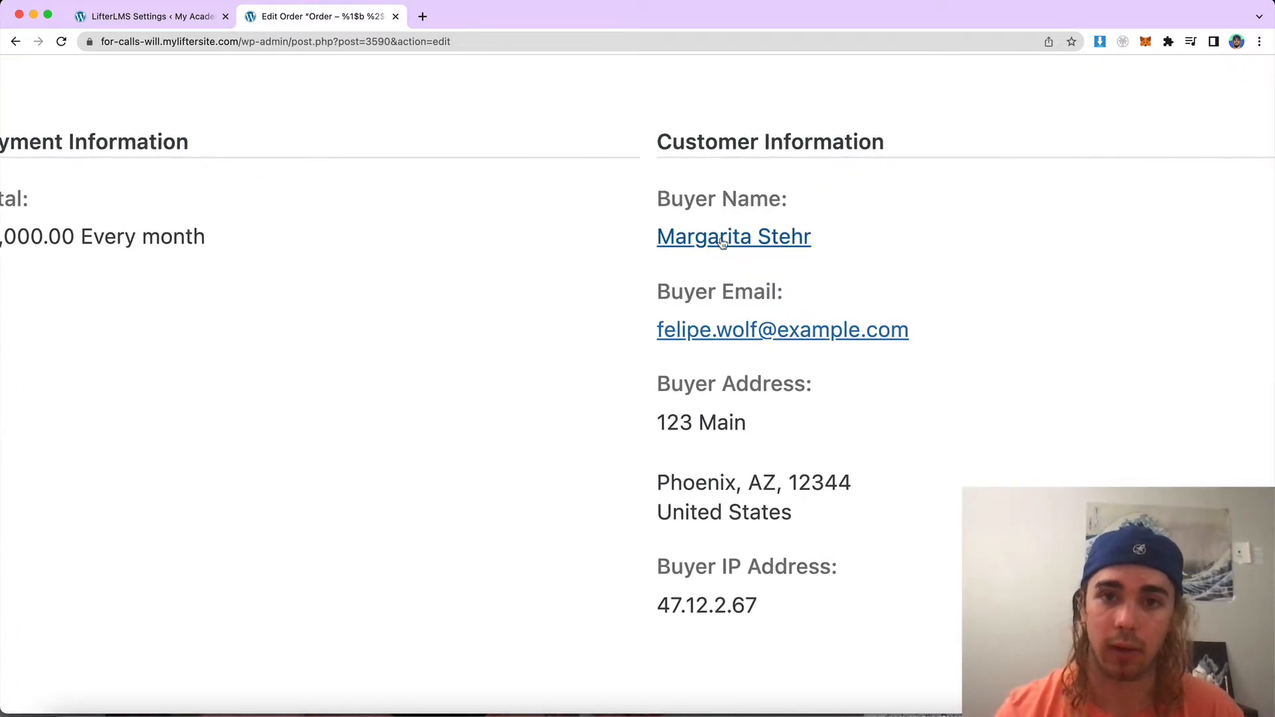
scroll(up, 3)
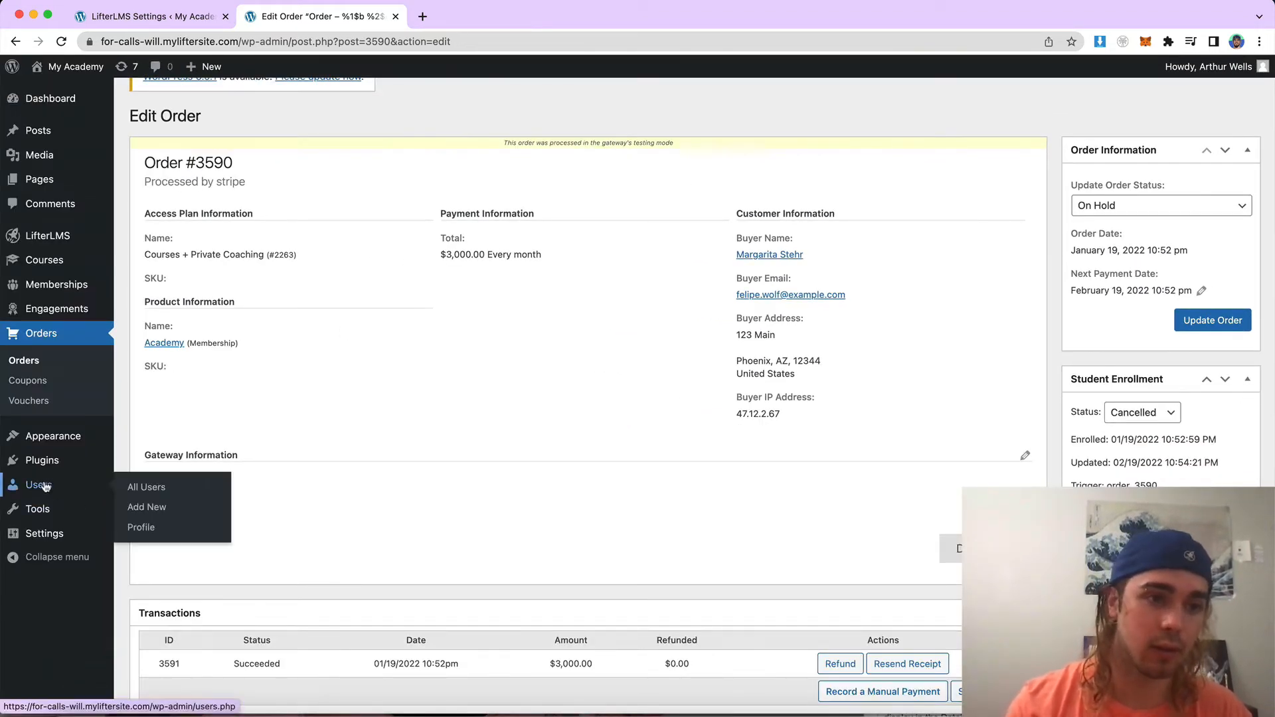
click(146, 487)
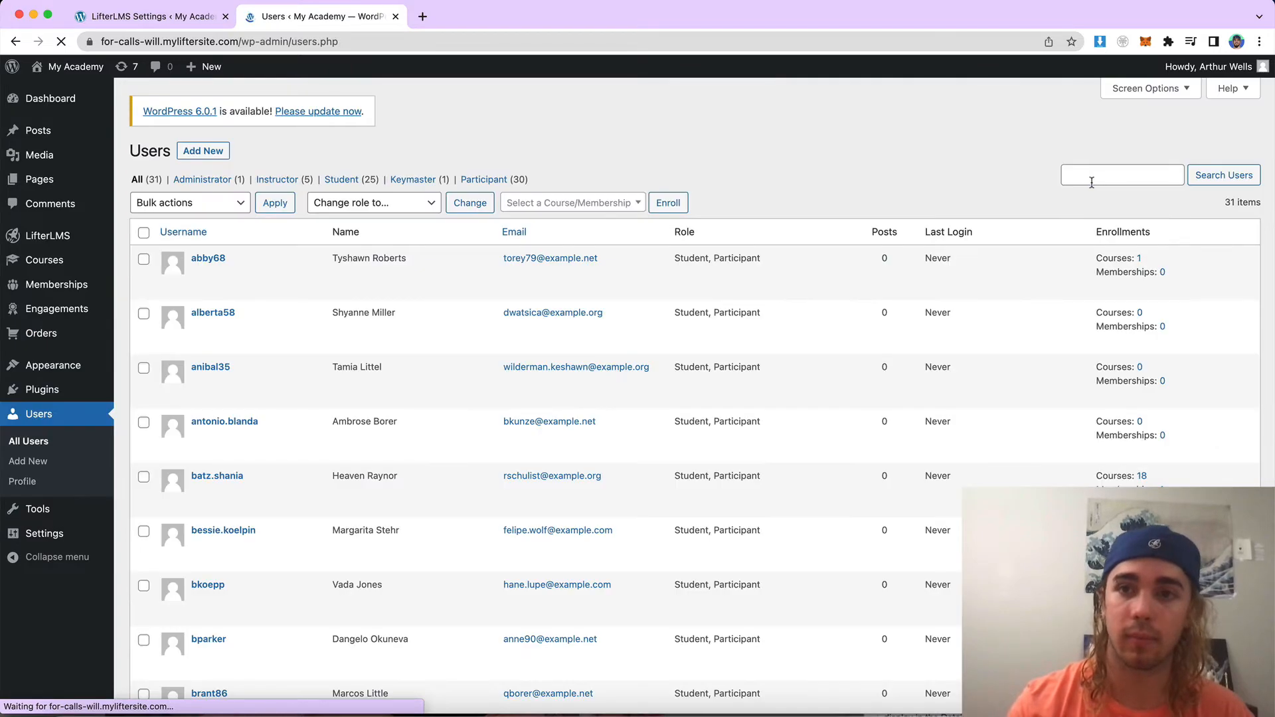
text(pe.wolf@example.com)
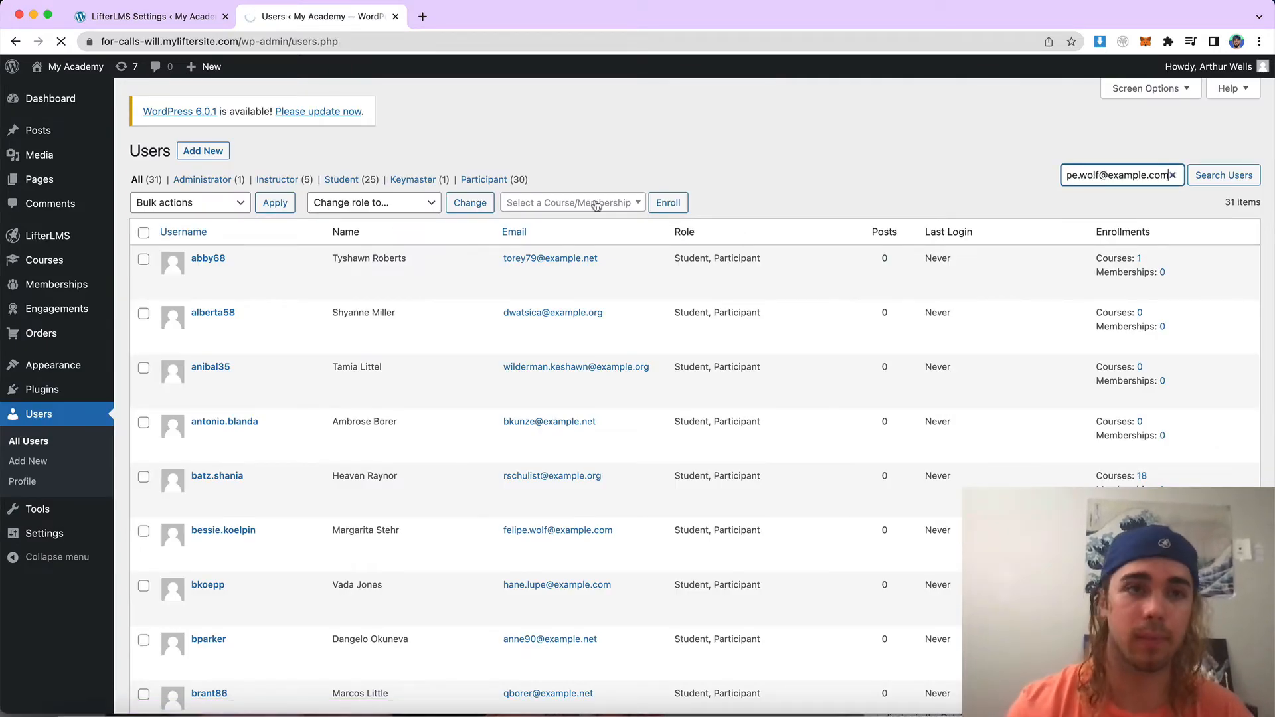
click(1222, 174)
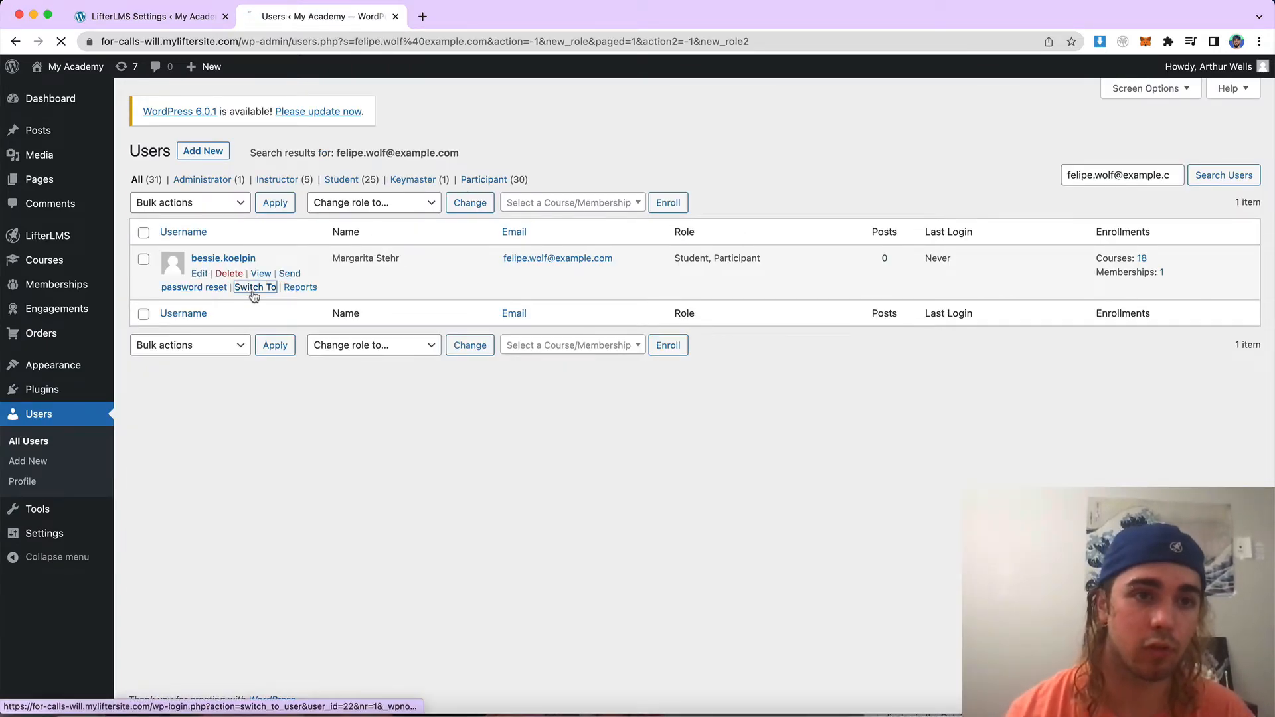
click(254, 287)
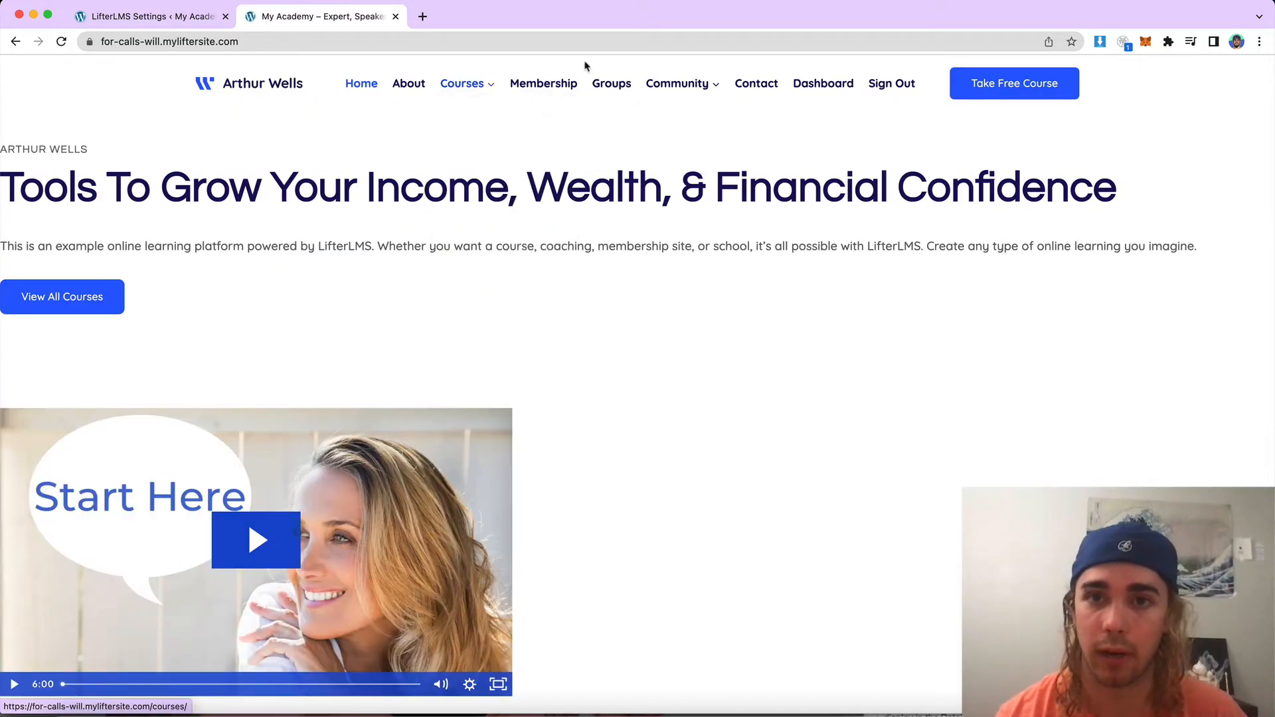
Step: From the student's Order History, download order #3590 as PDF, view it, and close it
click(822, 83)
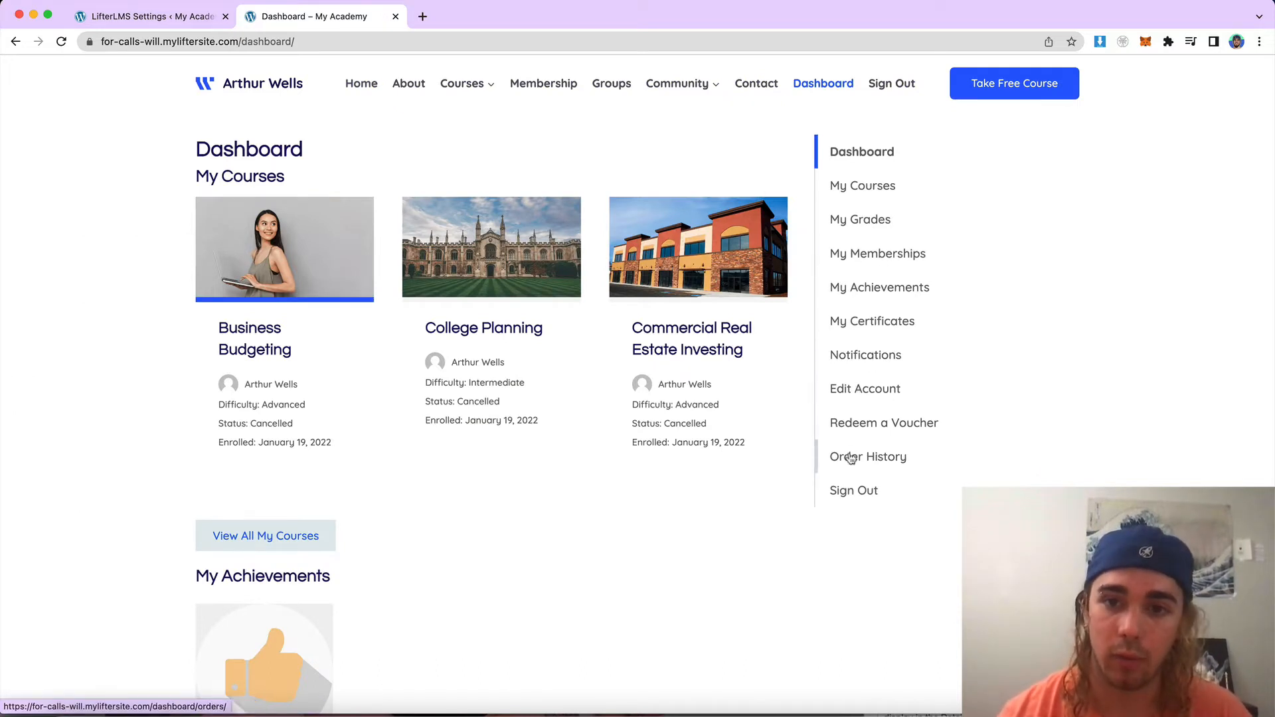
click(868, 456)
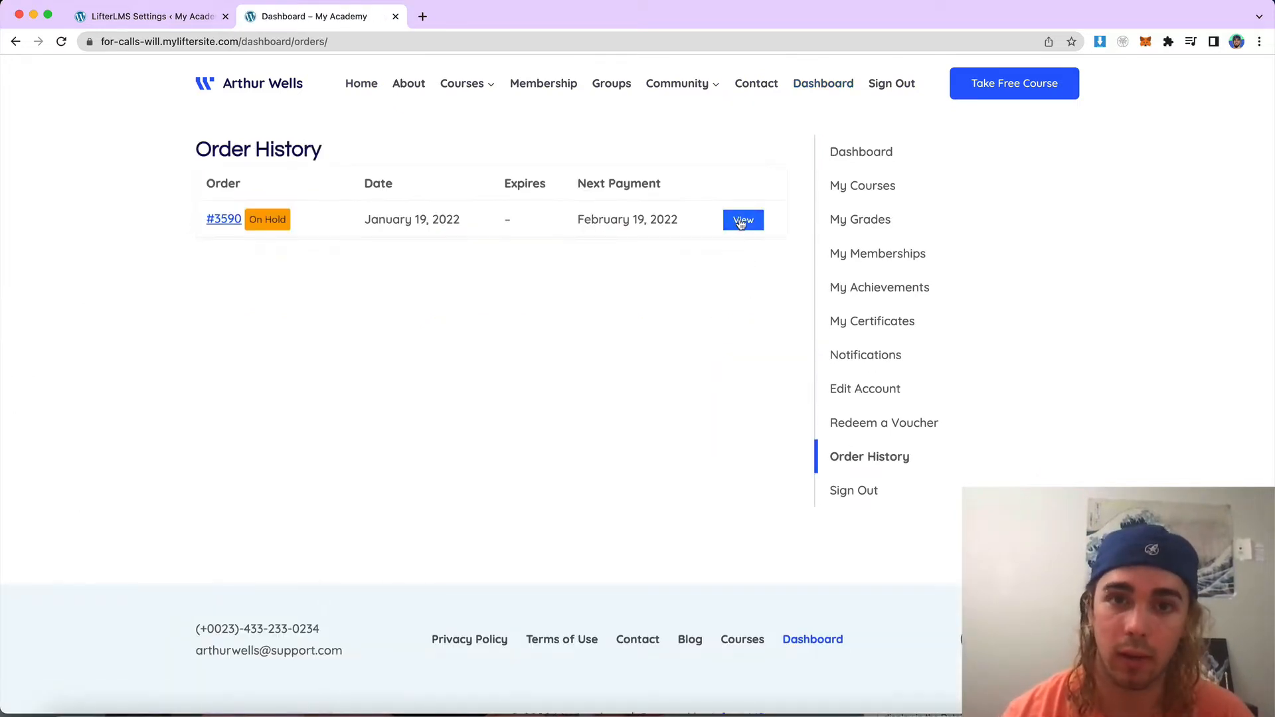
click(742, 220)
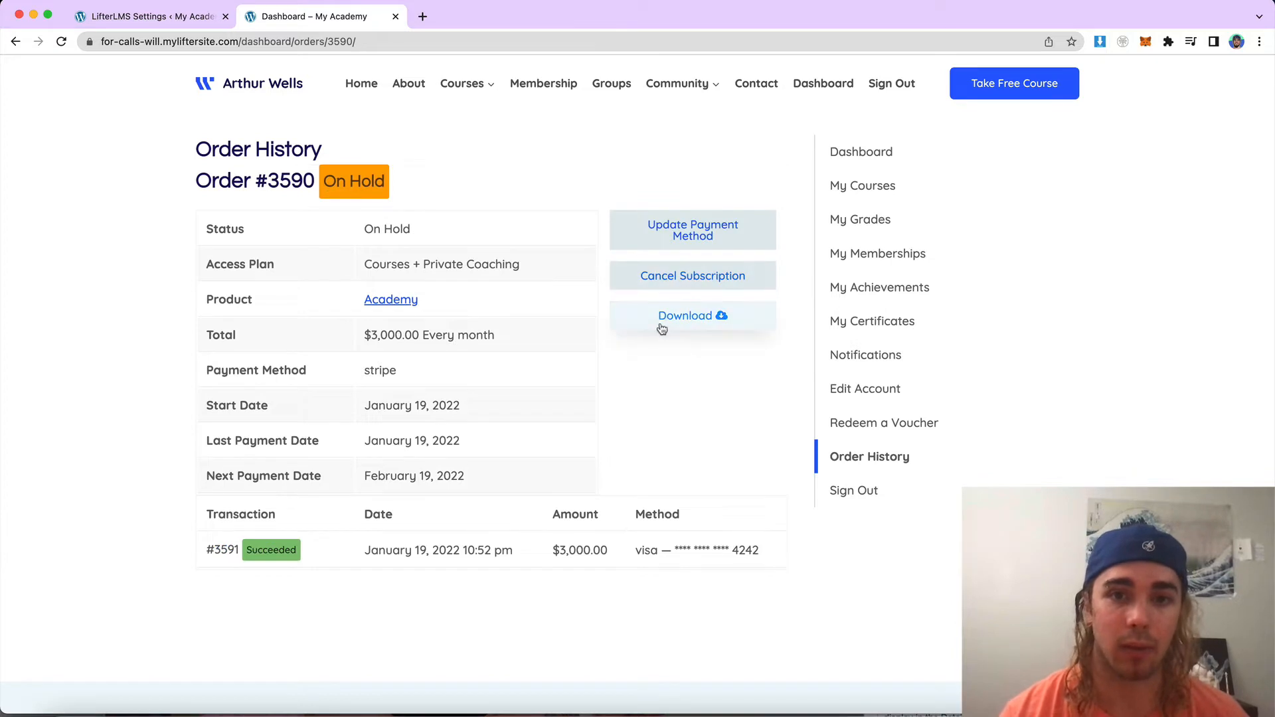
click(692, 316)
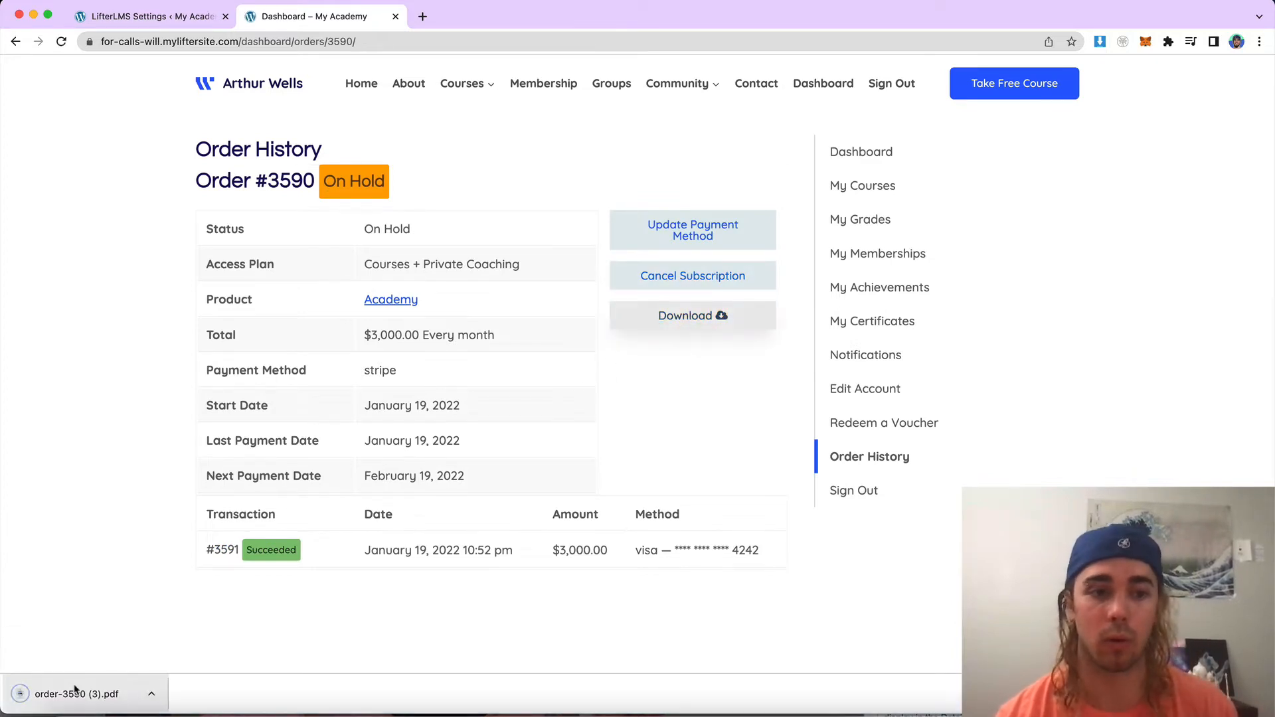
click(73, 694)
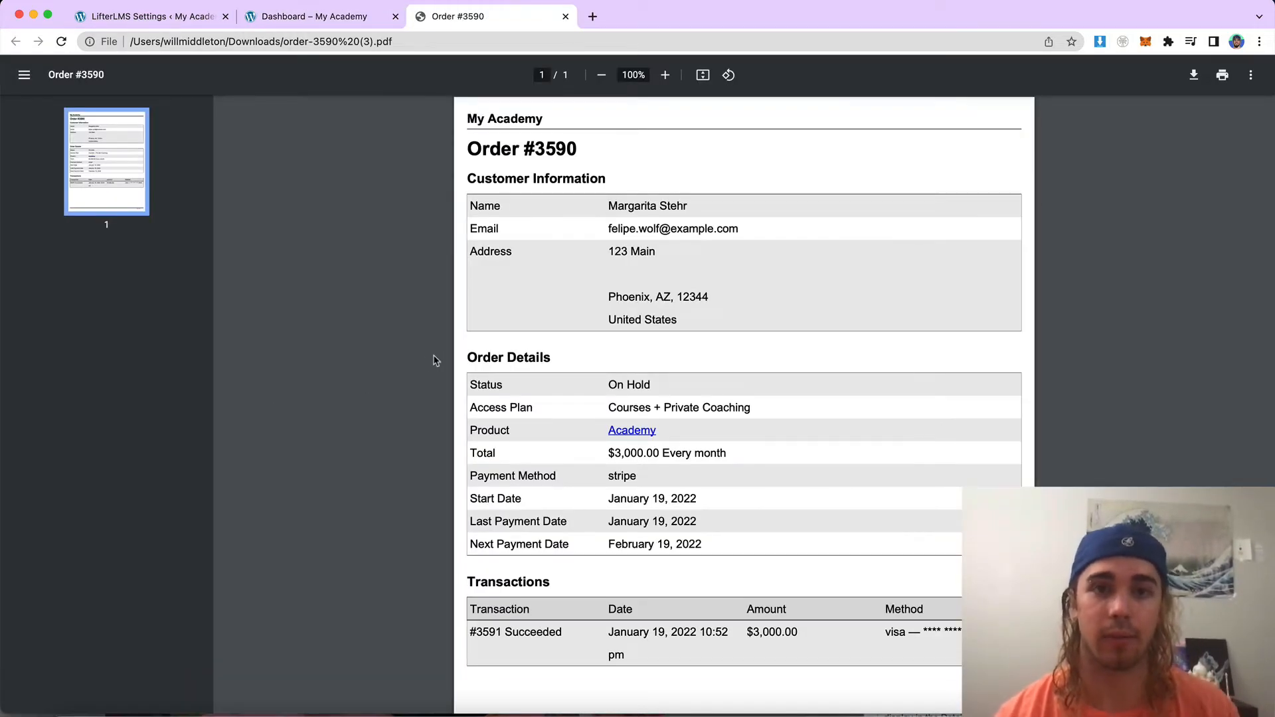
scroll(down, 3)
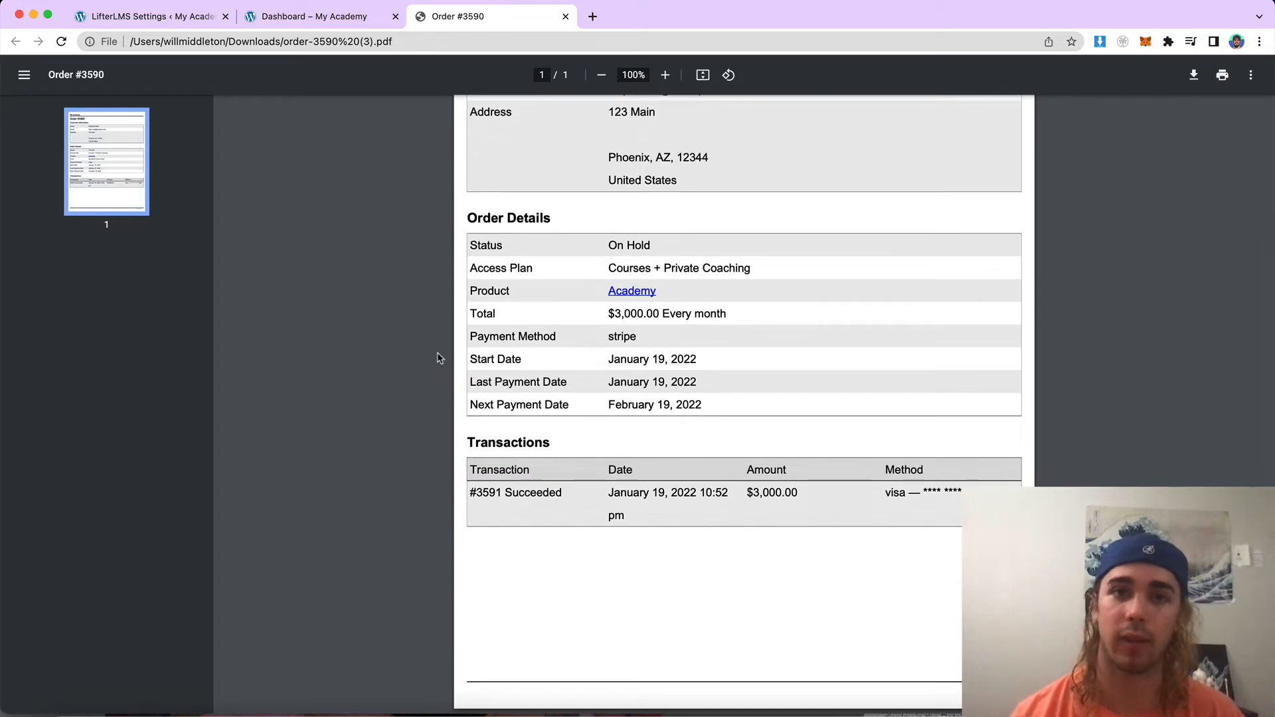
mouse_move(564, 16)
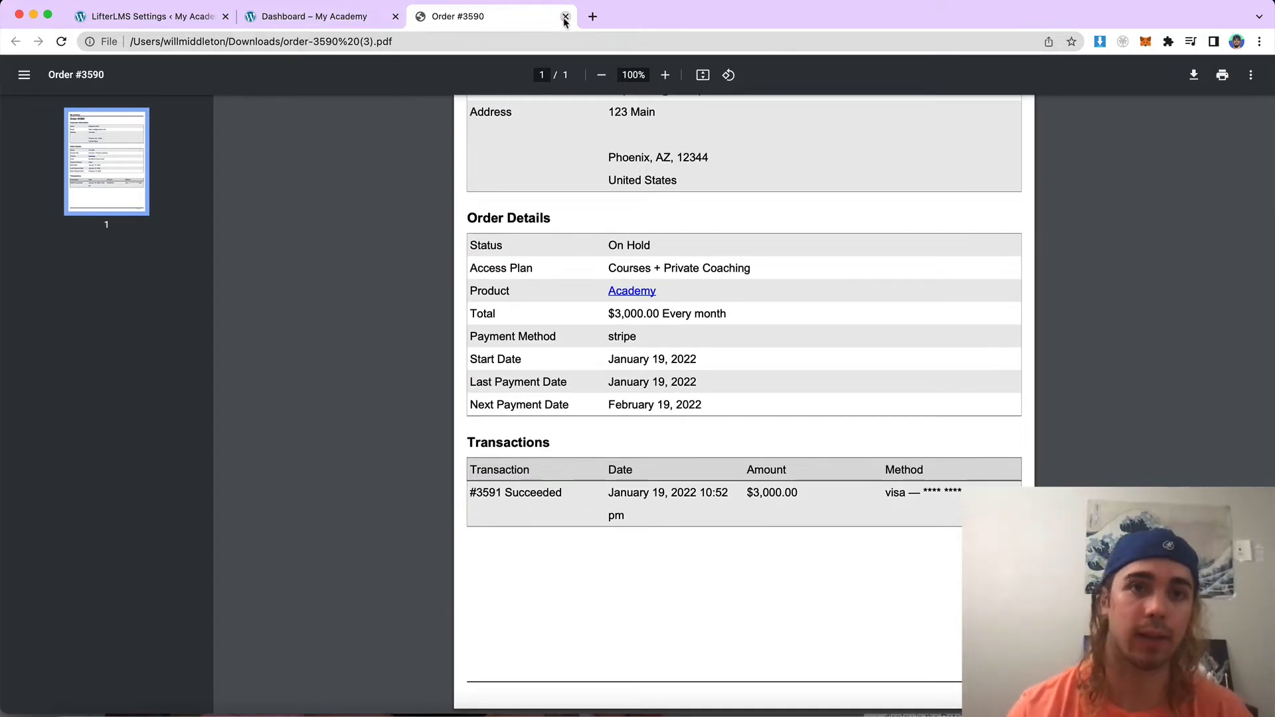
click(565, 16)
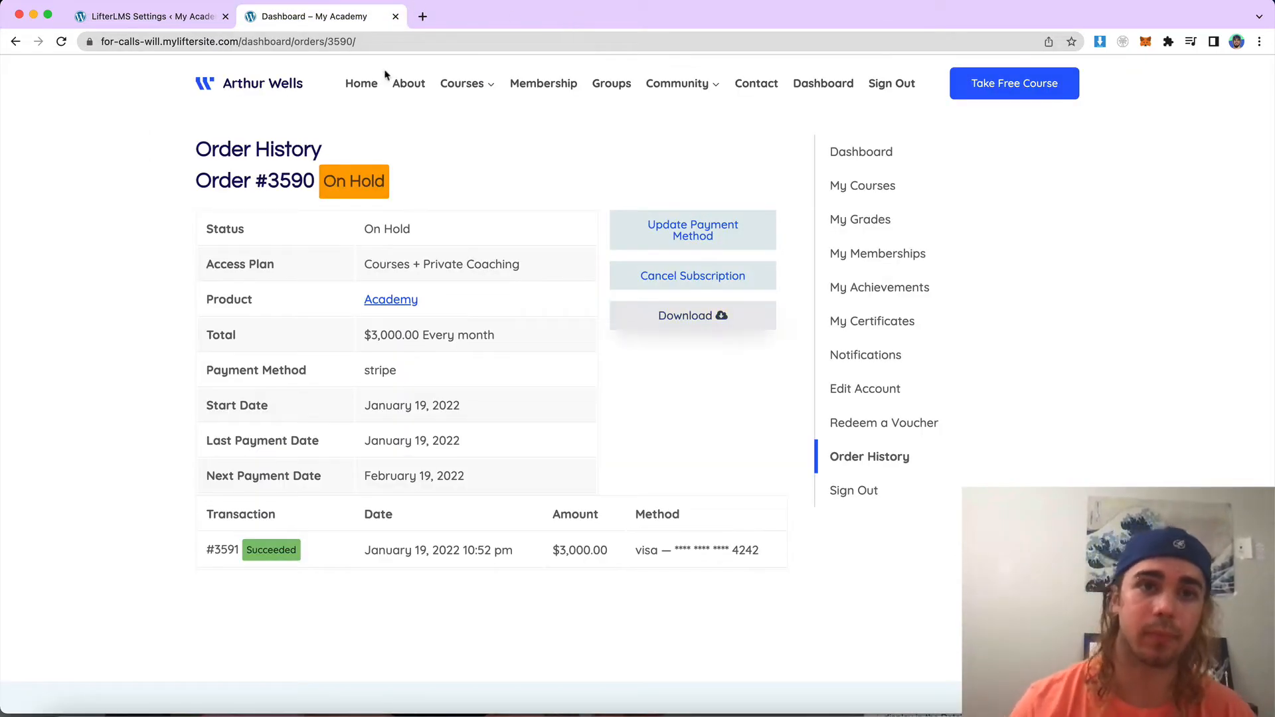
scroll(down, 3)
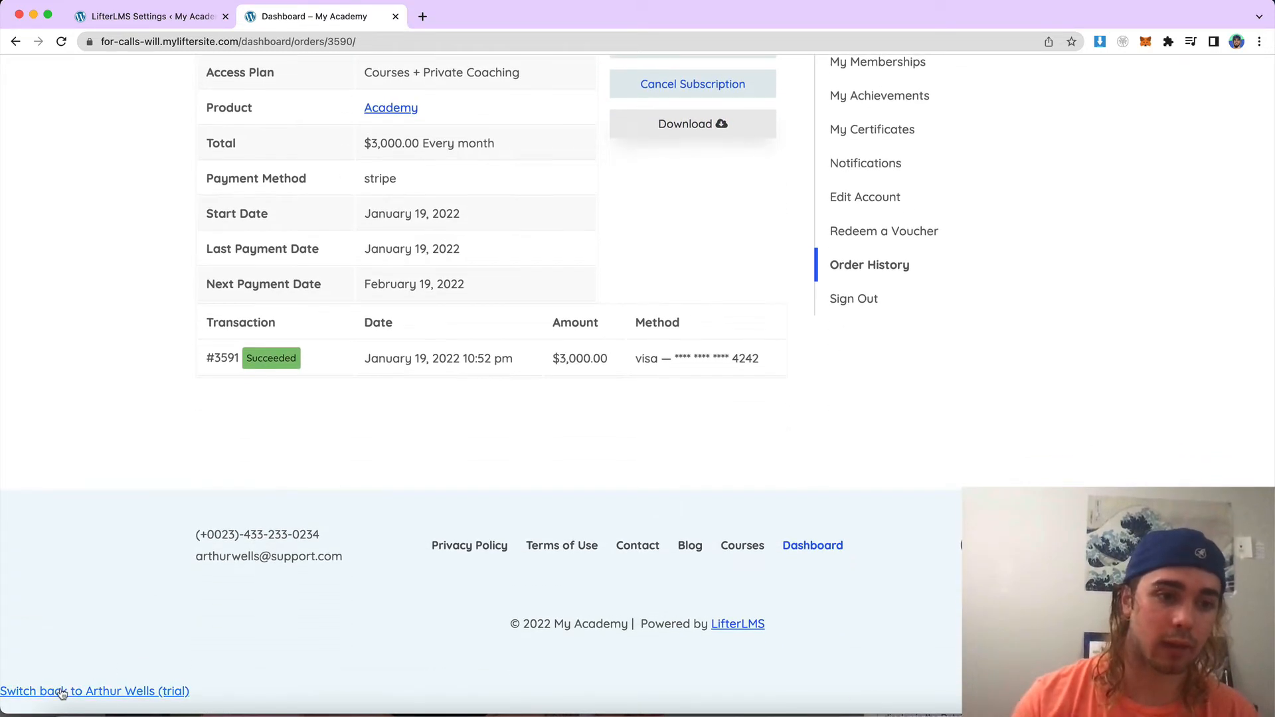
Step: Switch back to the administrator, recheck LifterLMS PDF settings, and return to the Dashboard tab
click(93, 691)
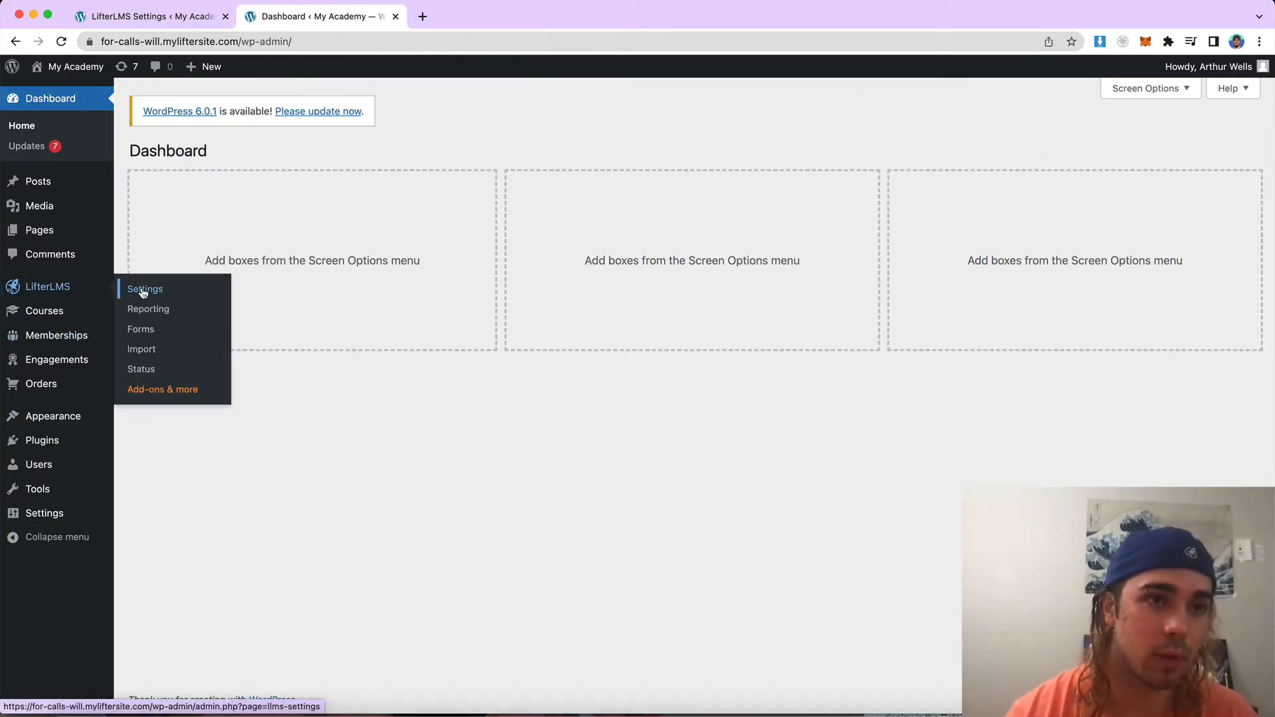
click(144, 289)
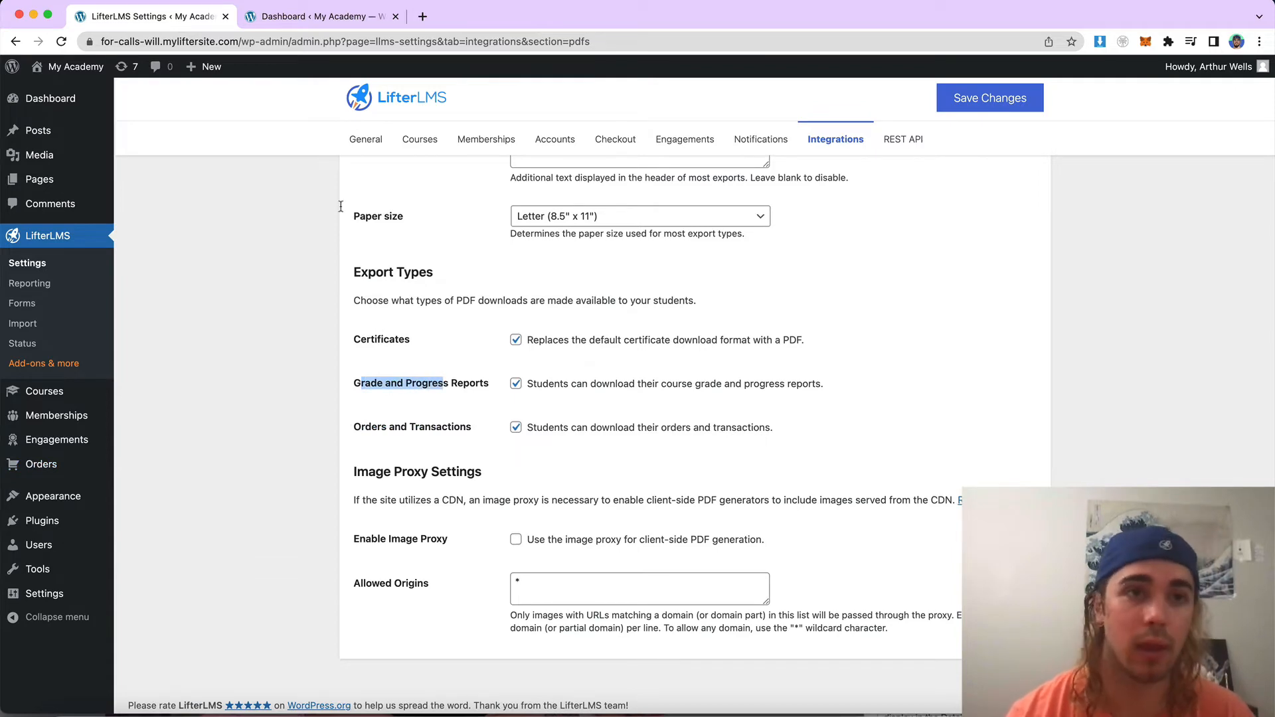
click(322, 15)
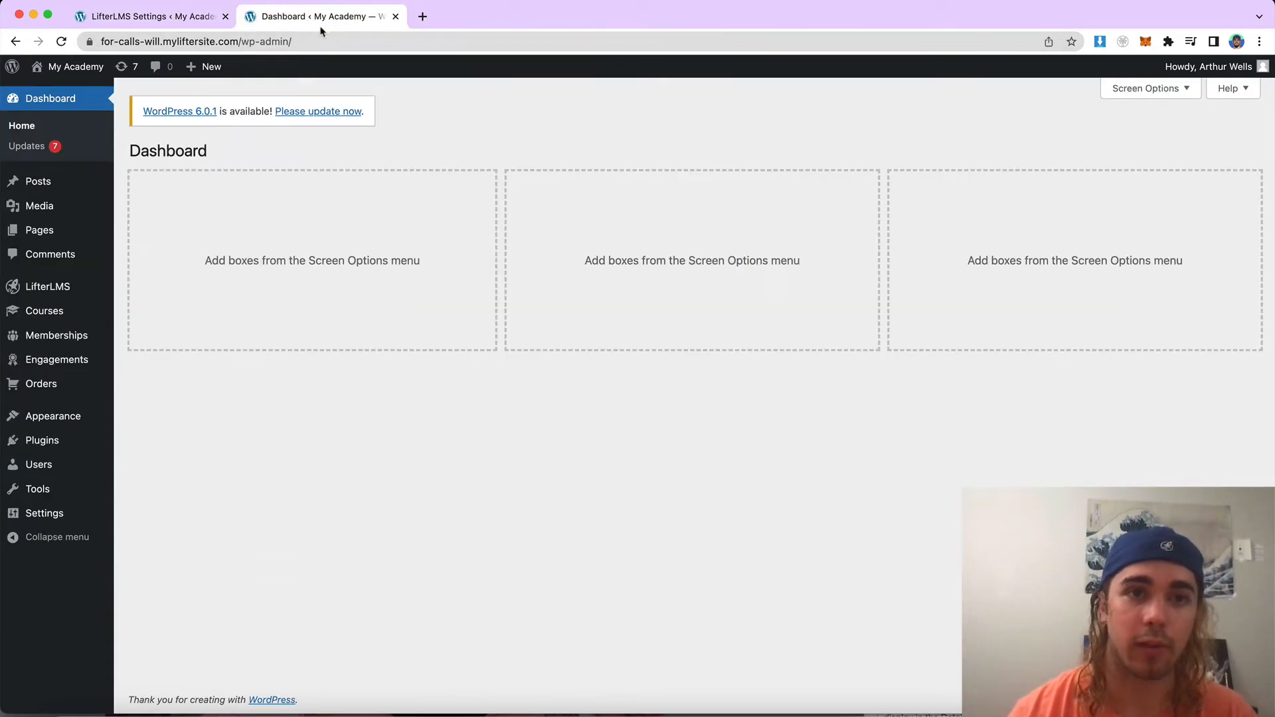
Step: On the front-end dashboard, open My Grades for Crypto Apps and download its grade report PDF
click(75, 67)
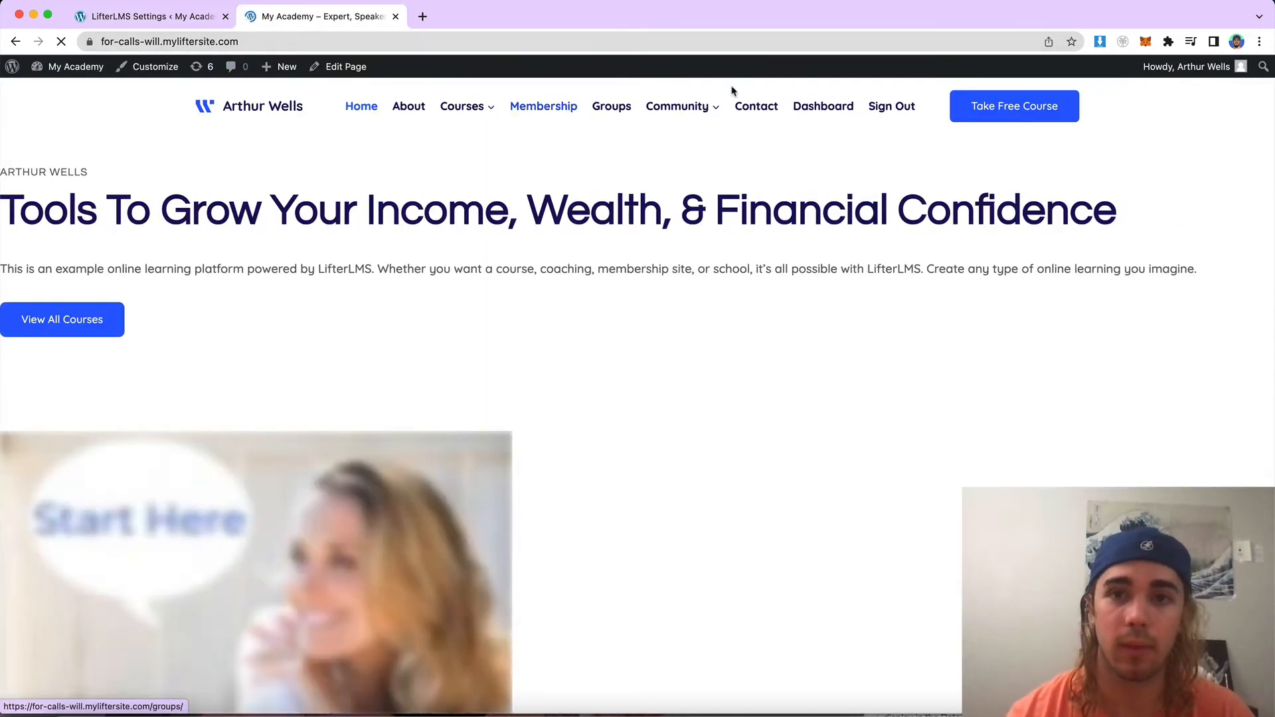
click(823, 106)
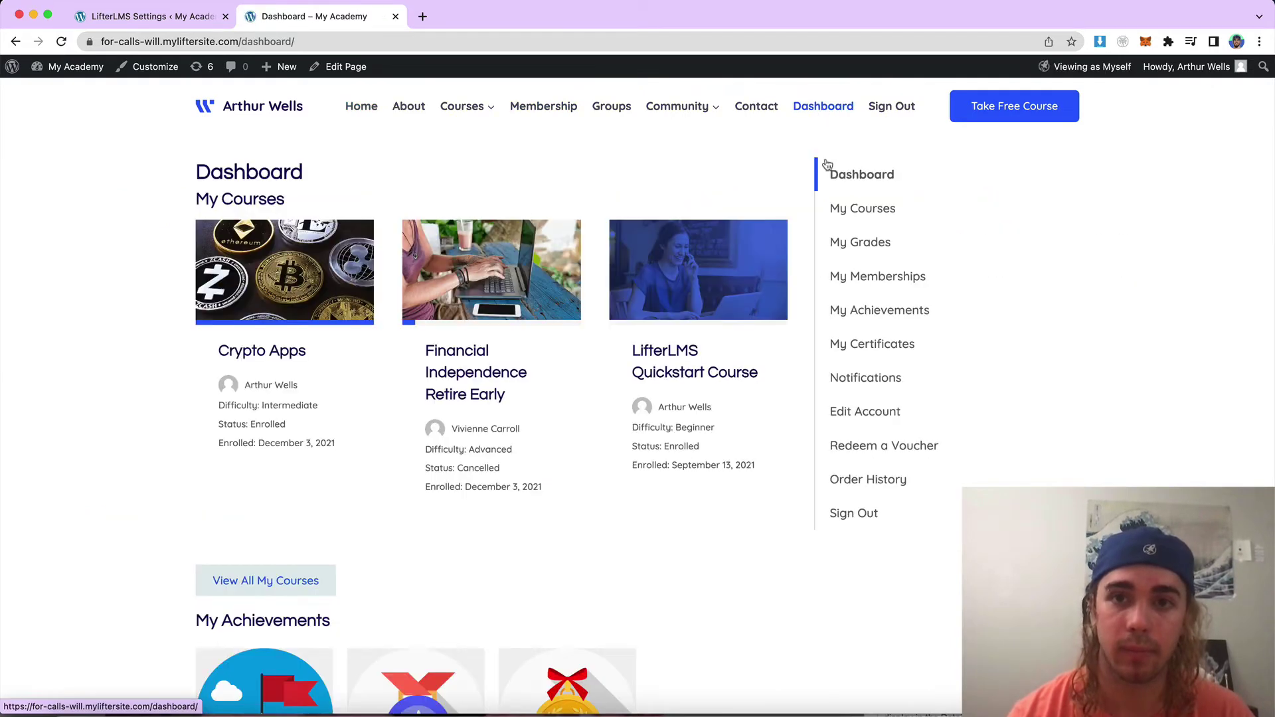
mouse_move(848, 331)
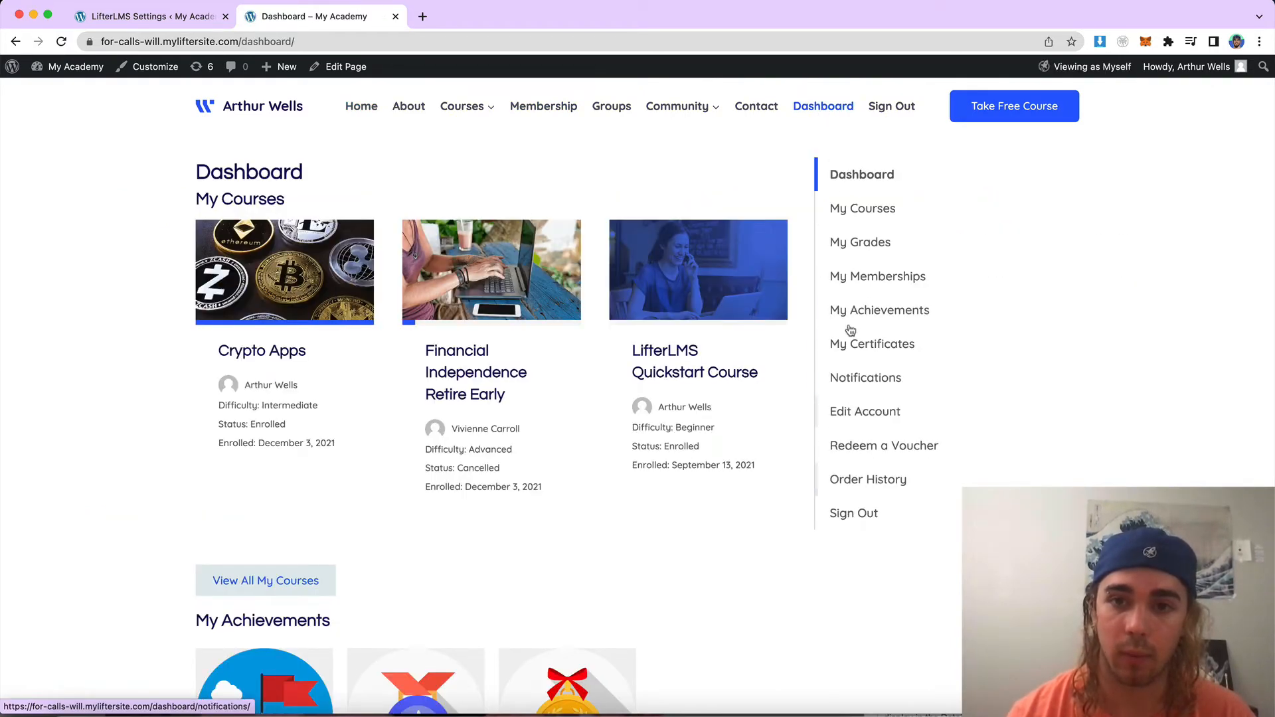
click(859, 242)
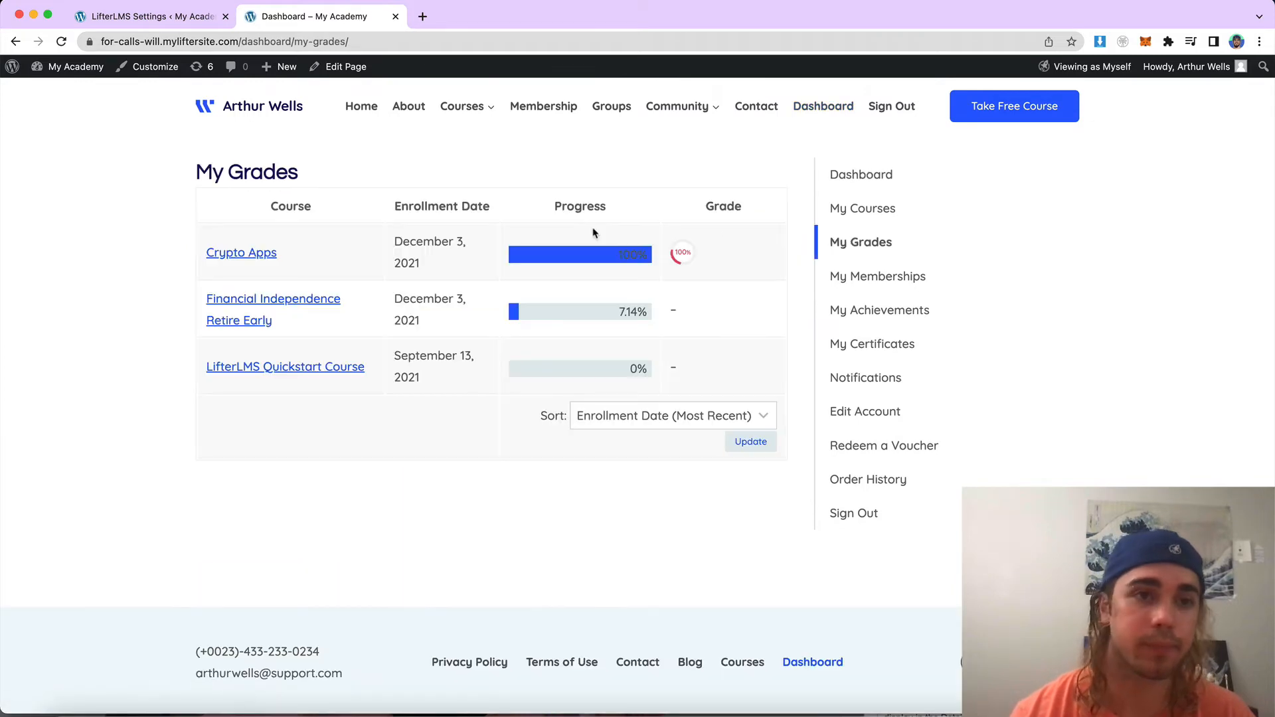
click(242, 252)
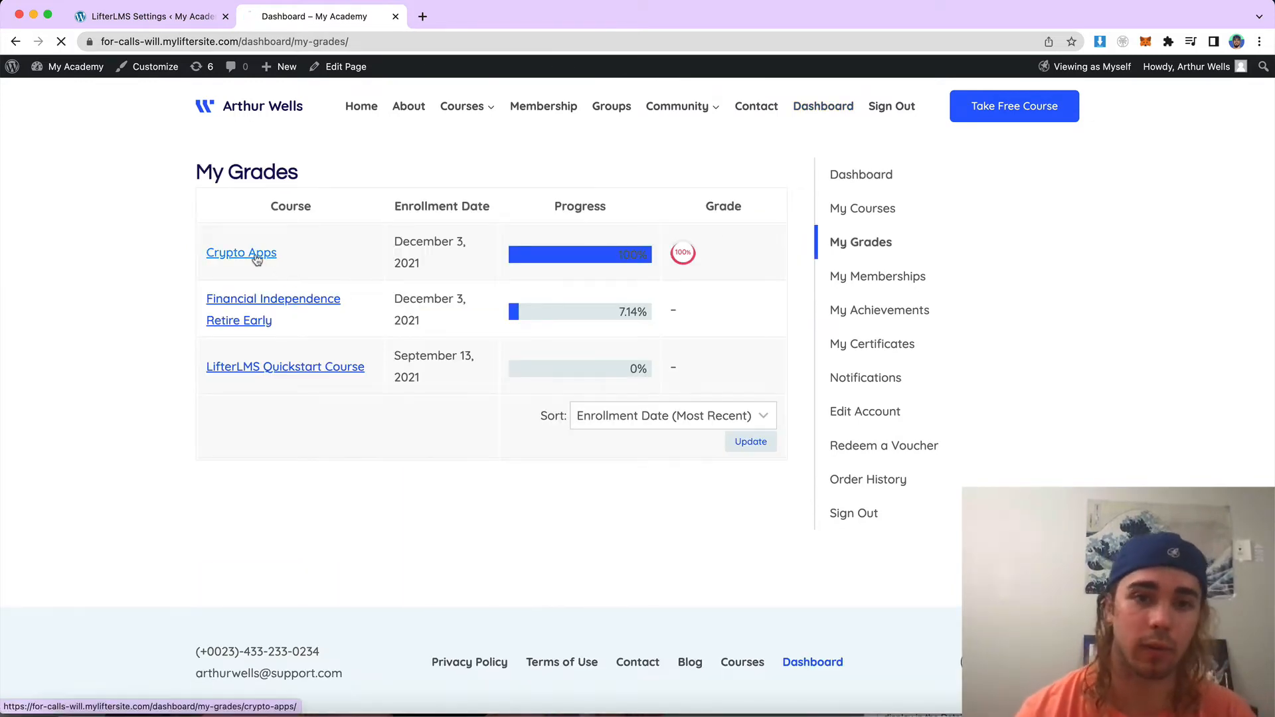
click(242, 252)
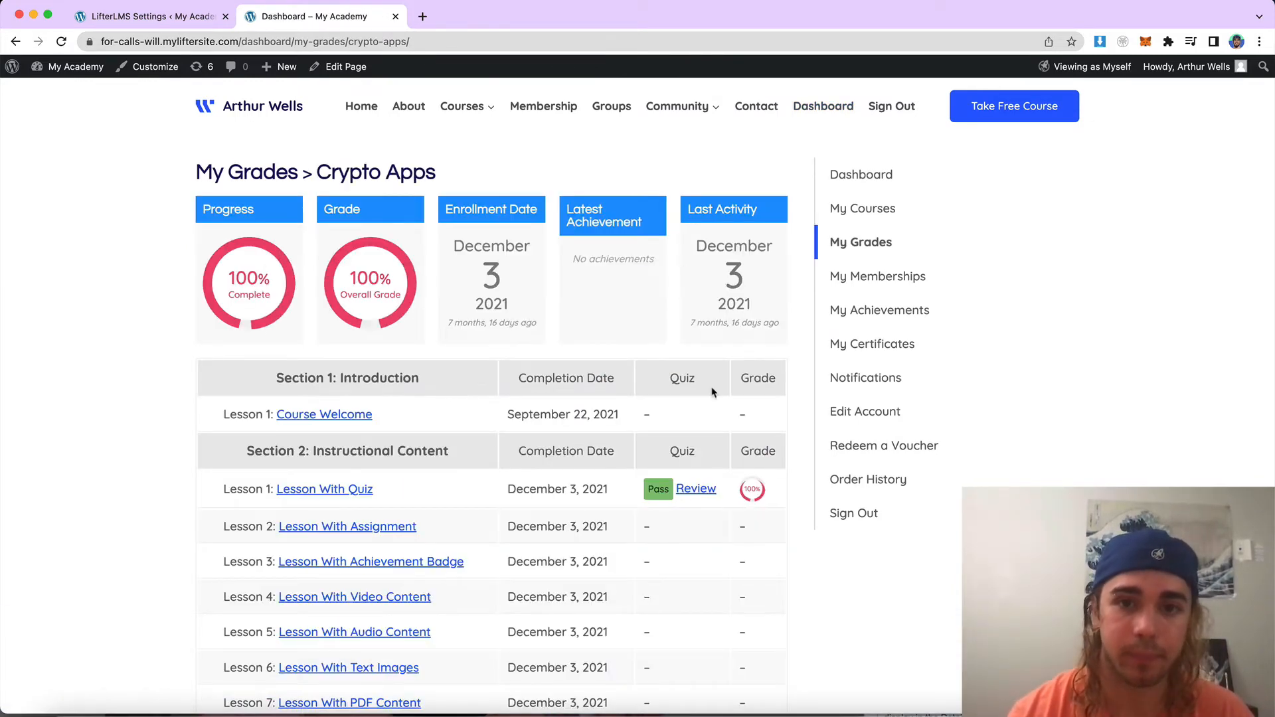
scroll(down, 3)
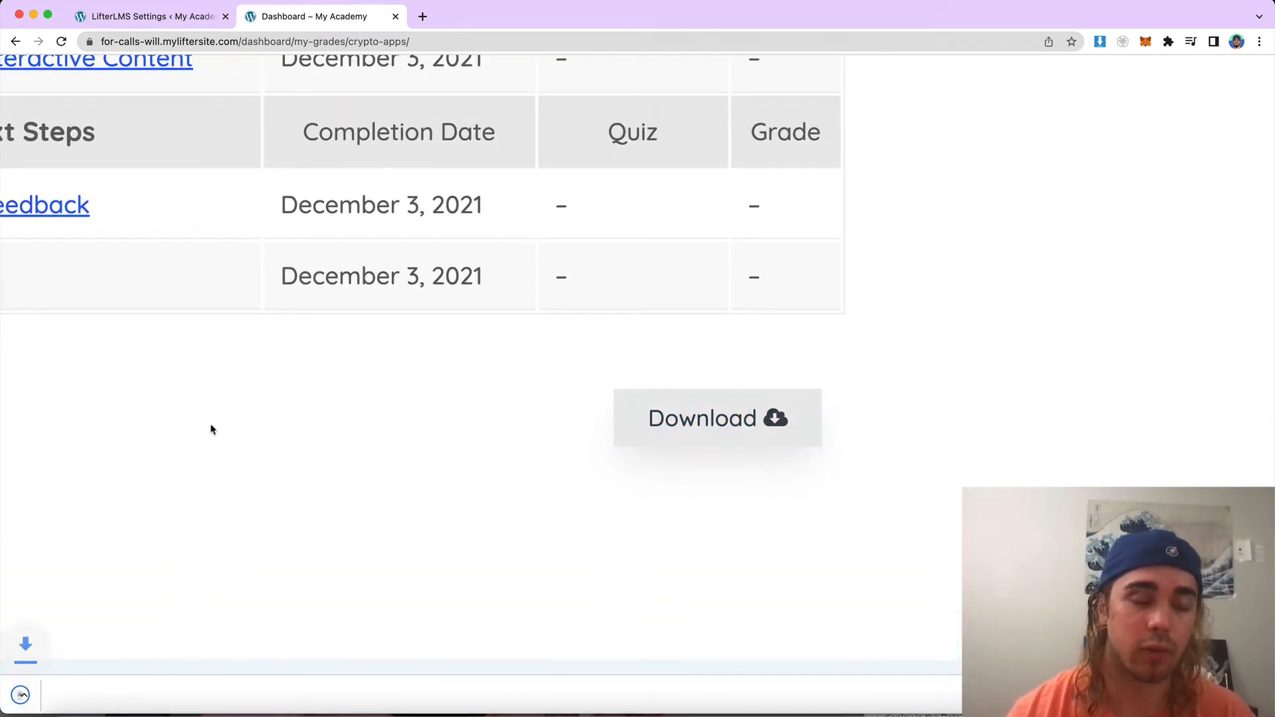
click(716, 418)
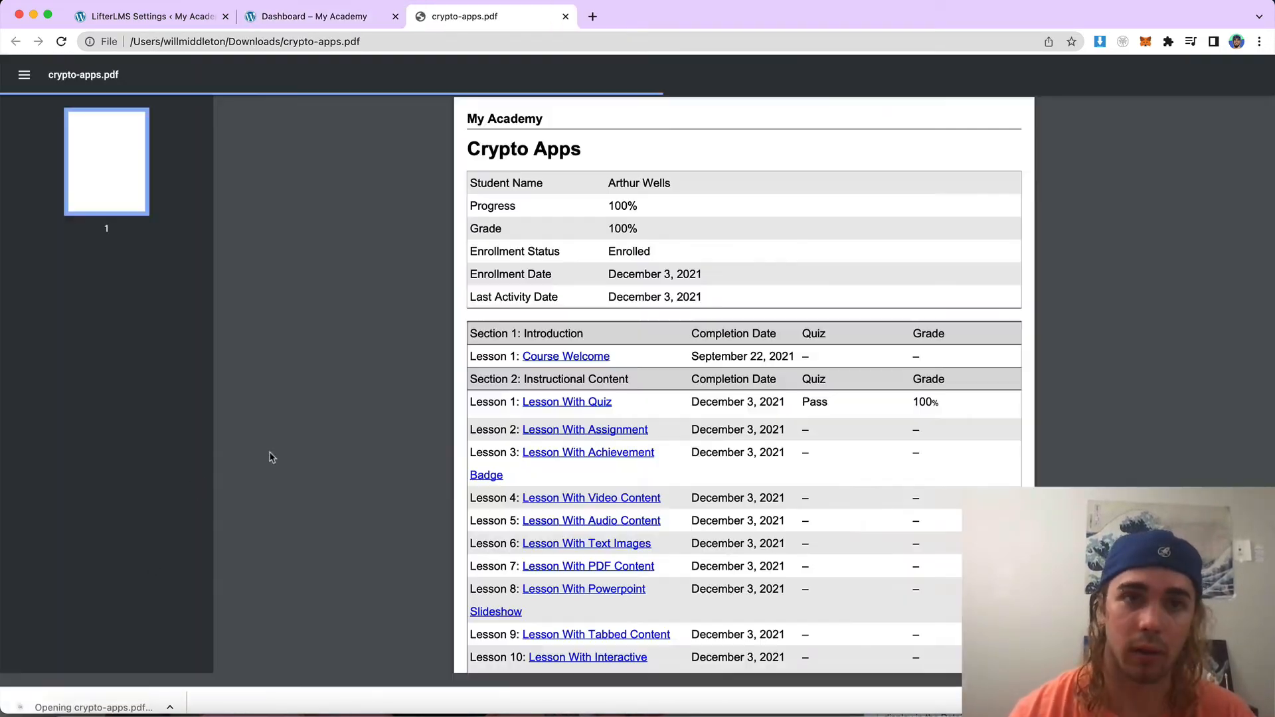
Step: Zoom in to read the Crypto Apps grade report PDF, then close it
scroll(down, 3)
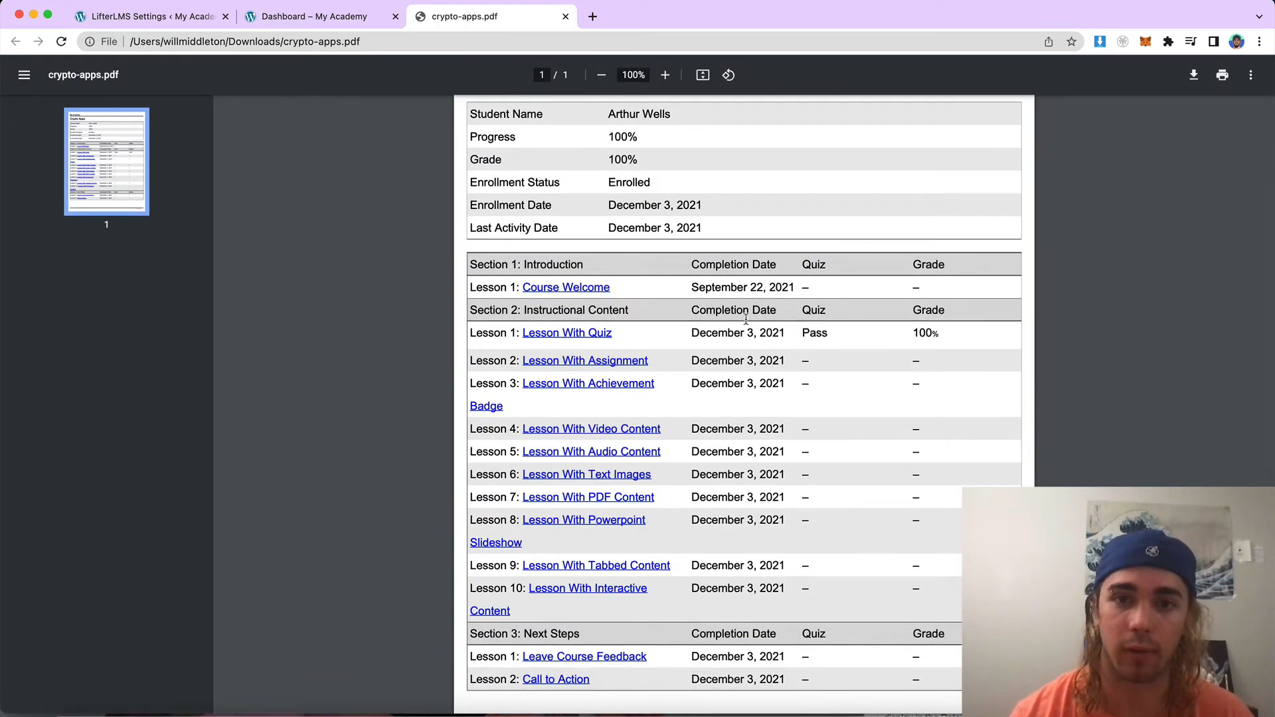
click(664, 75)
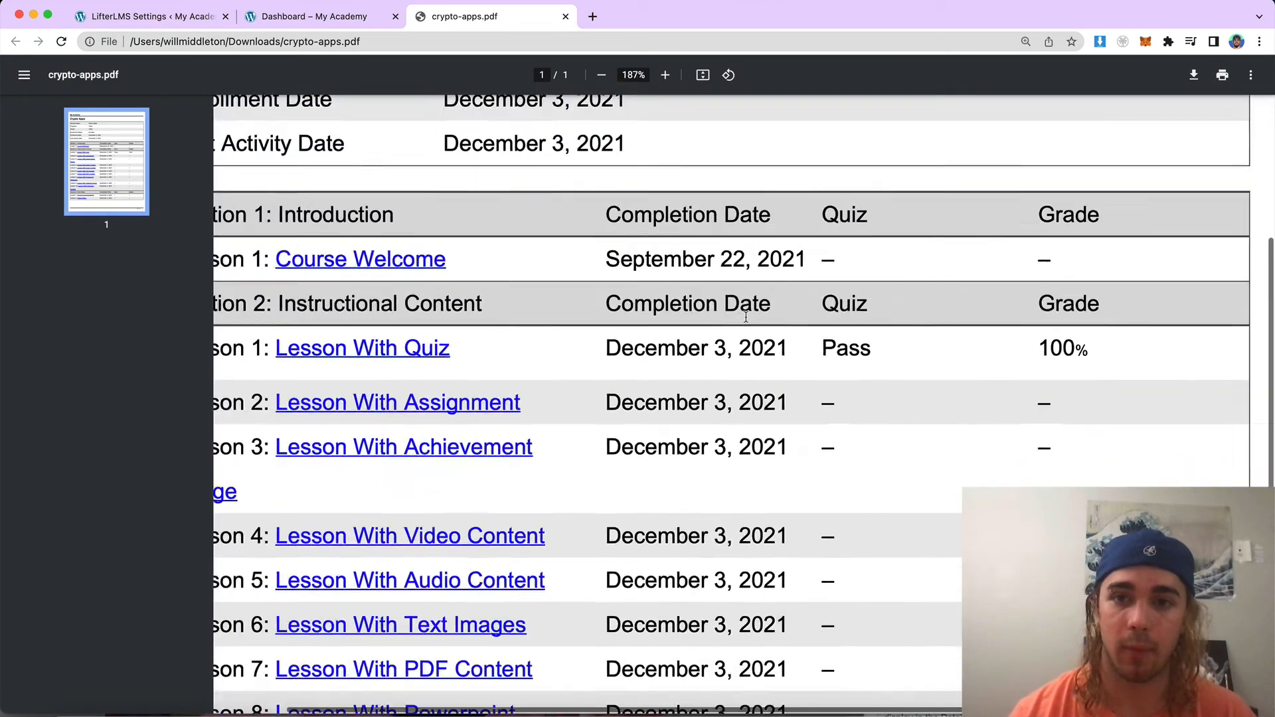
click(601, 75)
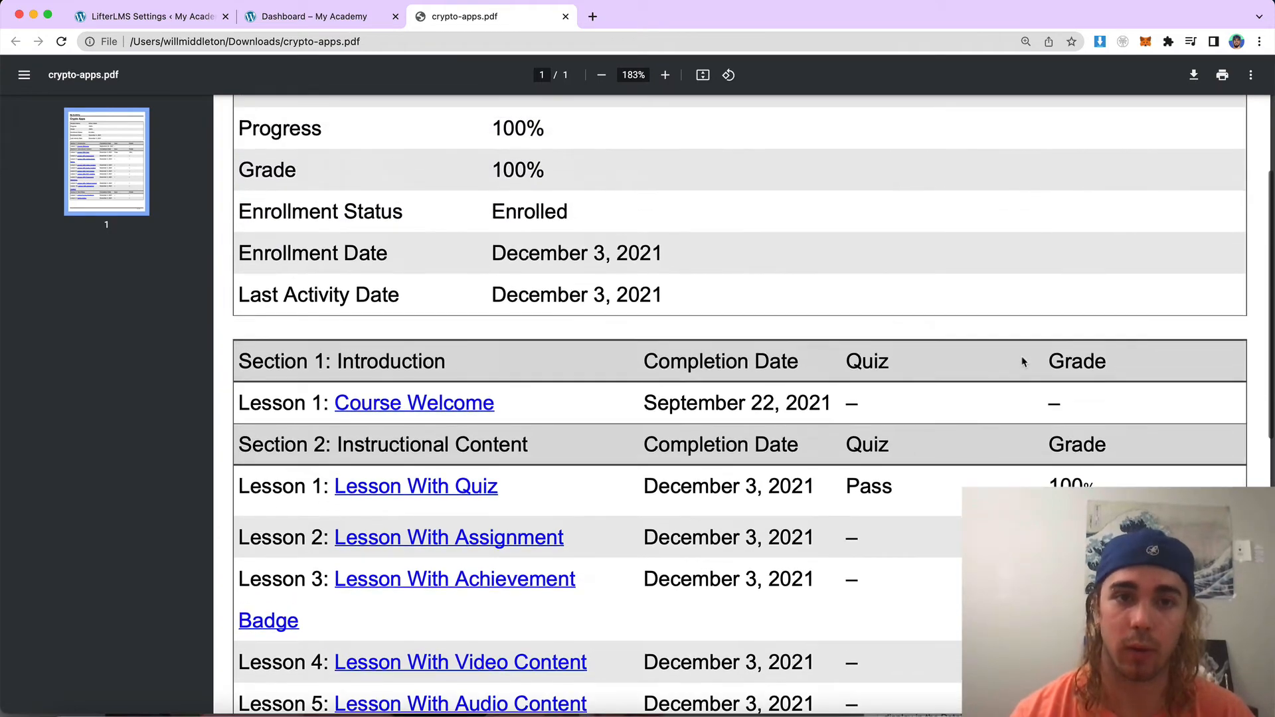
scroll(down, 3)
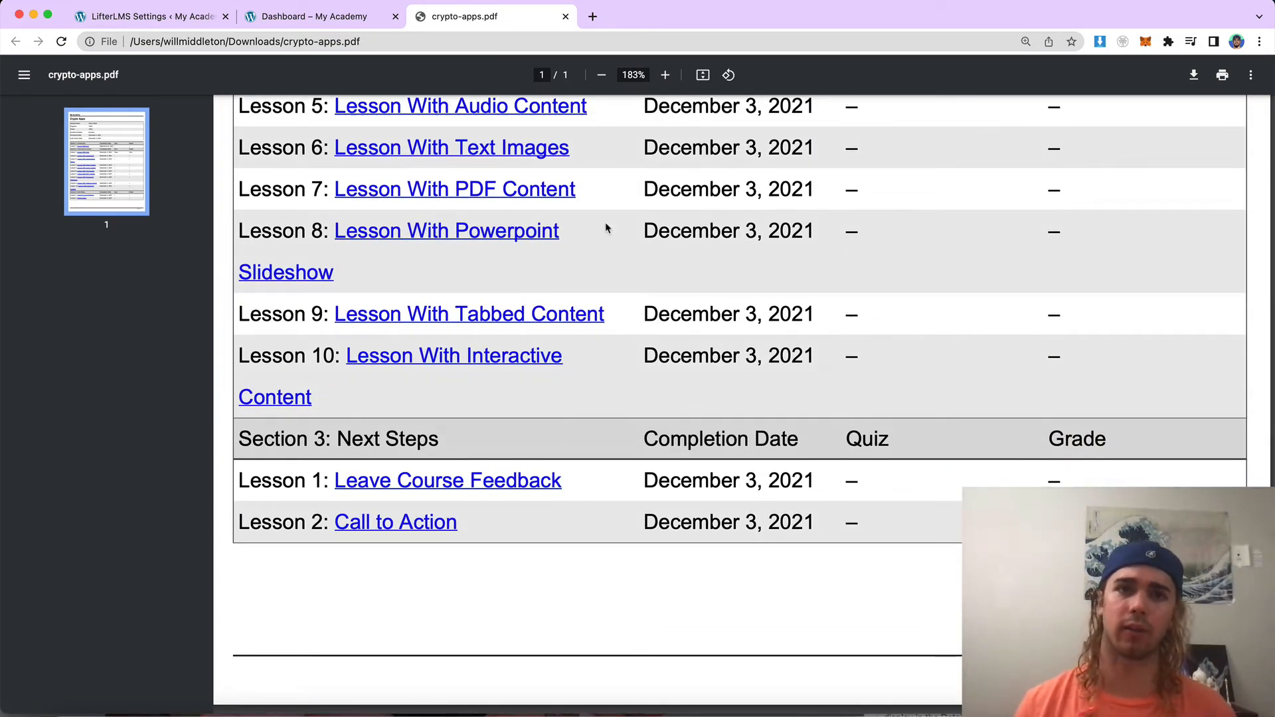
scroll(up, 3)
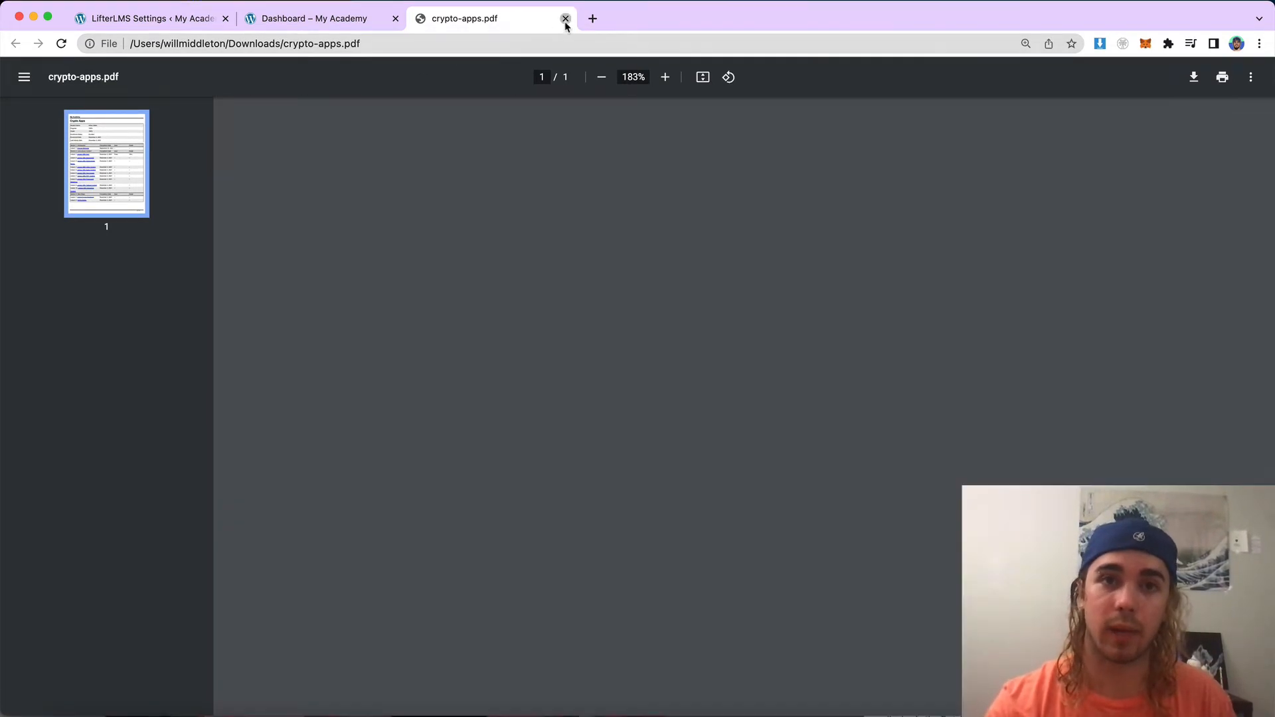
click(565, 18)
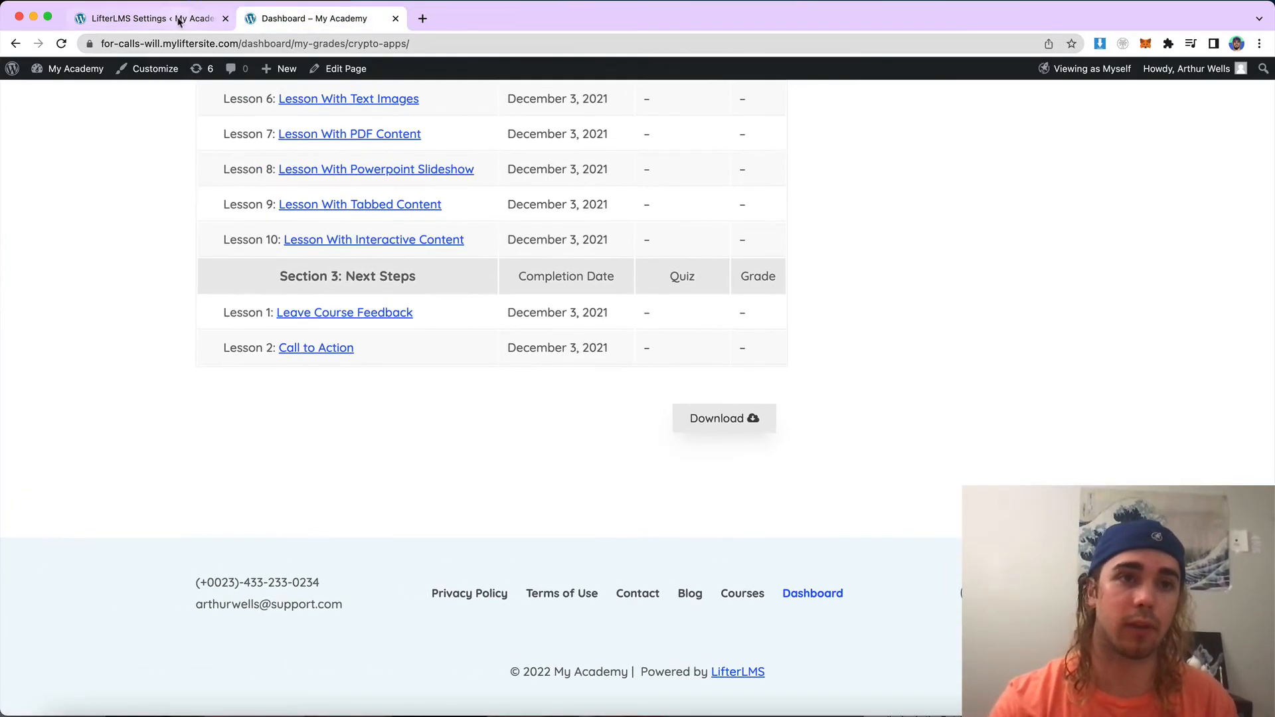
click(147, 17)
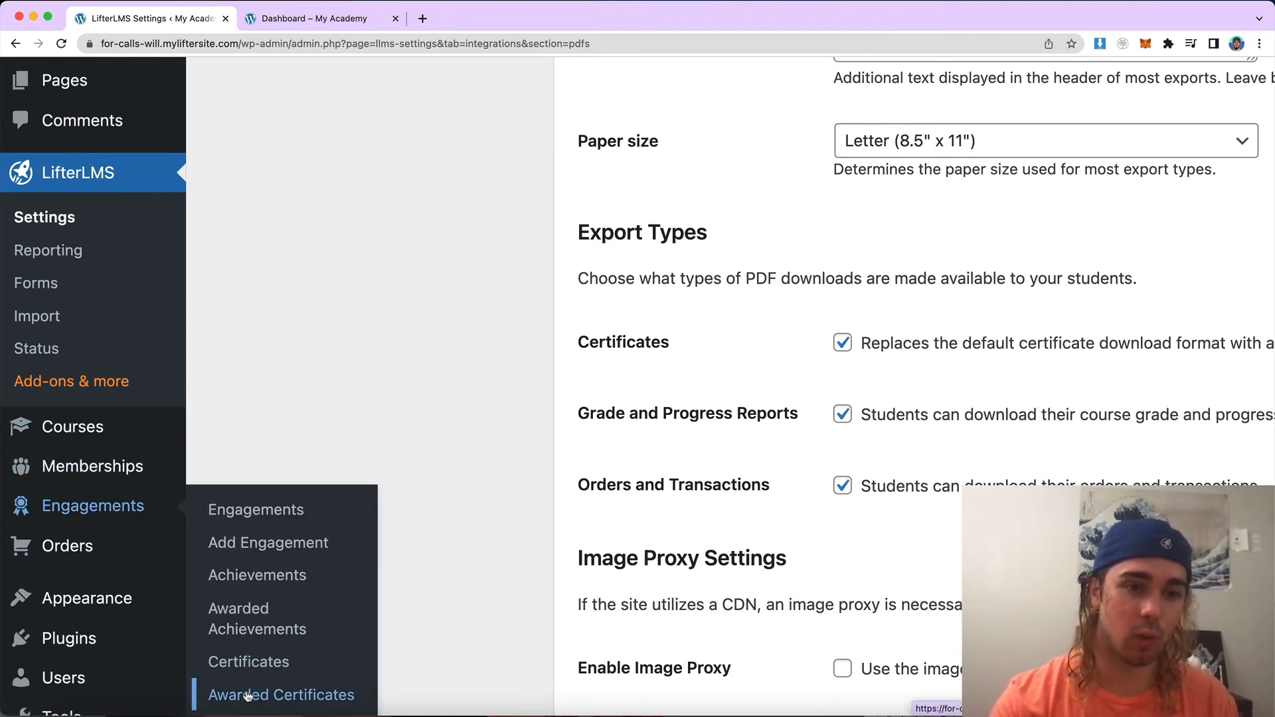
click(280, 695)
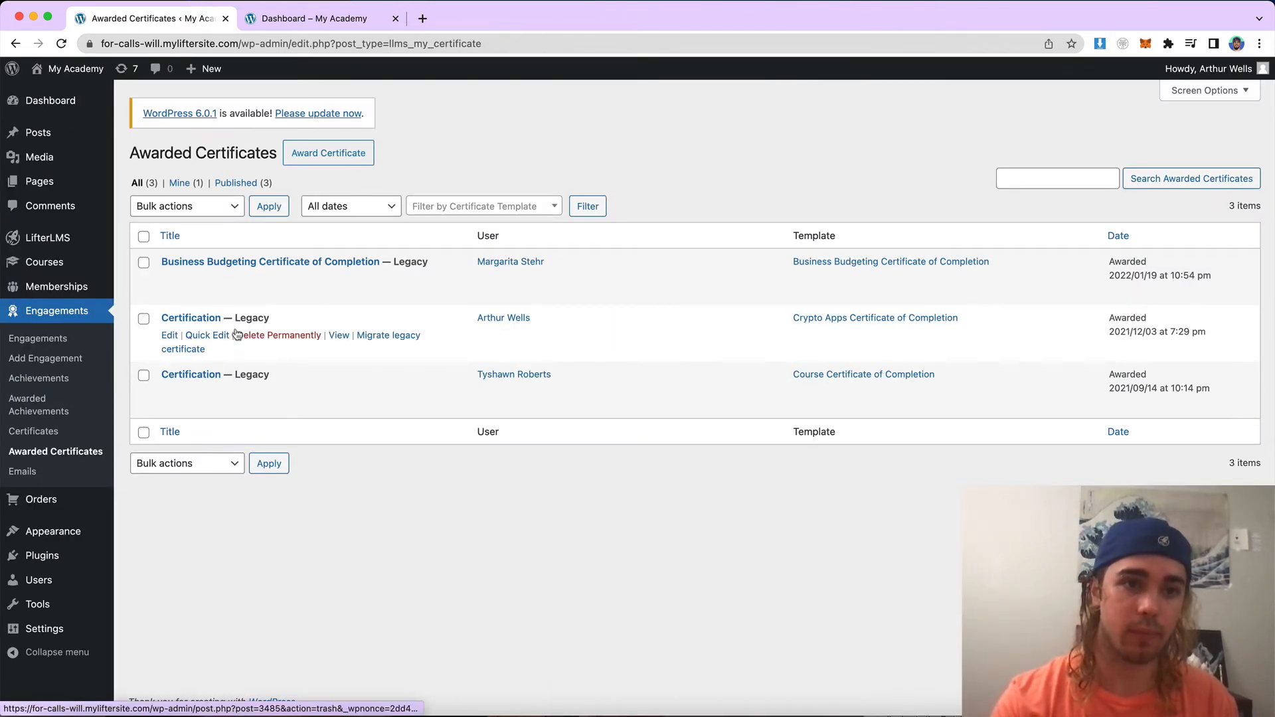
click(338, 335)
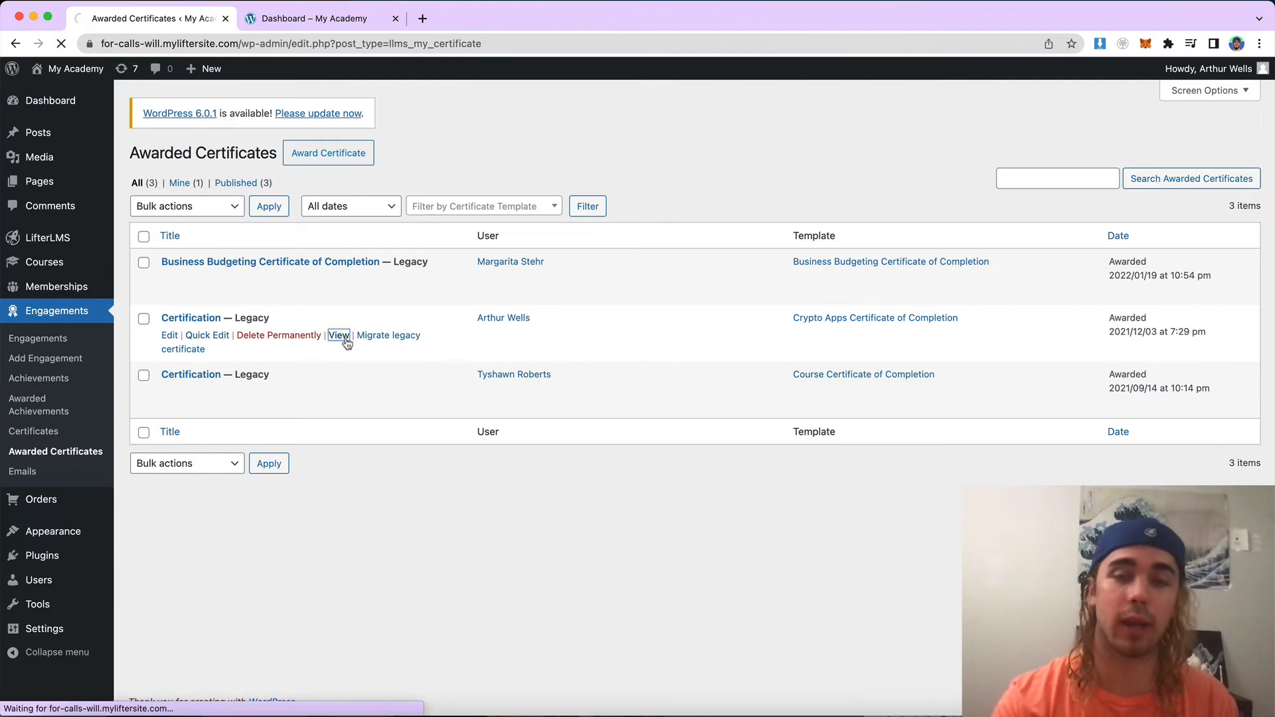
click(338, 335)
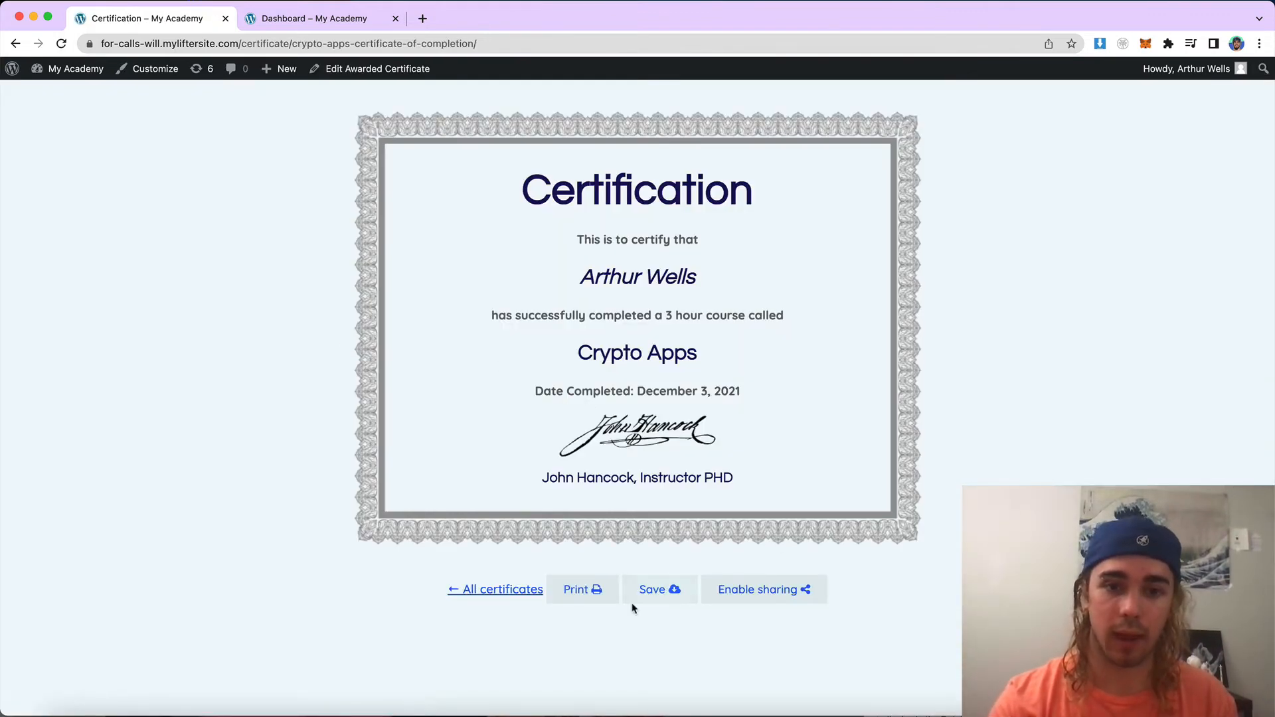
scroll(down, 3)
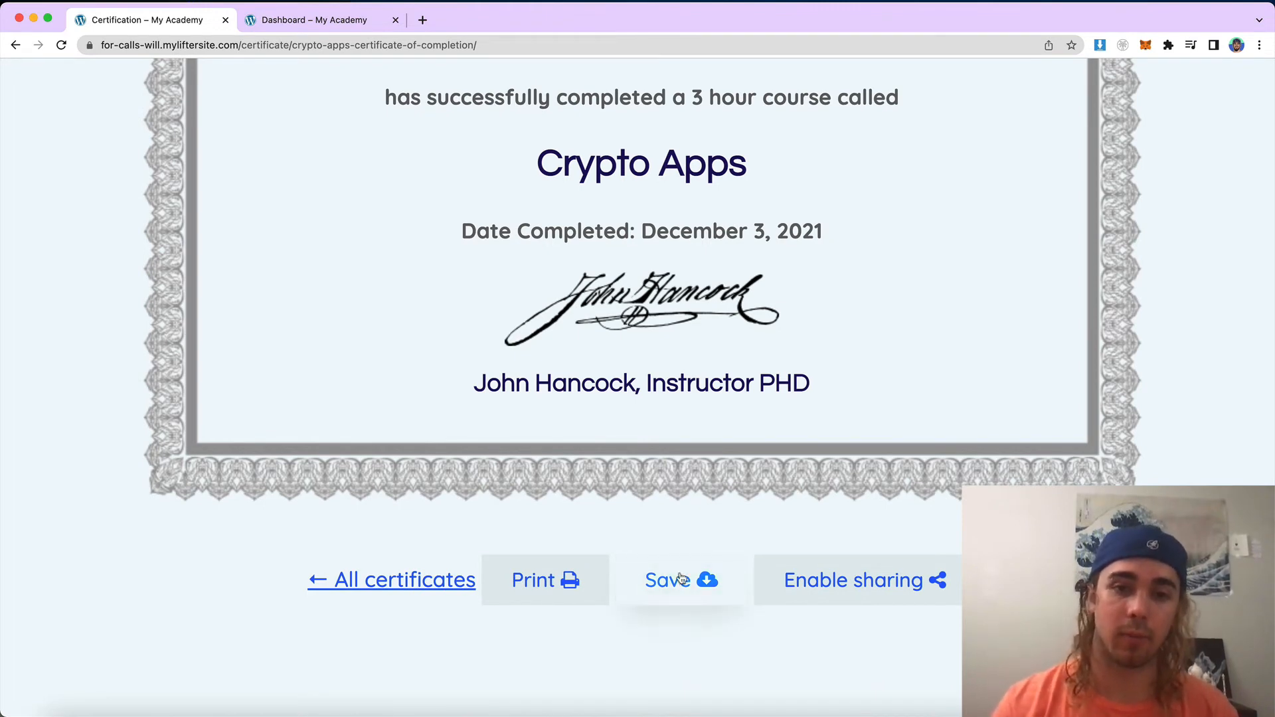
Step: Save the certificate as certification.pdf, open the PDF to check it, then close it
click(681, 579)
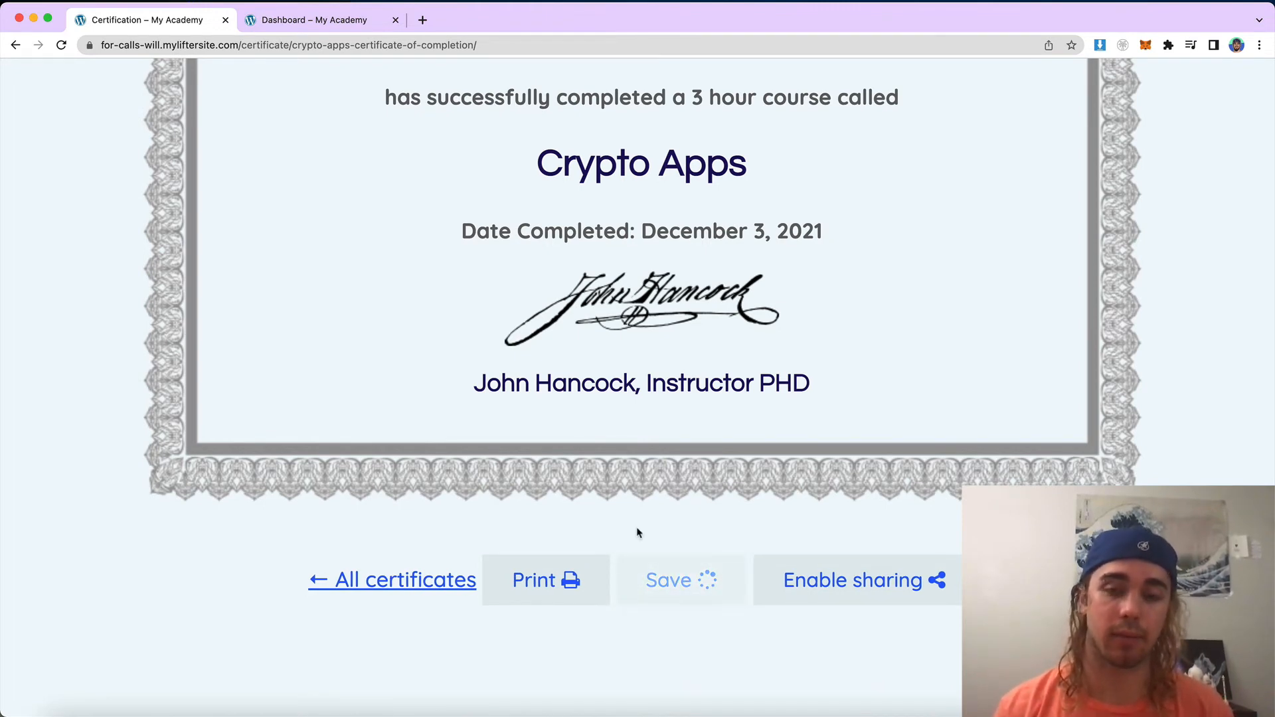
click(680, 580)
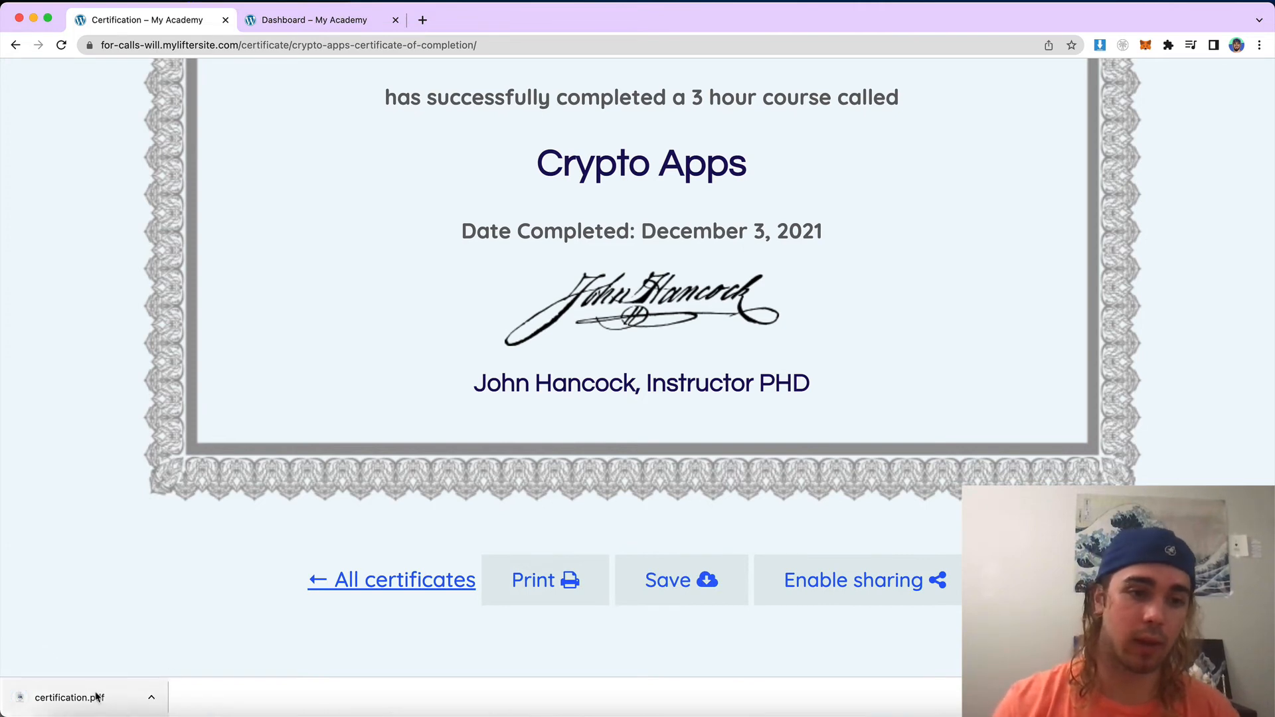
click(77, 697)
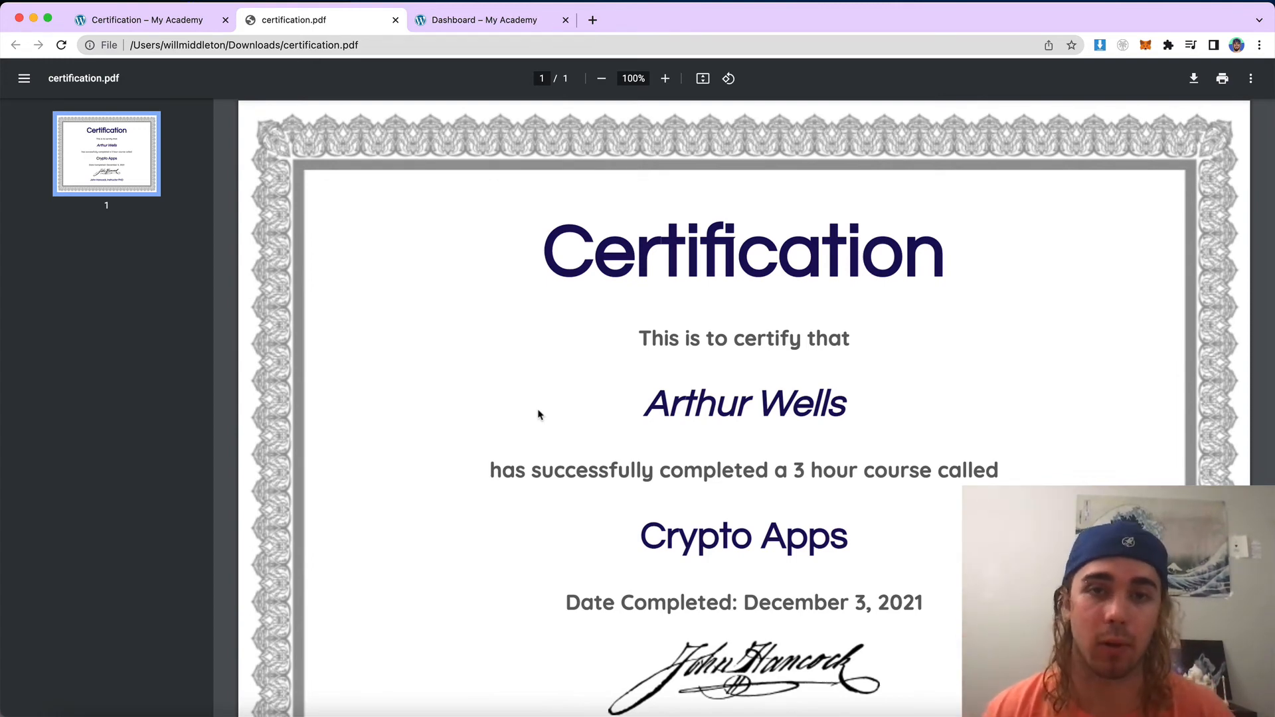
click(395, 20)
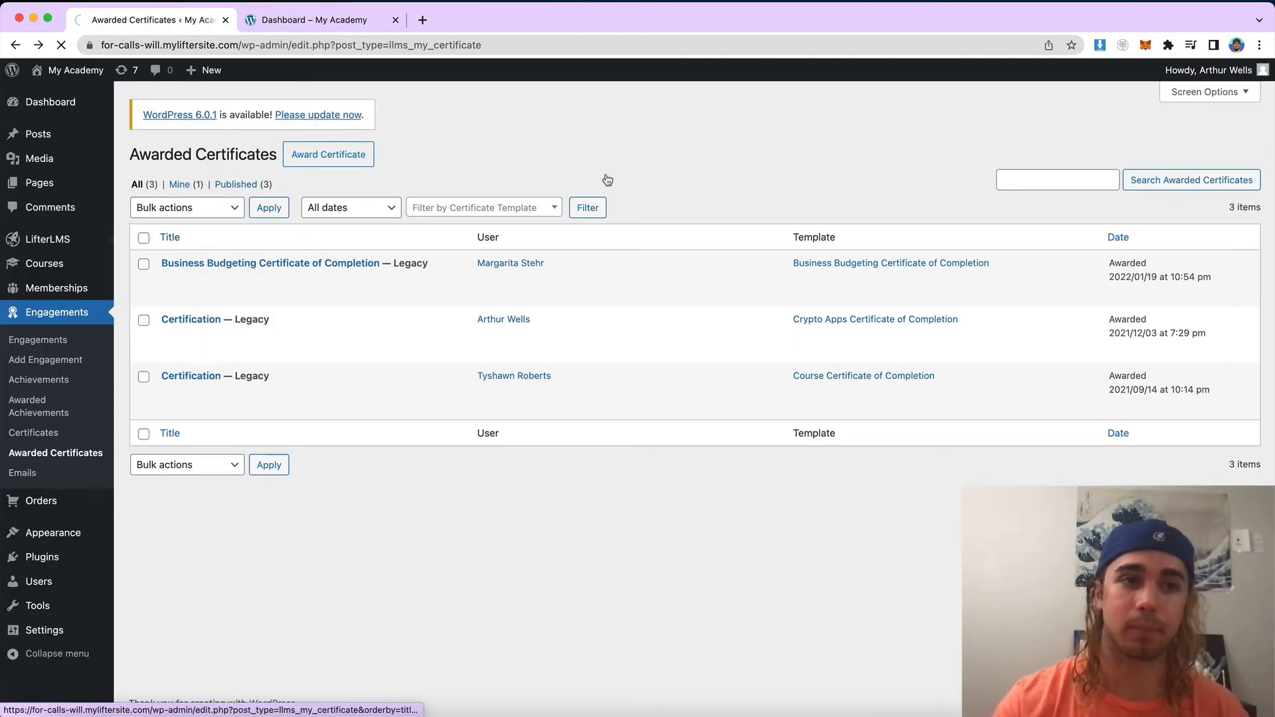
Step: Open the PDFs integration settings and review the certificate, grade report and order export types and image proxy
click(45, 240)
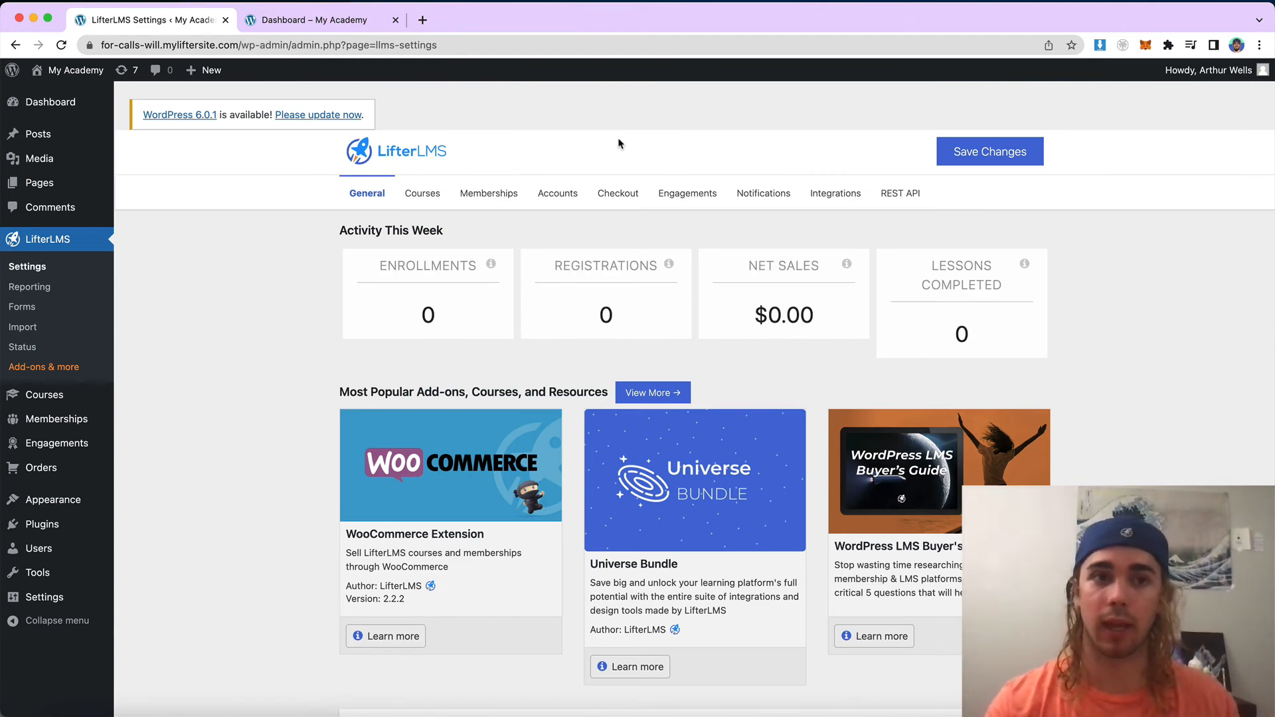
click(836, 192)
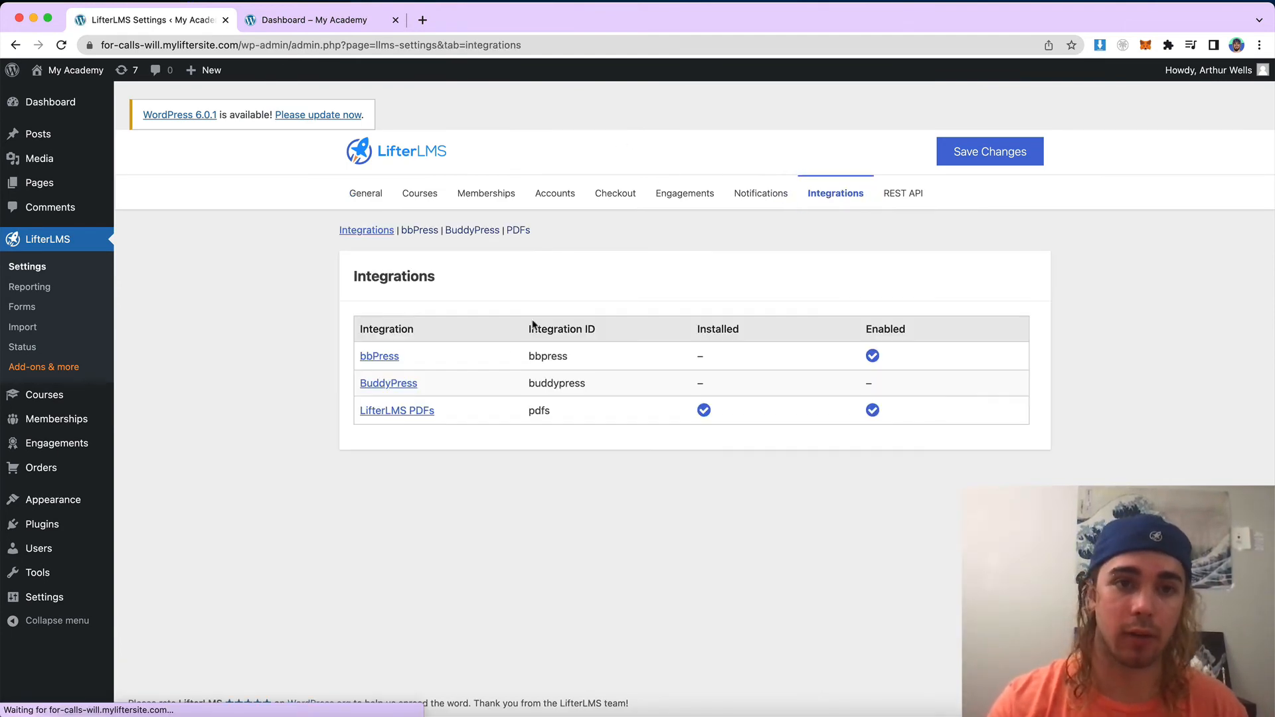
click(397, 410)
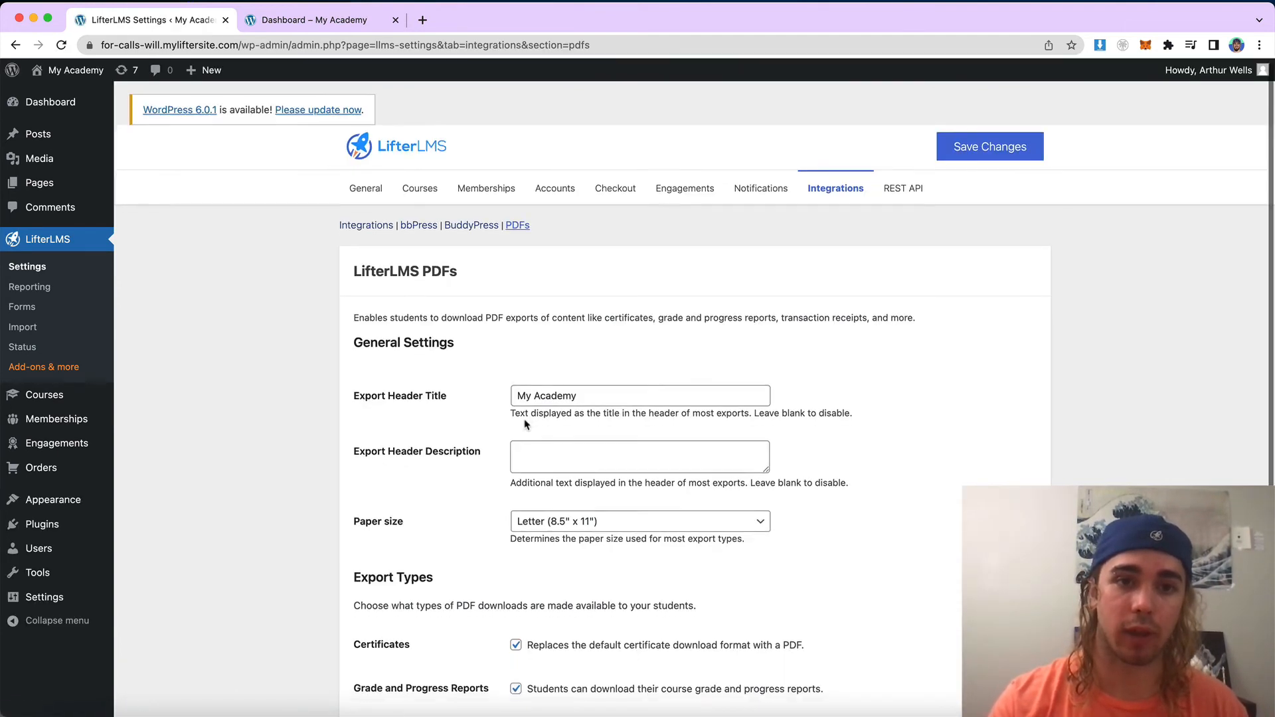
scroll(down, 3)
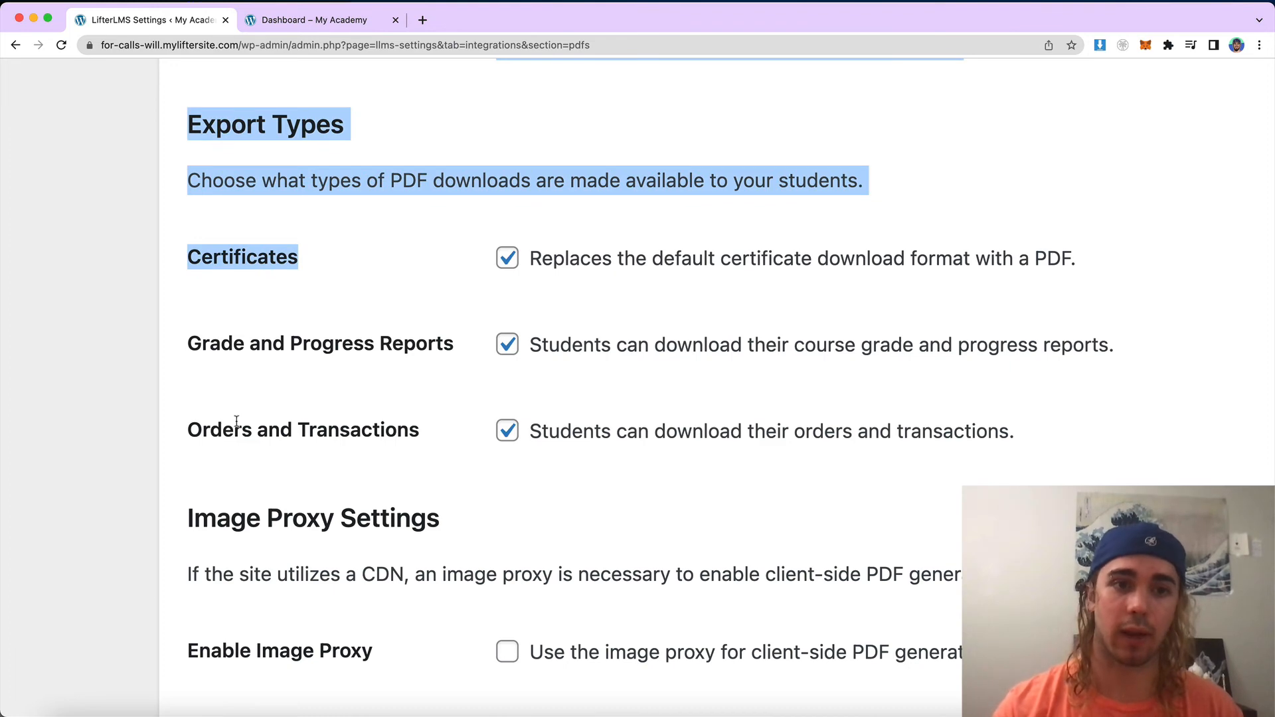
scroll(up, 3)
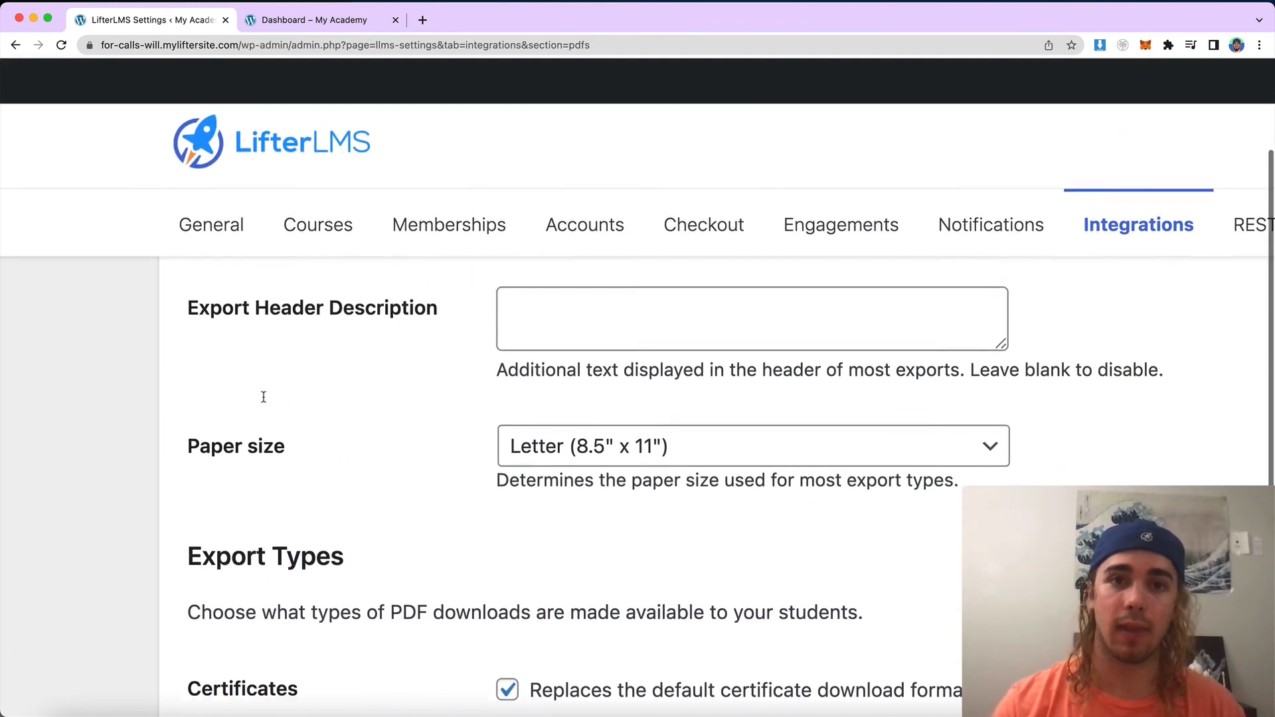
scroll(up, 3)
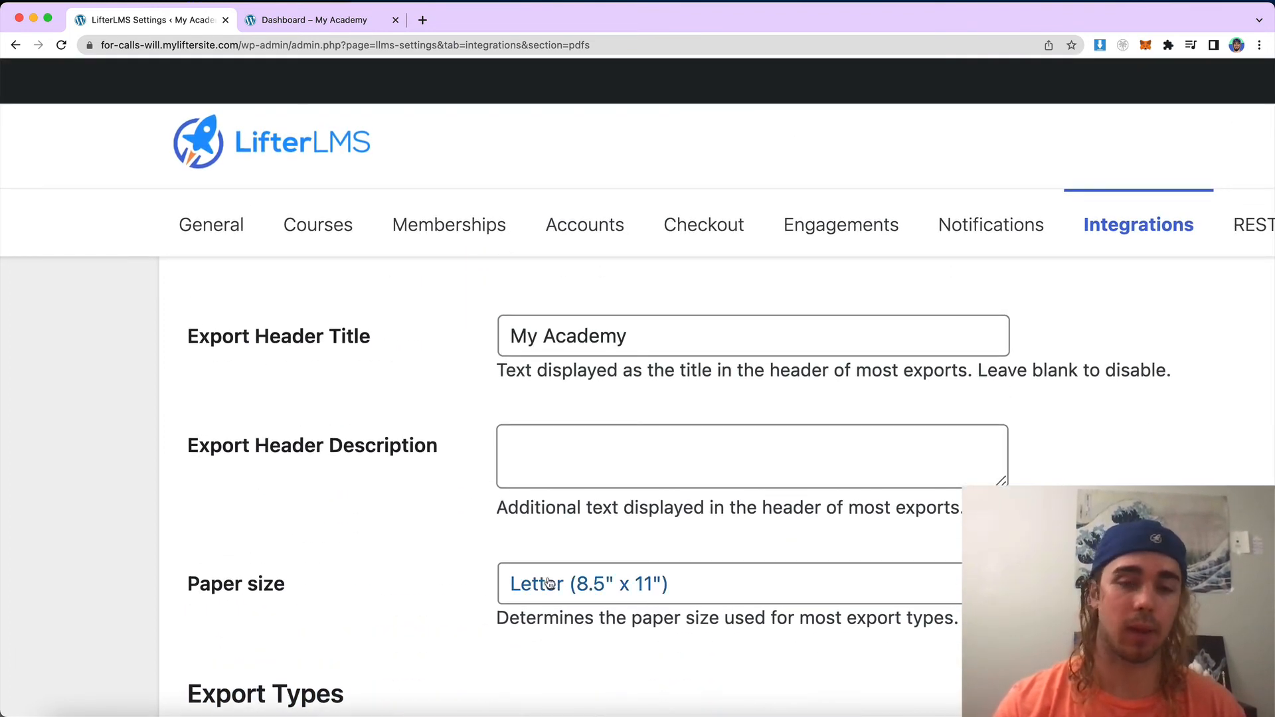
scroll(down, 3)
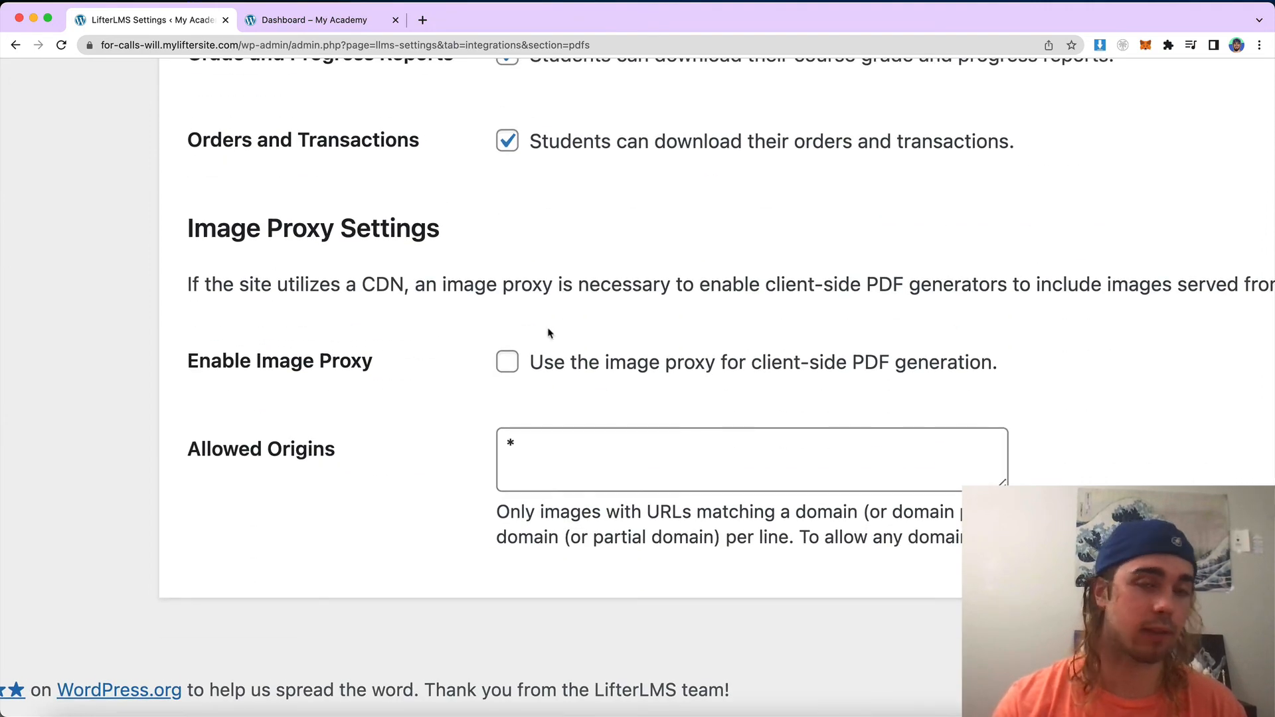